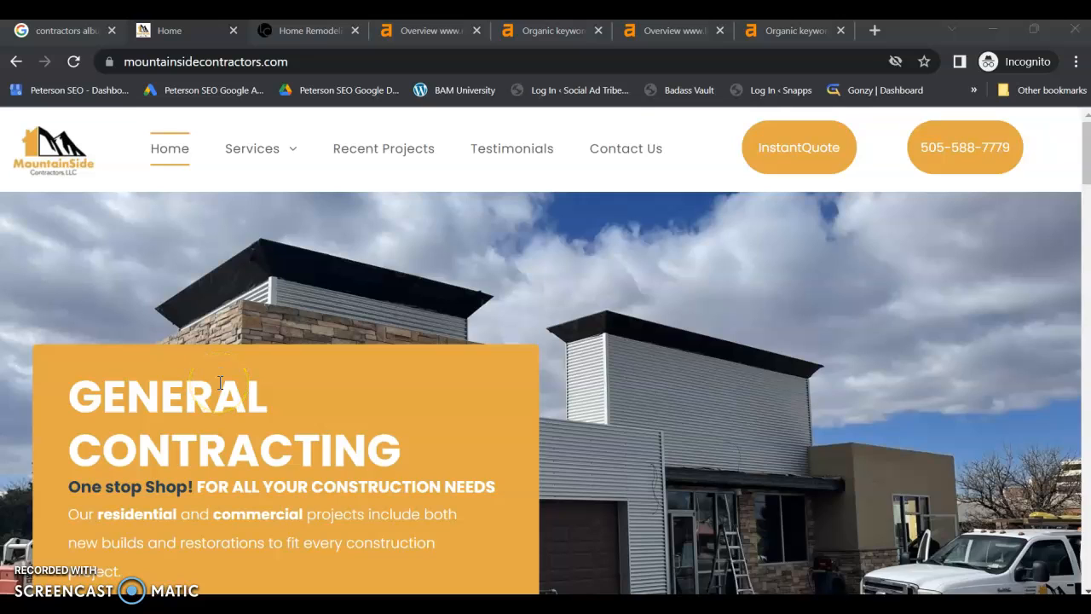
{"action": "mouse_move", "coordinate": [313, 290]}
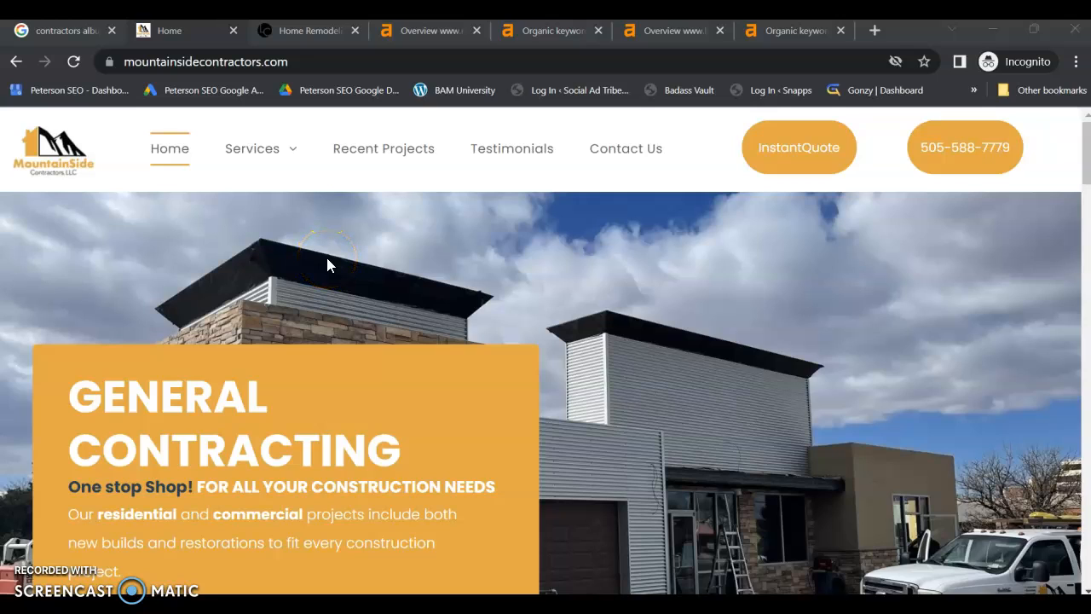
{"action": "mouse_move", "coordinate": [328, 265]}
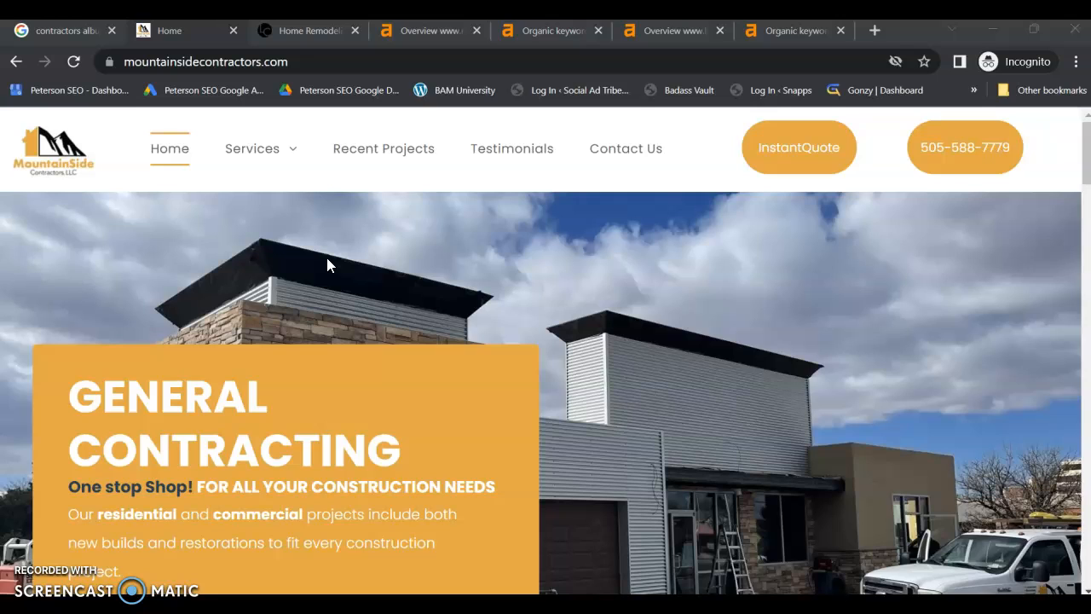
{"action": "mouse_move", "coordinate": [375, 217]}
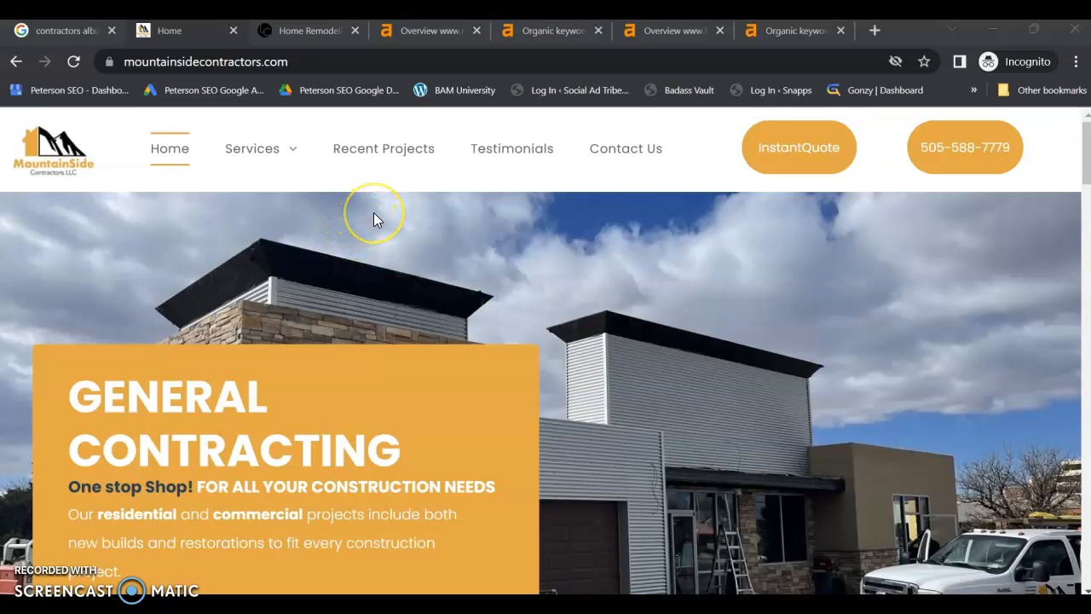
{"action": "mouse_move", "coordinate": [375, 215]}
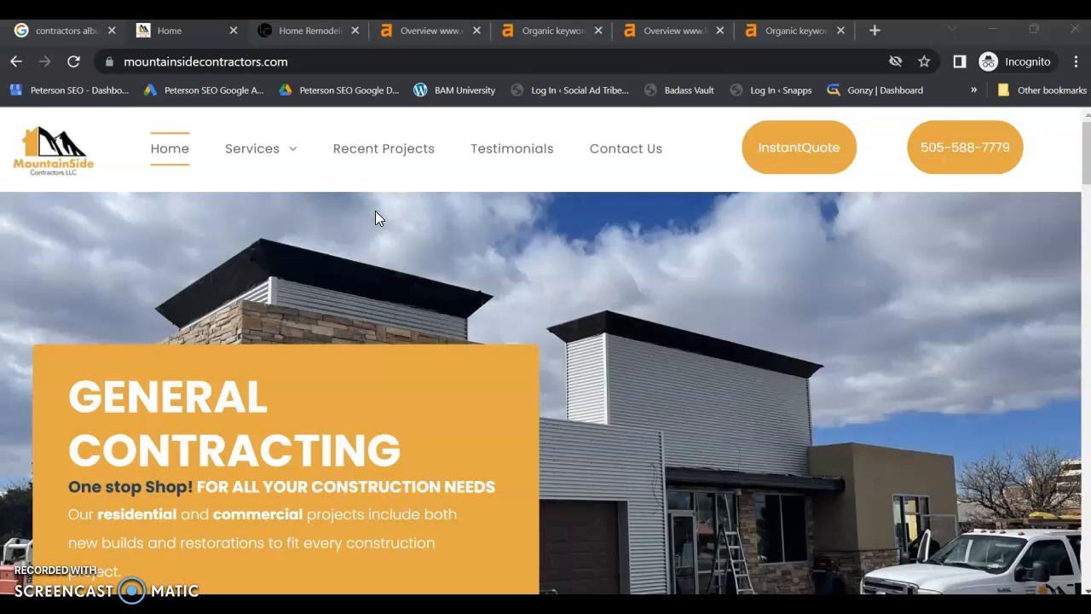
- Reveal the services list and scroll down through the about and services sections
{"action": "left_click", "coordinate": [252, 148]}
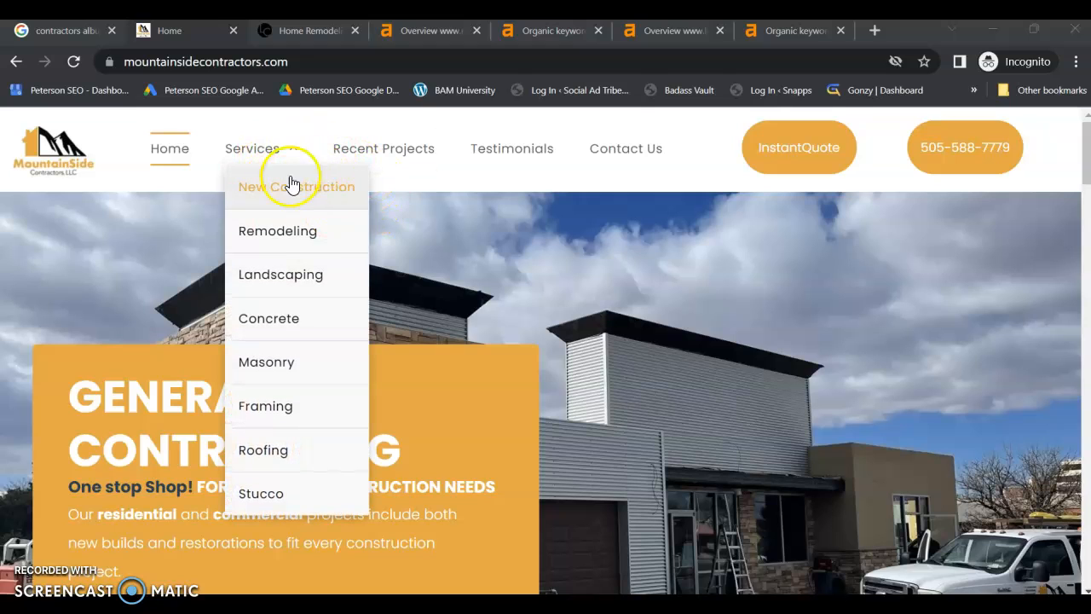
{"action": "mouse_move", "coordinate": [420, 203]}
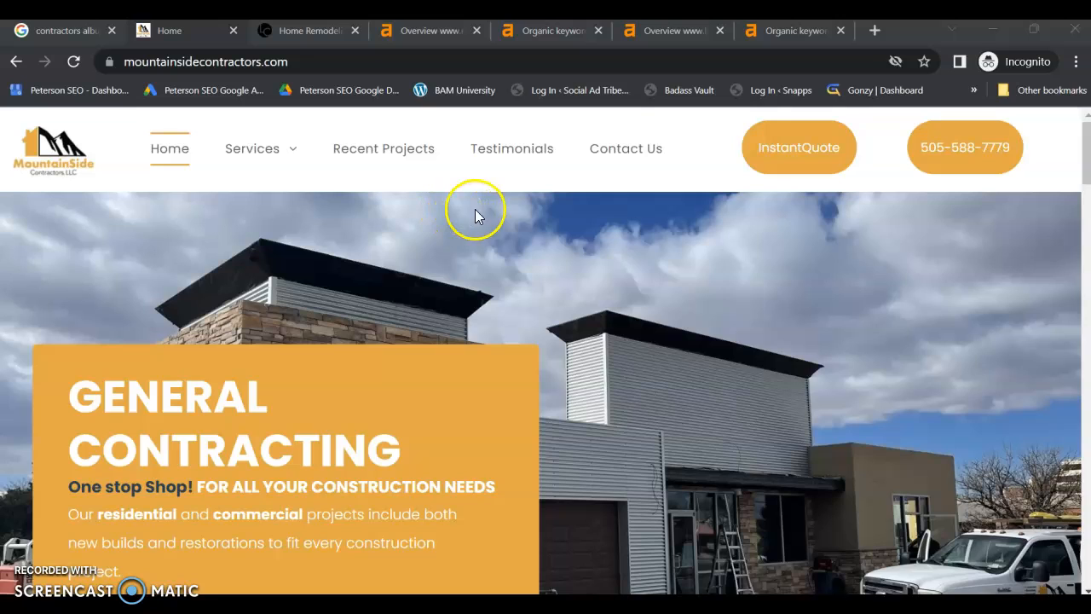
{"action": "mouse_move", "coordinate": [908, 179]}
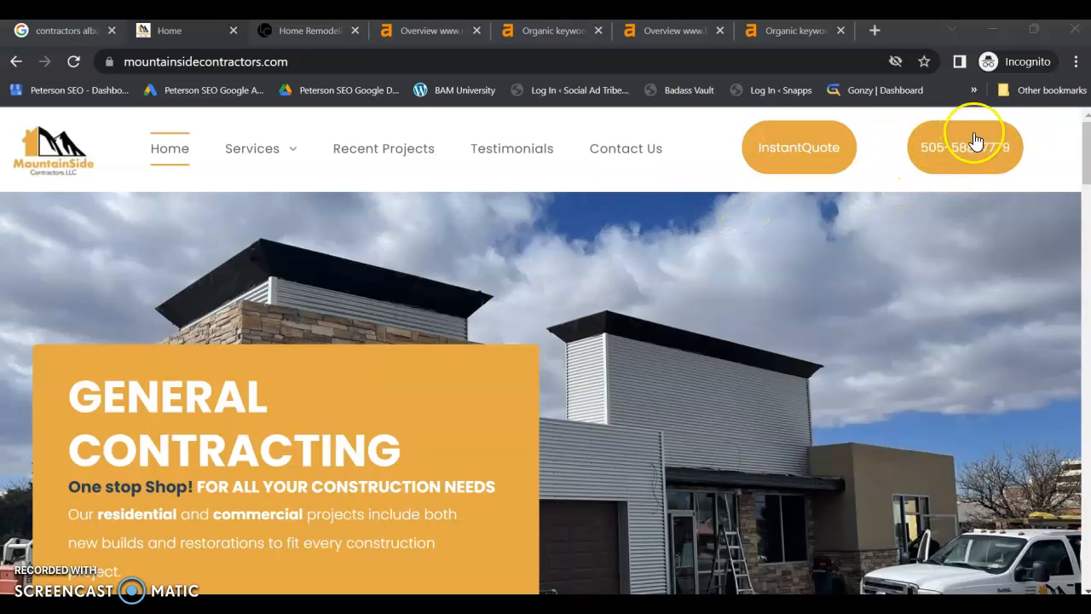
{"action": "mouse_move", "coordinate": [848, 192]}
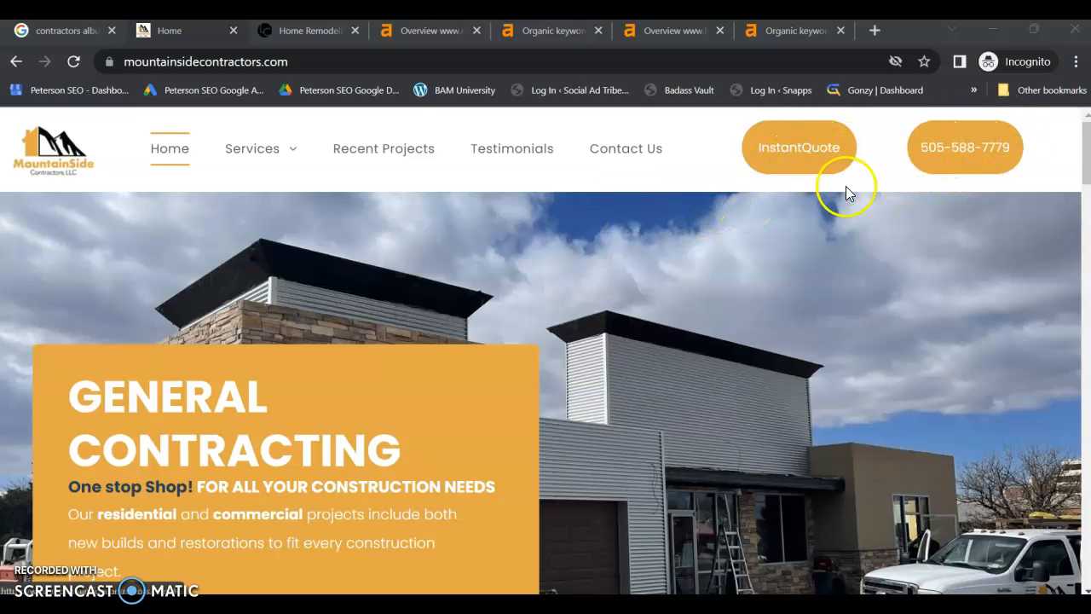
{"action": "mouse_move", "coordinate": [870, 194]}
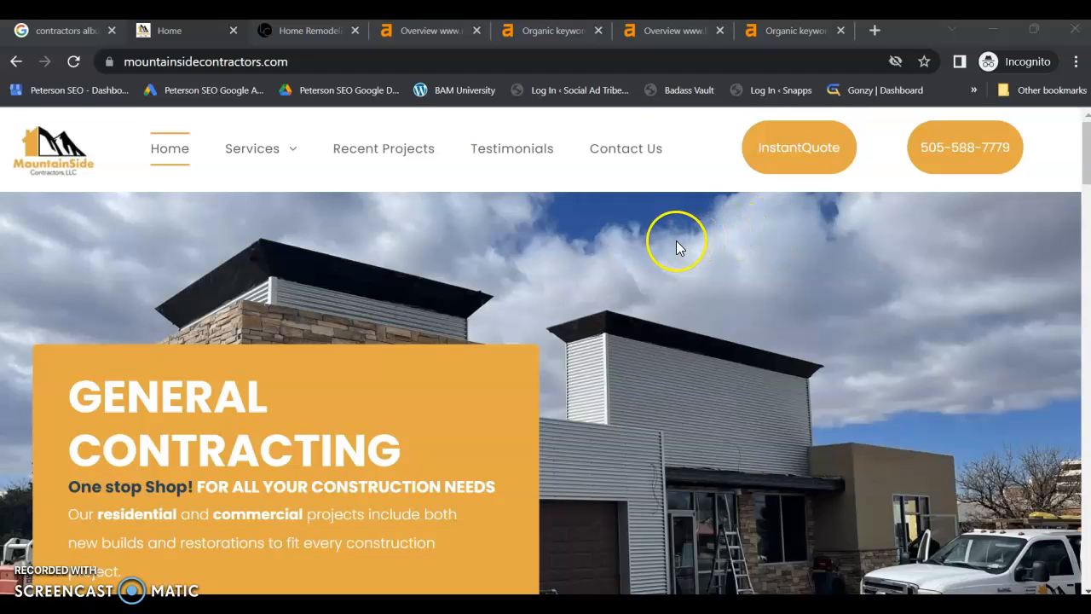
{"action": "mouse_move", "coordinate": [626, 237]}
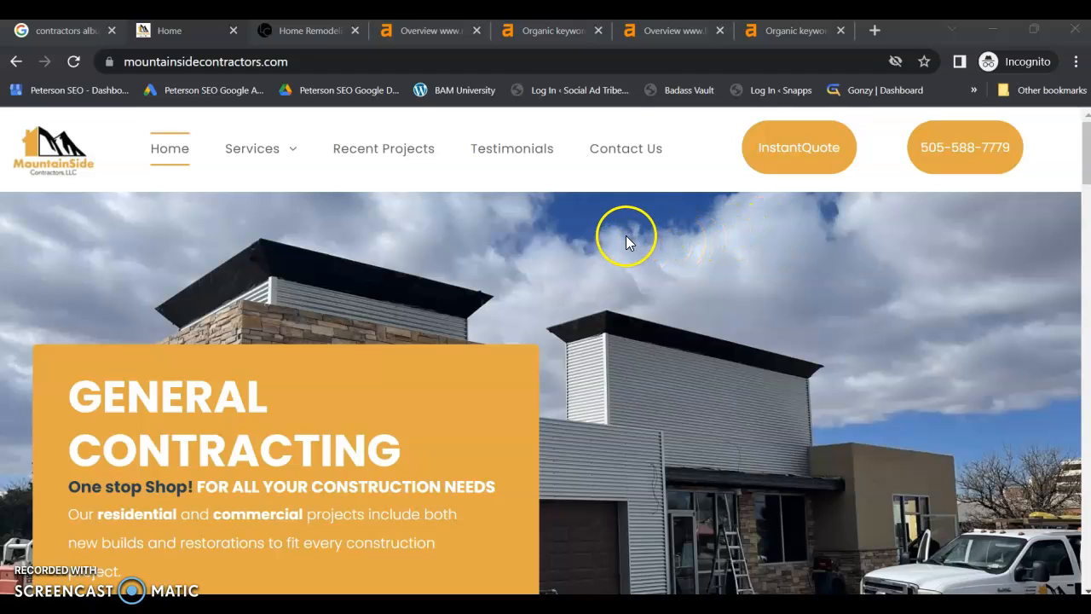
{"action": "mouse_move", "coordinate": [584, 203]}
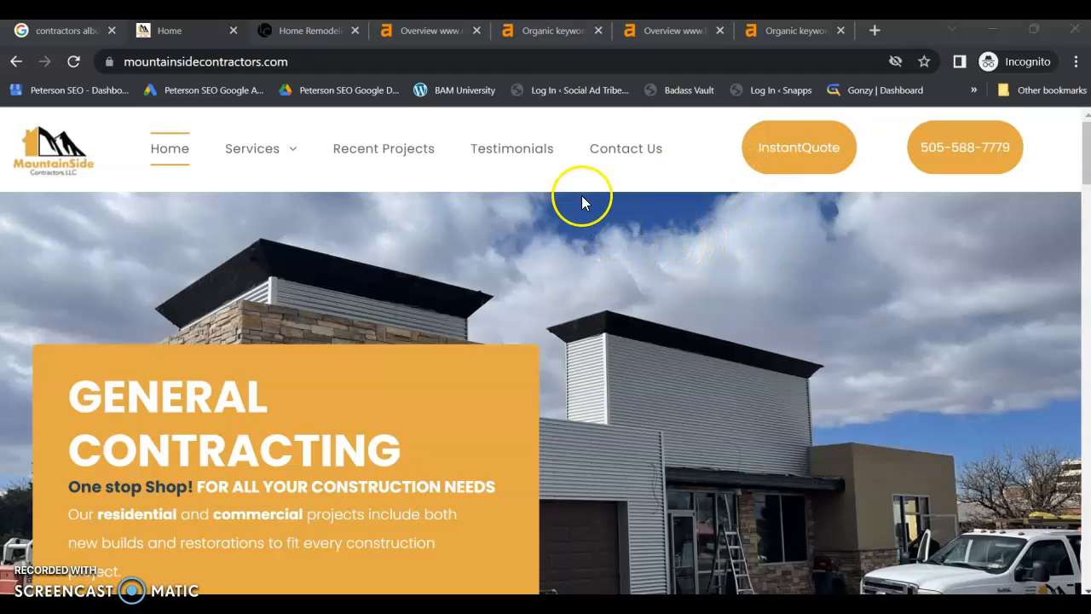
{"action": "left_click", "coordinate": [252, 148]}
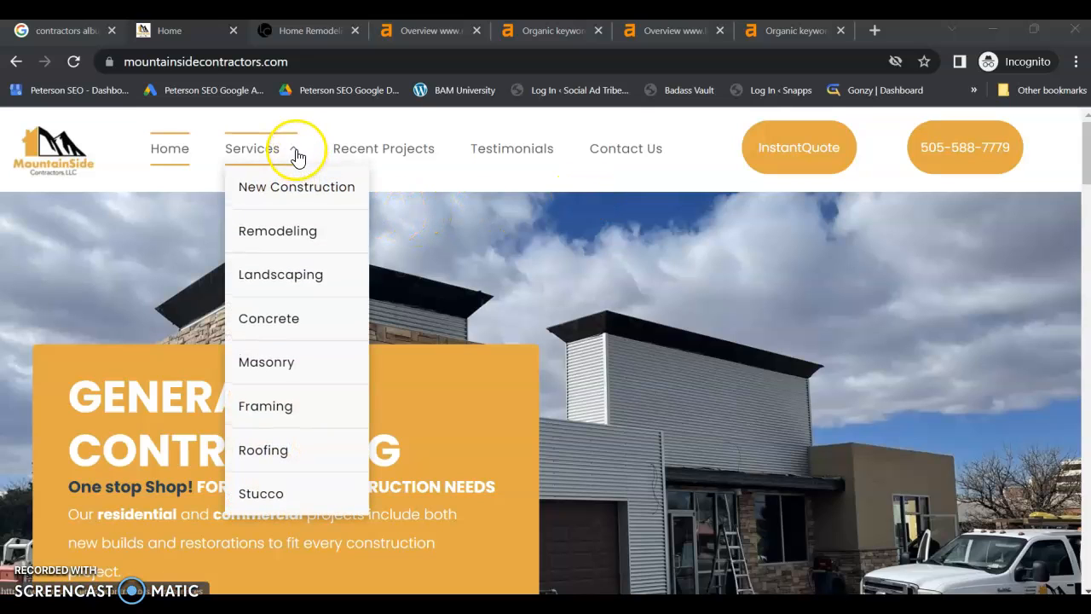
{"action": "mouse_move", "coordinate": [281, 273]}
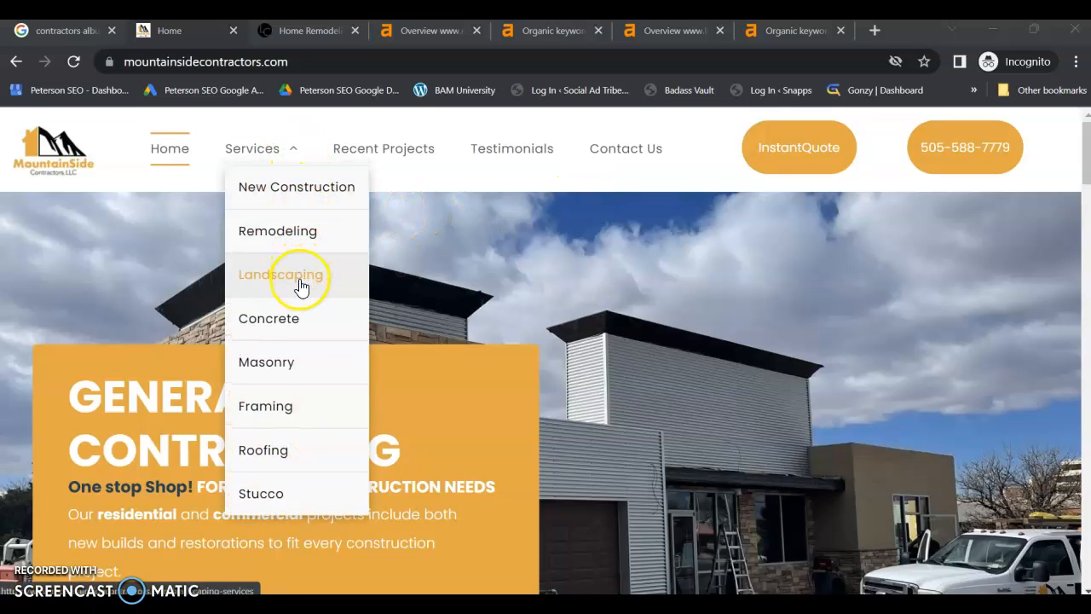
{"action": "mouse_move", "coordinate": [295, 492]}
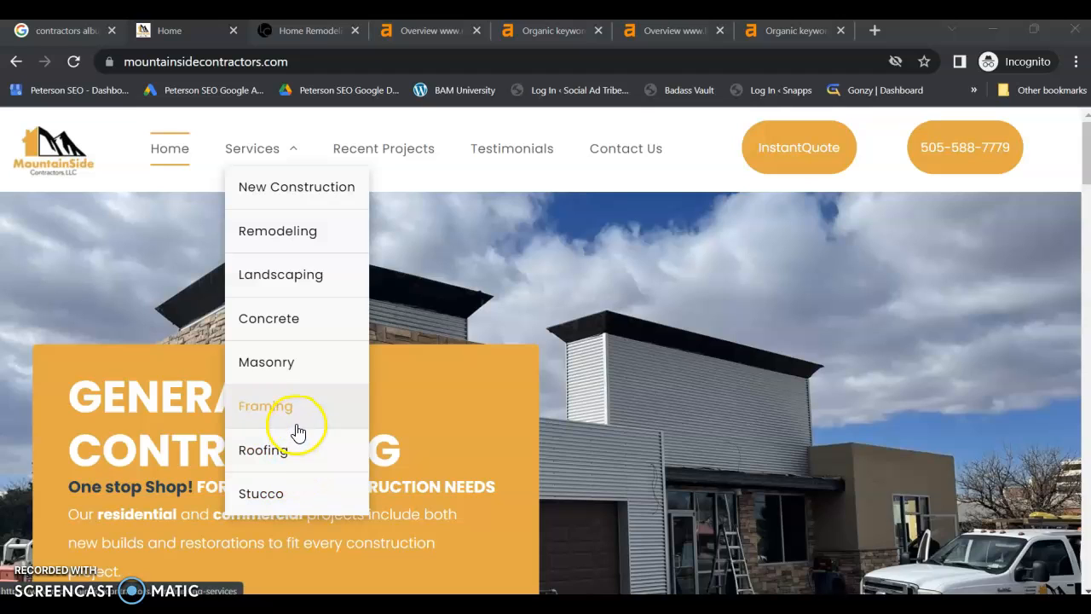
{"action": "mouse_move", "coordinate": [299, 324]}
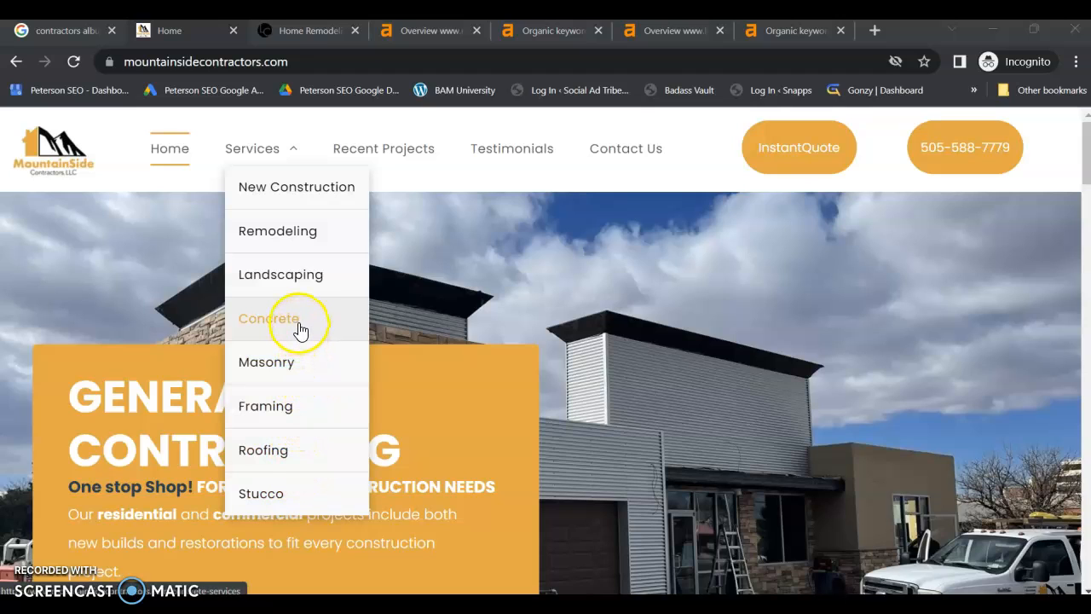
{"action": "mouse_move", "coordinate": [309, 305]}
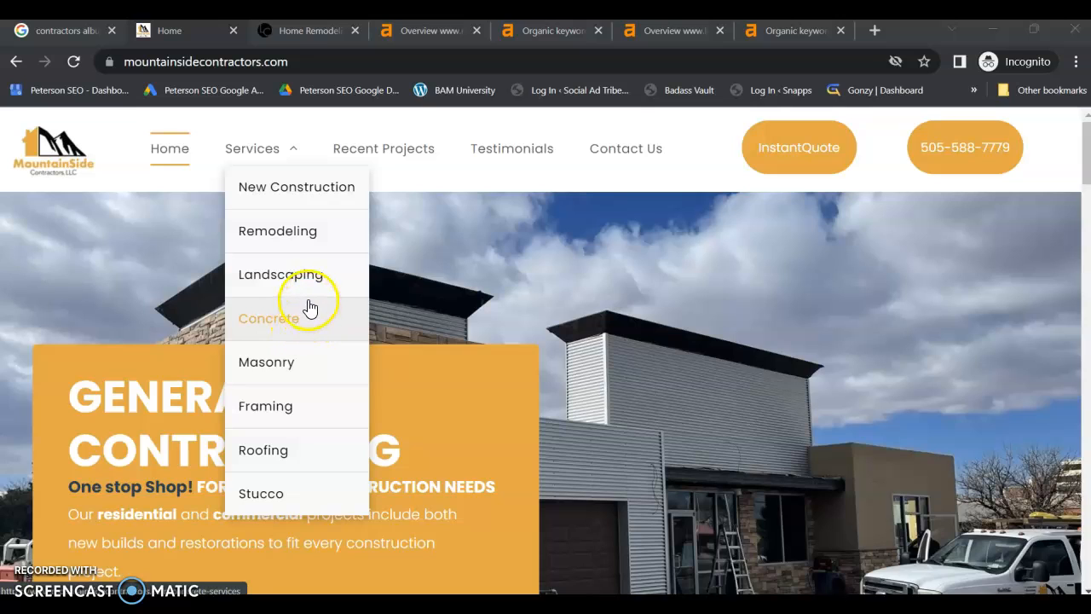
{"action": "mouse_move", "coordinate": [313, 253]}
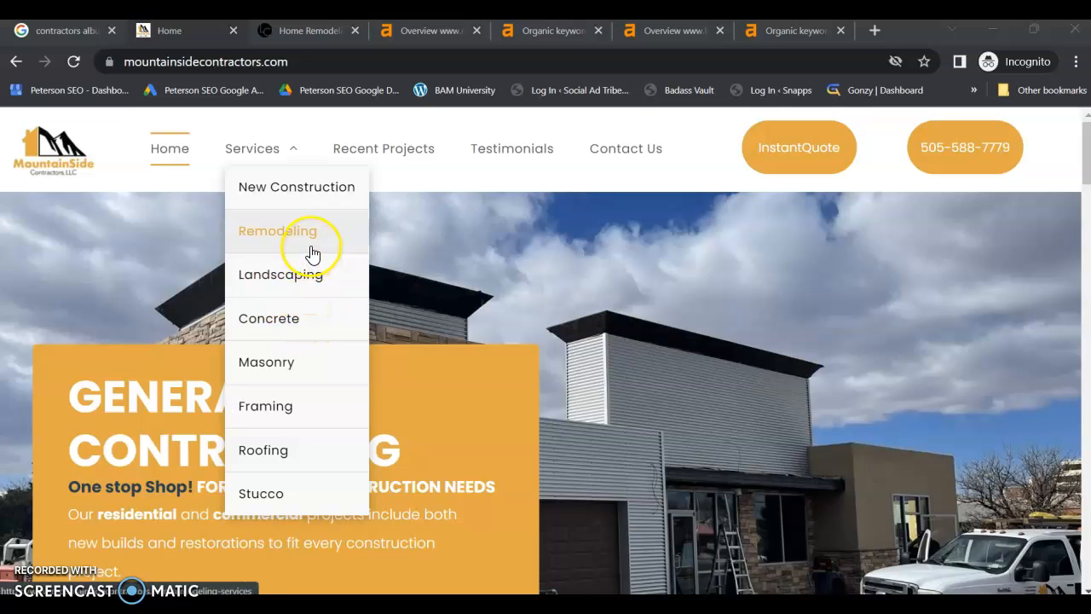
{"action": "mouse_move", "coordinate": [315, 224]}
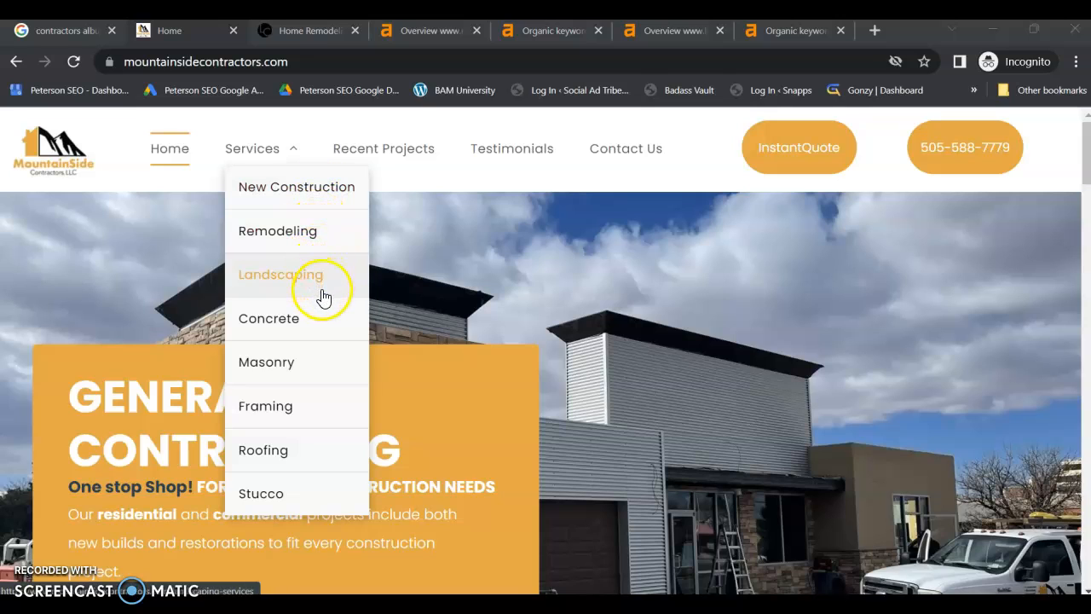
{"action": "mouse_move", "coordinate": [324, 232]}
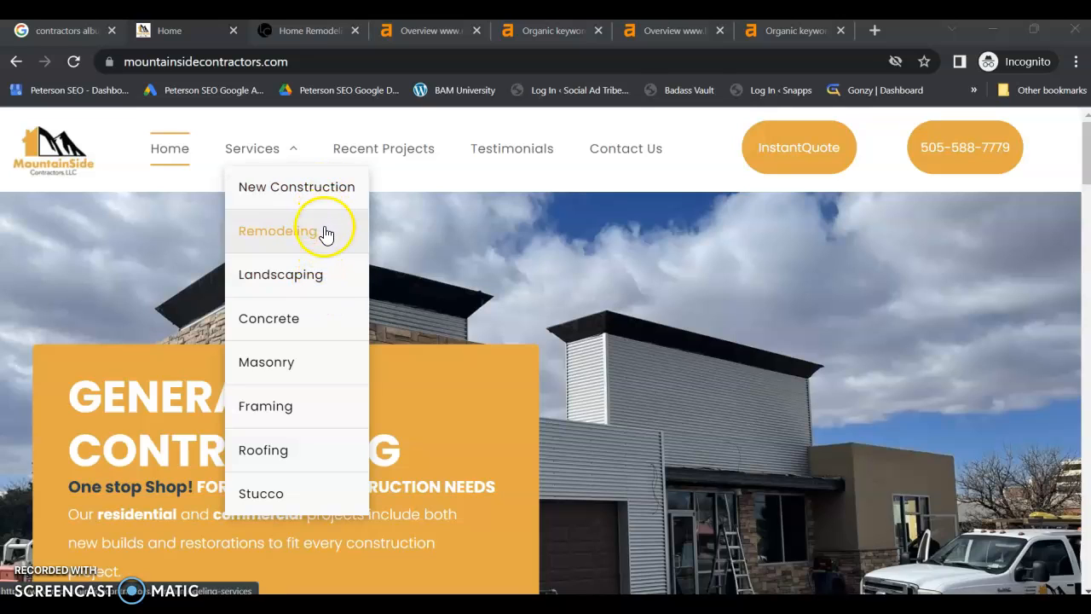
{"action": "mouse_move", "coordinate": [331, 272]}
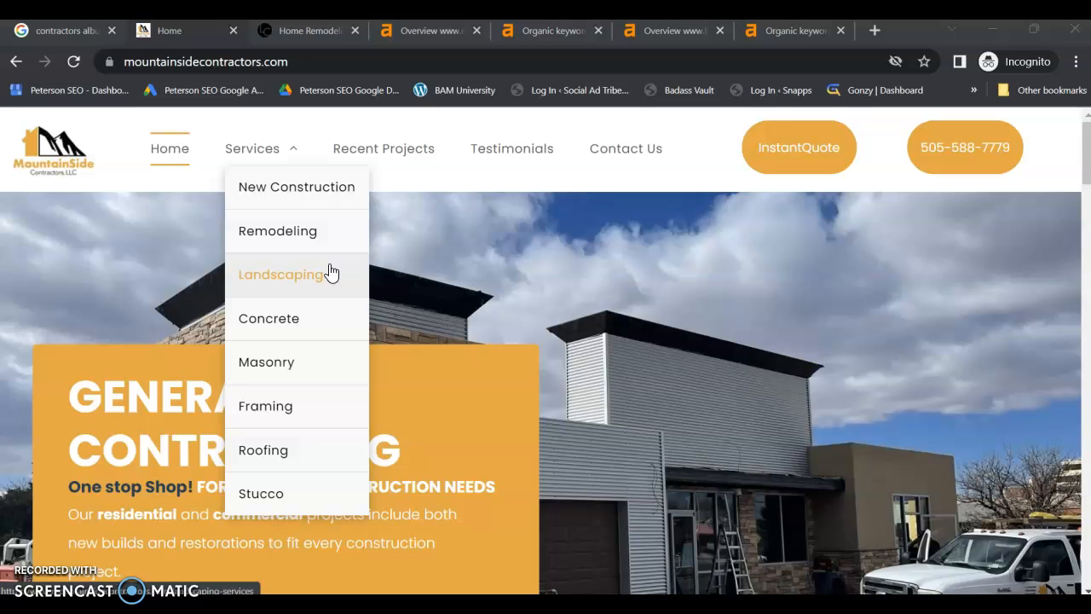
{"action": "mouse_move", "coordinate": [322, 243]}
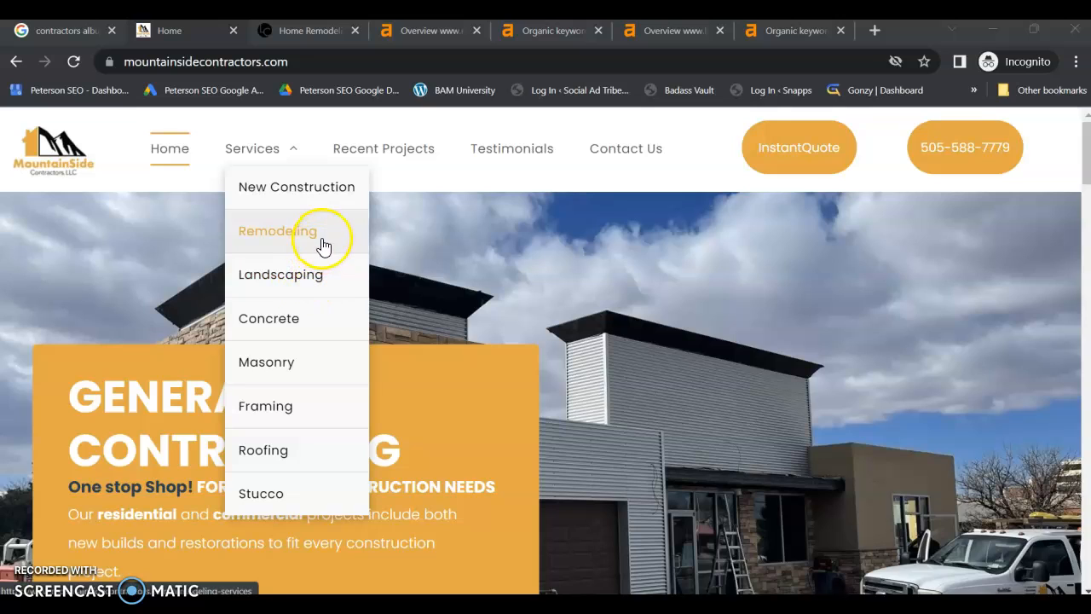
{"action": "mouse_move", "coordinate": [350, 238]}
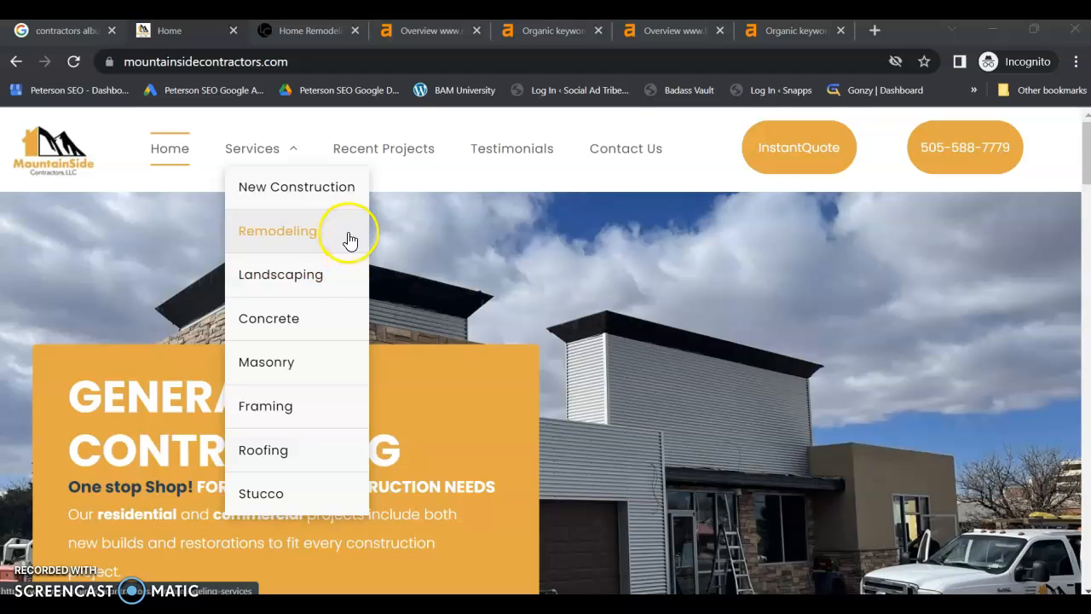
{"action": "mouse_move", "coordinate": [353, 311]}
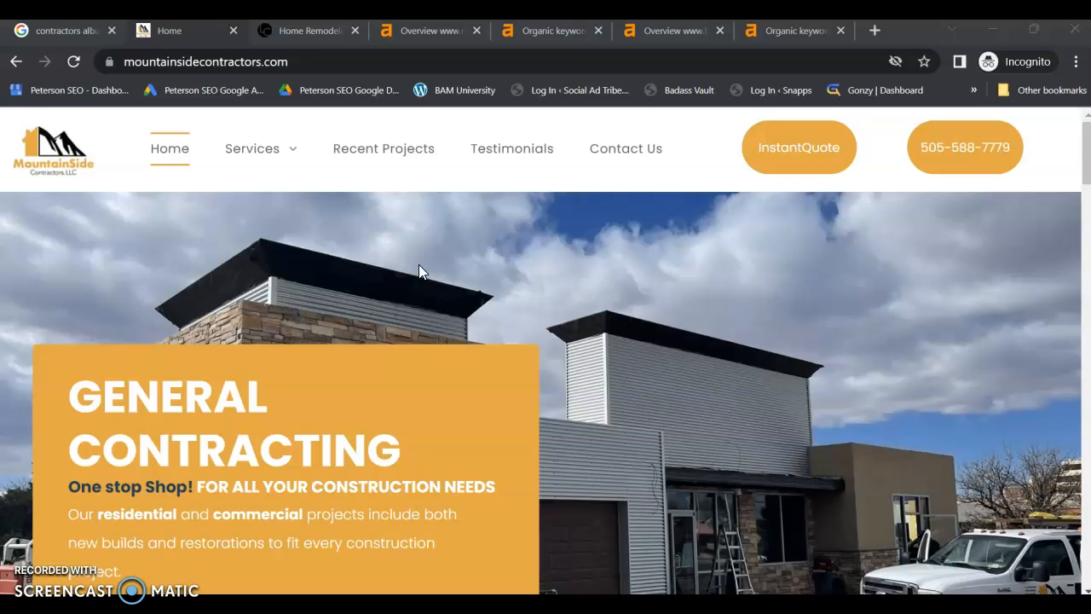
{"action": "mouse_move", "coordinate": [751, 294]}
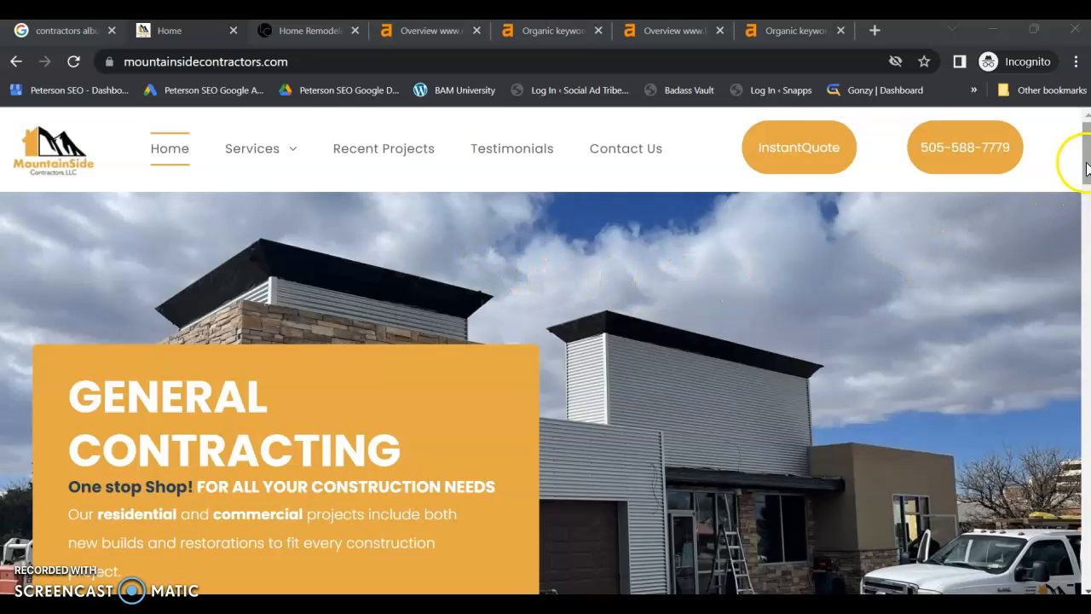
{"action": "scroll", "scroll_direction": "down", "scroll_amount": 3}
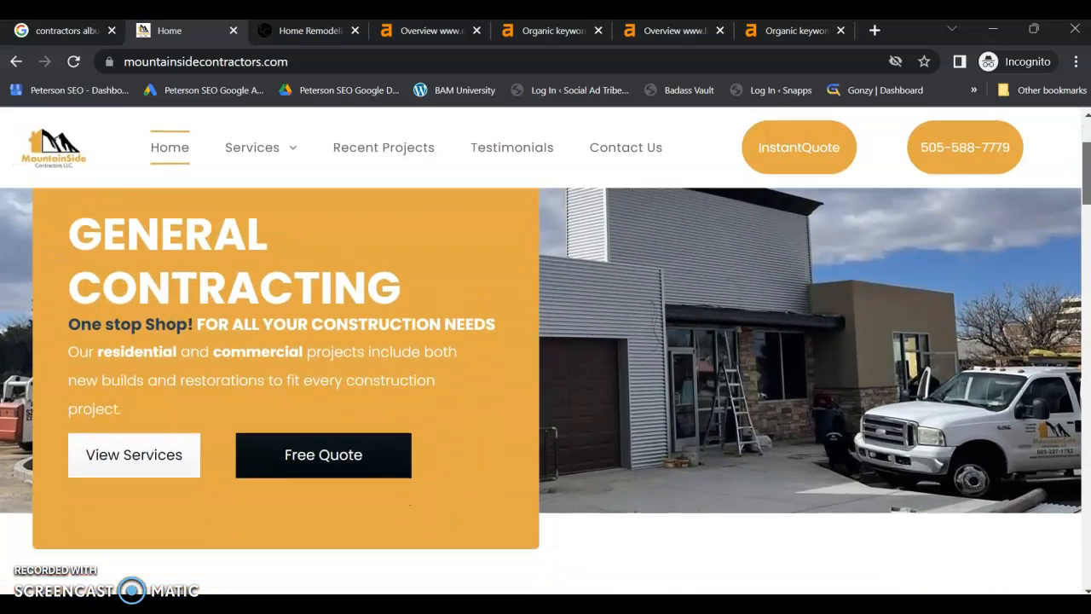
{"action": "scroll", "scroll_direction": "down", "scroll_amount": 3}
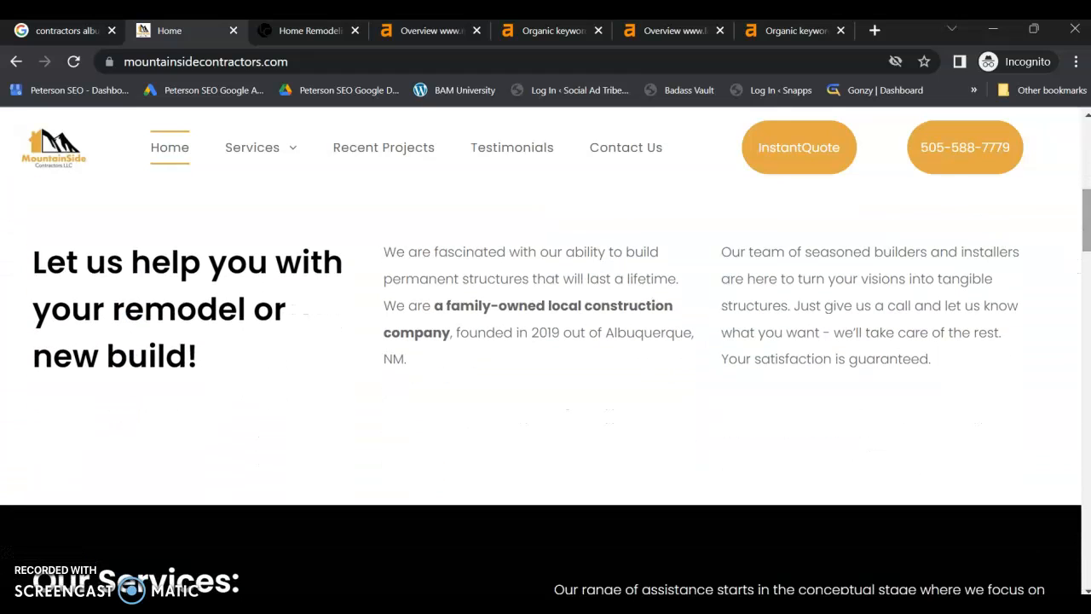
{"action": "mouse_move", "coordinate": [863, 267]}
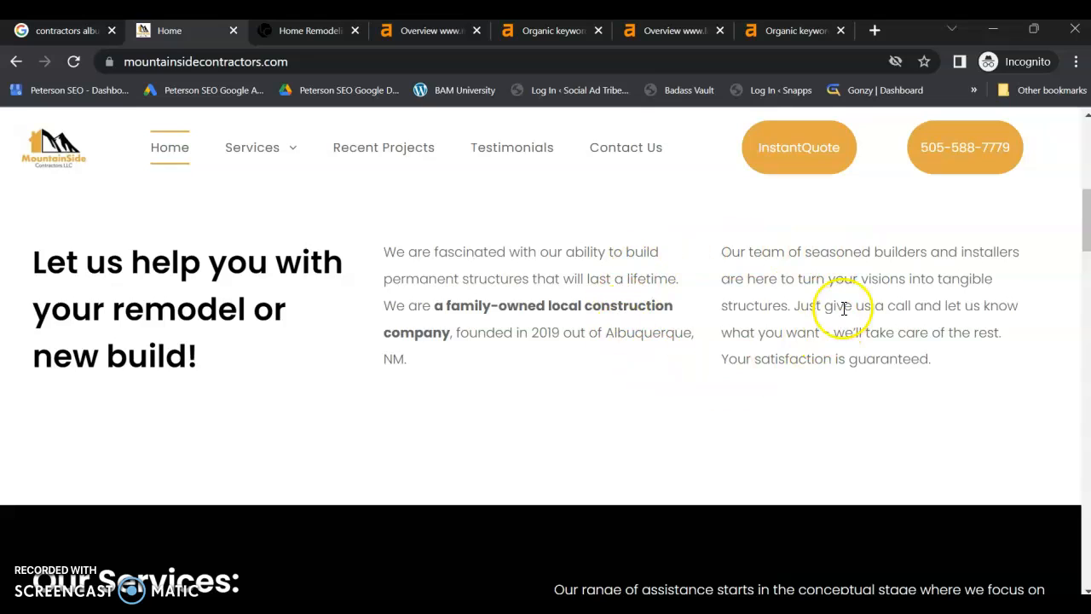
{"action": "mouse_move", "coordinate": [607, 303]}
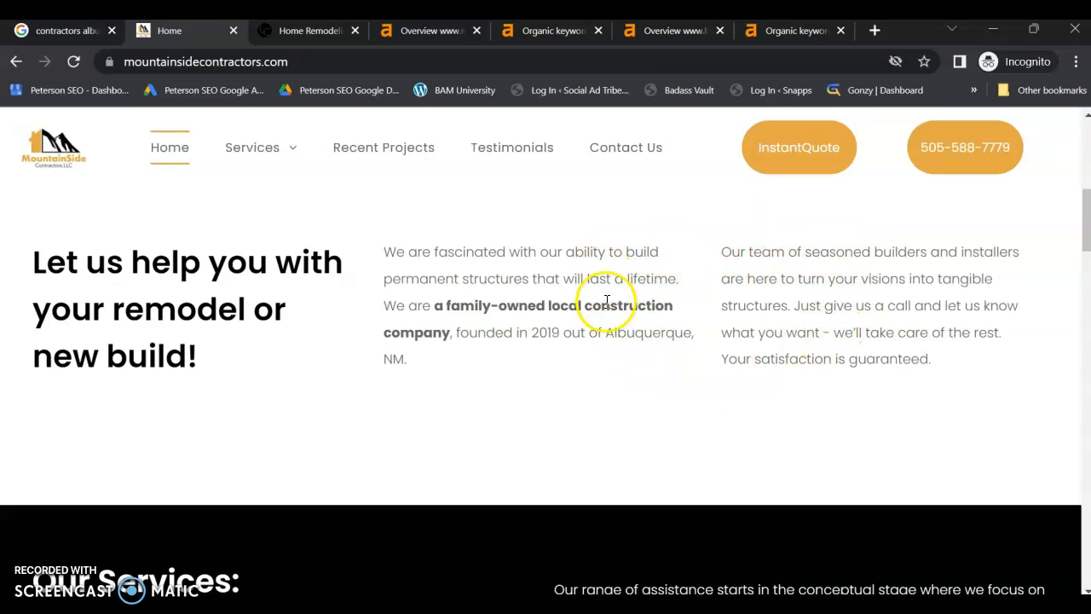
{"action": "mouse_move", "coordinate": [688, 330]}
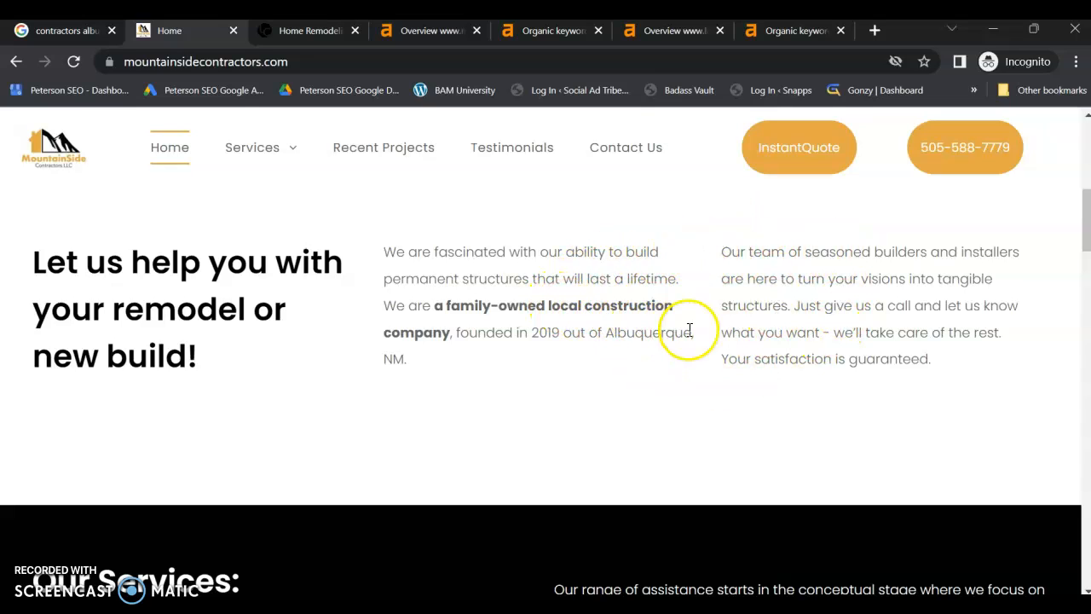
{"action": "mouse_move", "coordinate": [714, 341]}
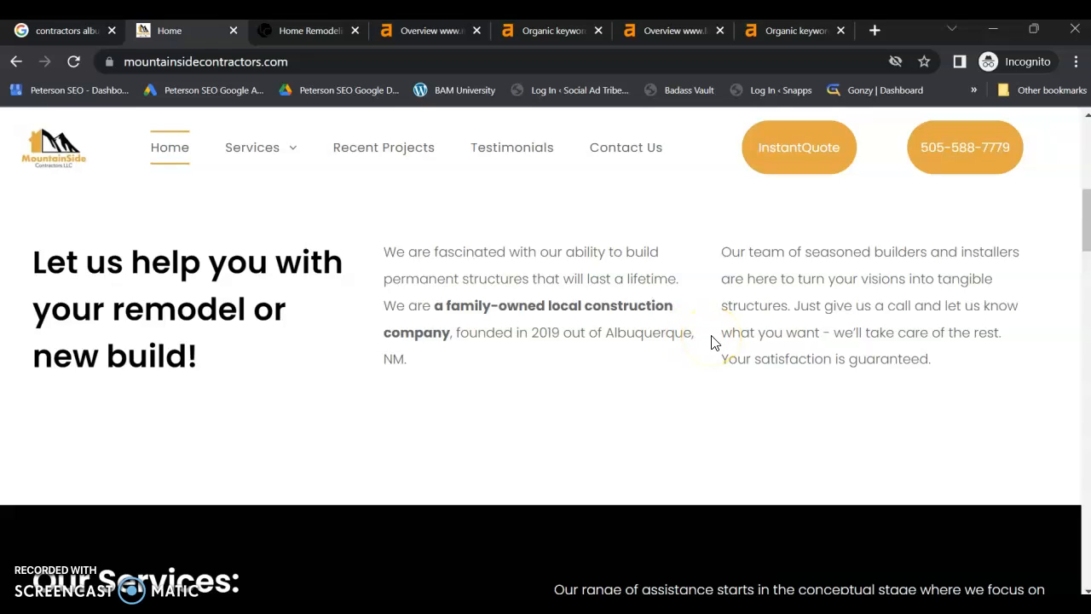
{"action": "mouse_move", "coordinate": [774, 318]}
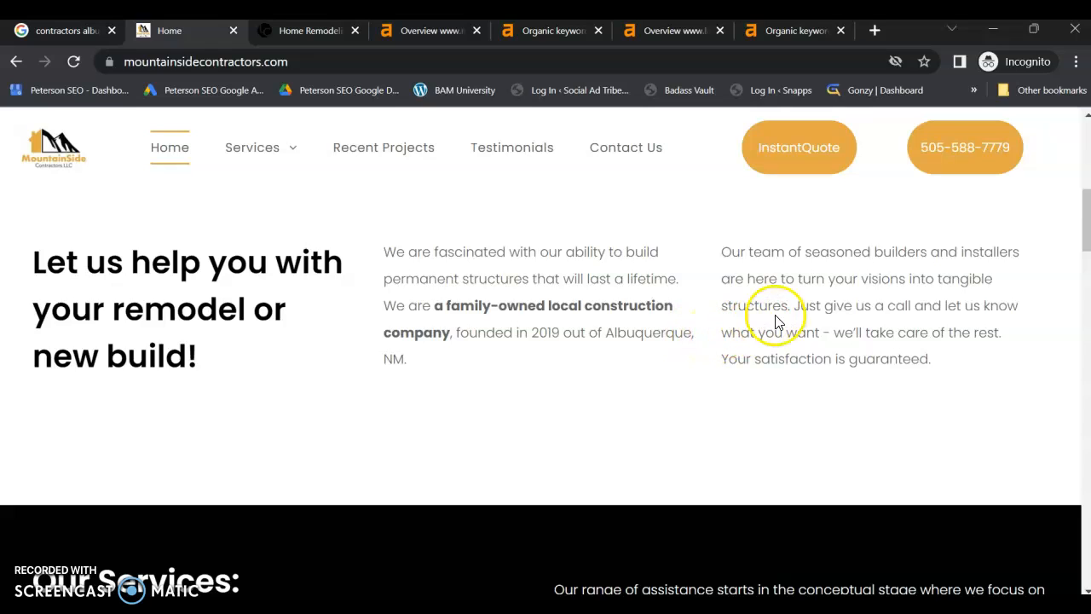
{"action": "mouse_move", "coordinate": [657, 298]}
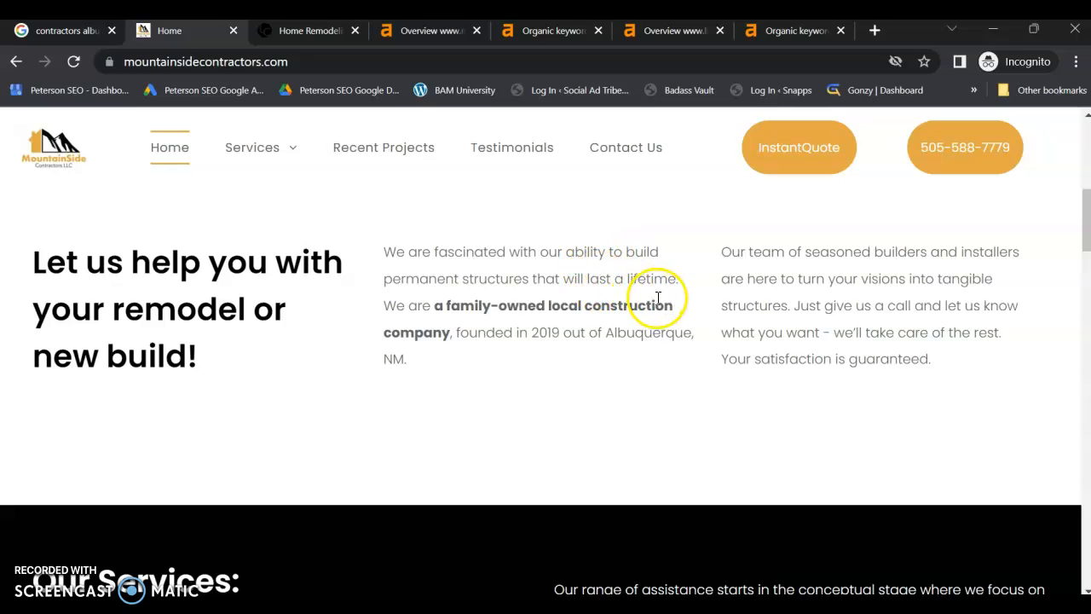
{"action": "mouse_move", "coordinate": [759, 328]}
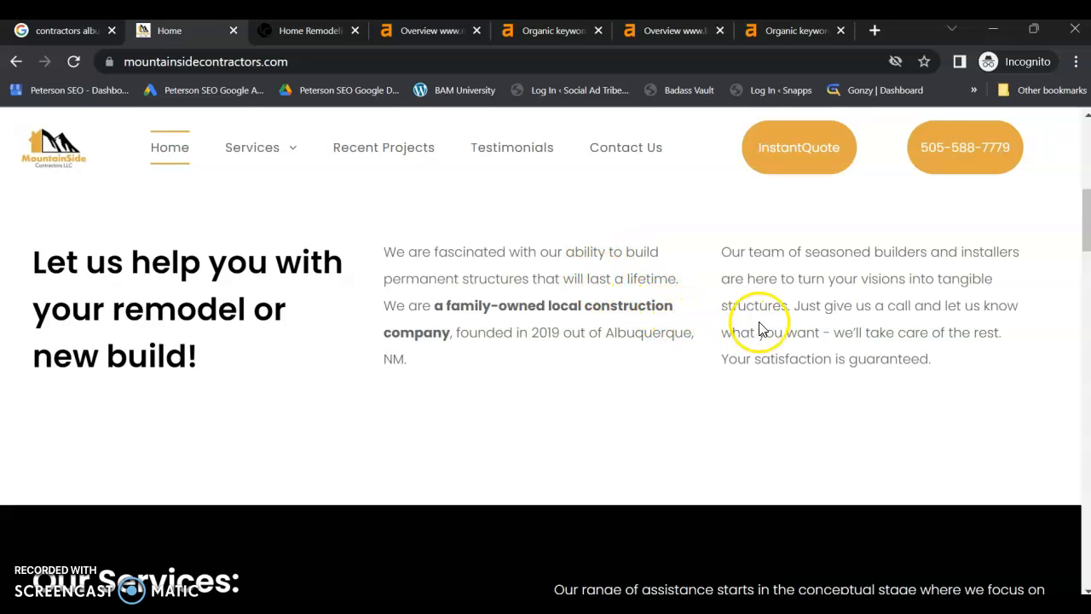
{"action": "mouse_move", "coordinate": [786, 341]}
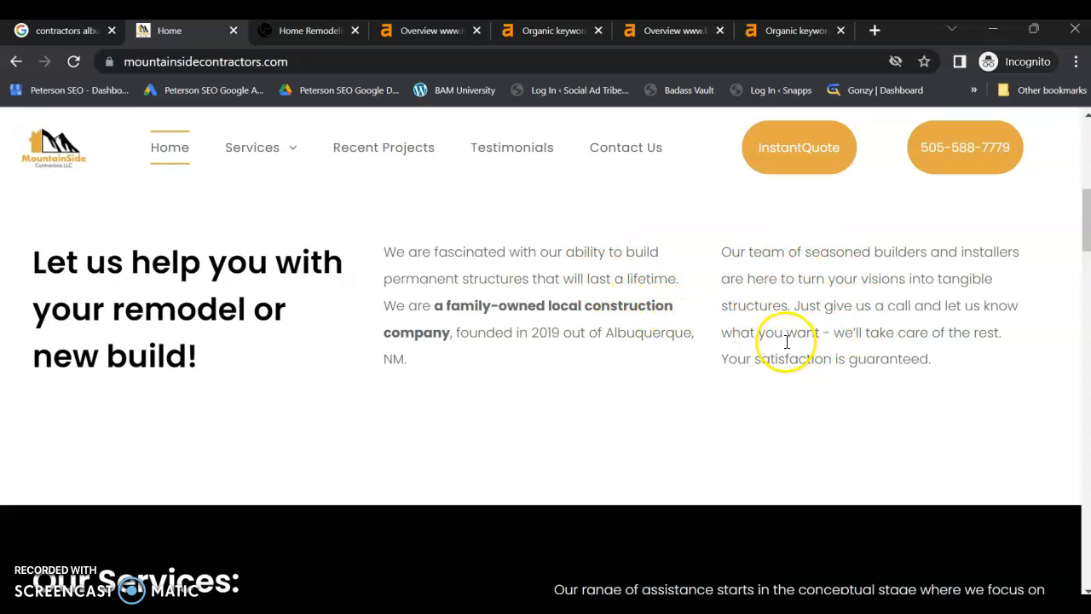
{"action": "mouse_move", "coordinate": [1082, 239]}
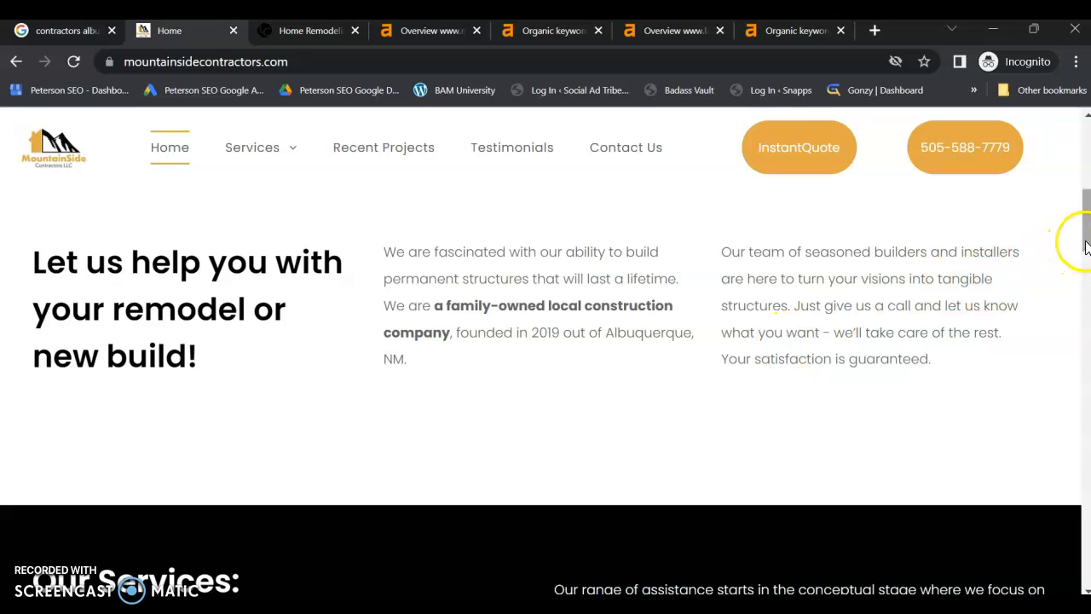
{"action": "scroll", "scroll_direction": "down", "scroll_amount": 3}
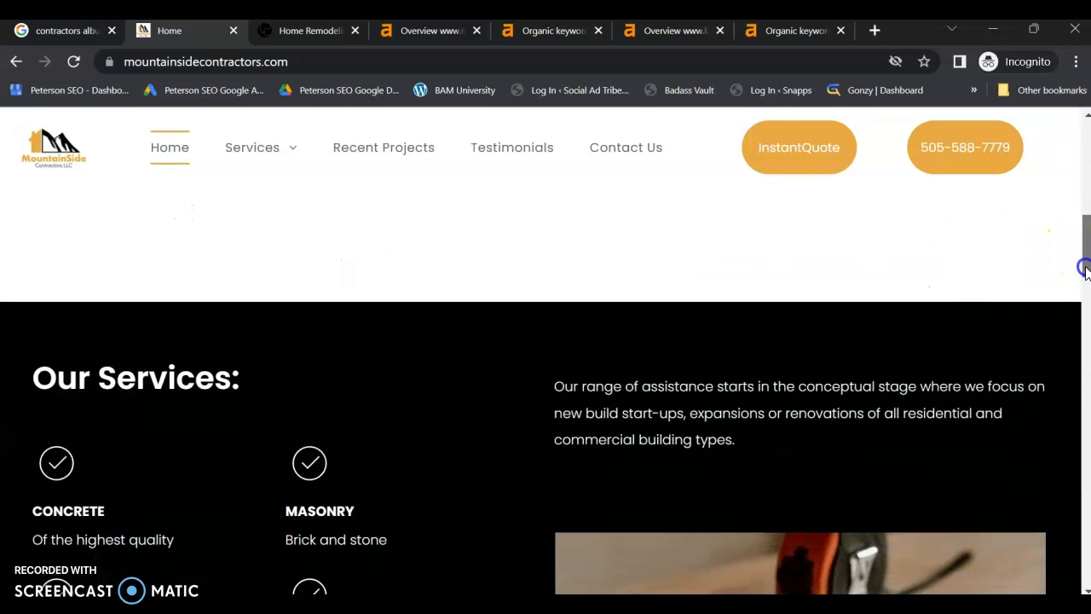
{"action": "scroll", "scroll_direction": "down", "scroll_amount": 3}
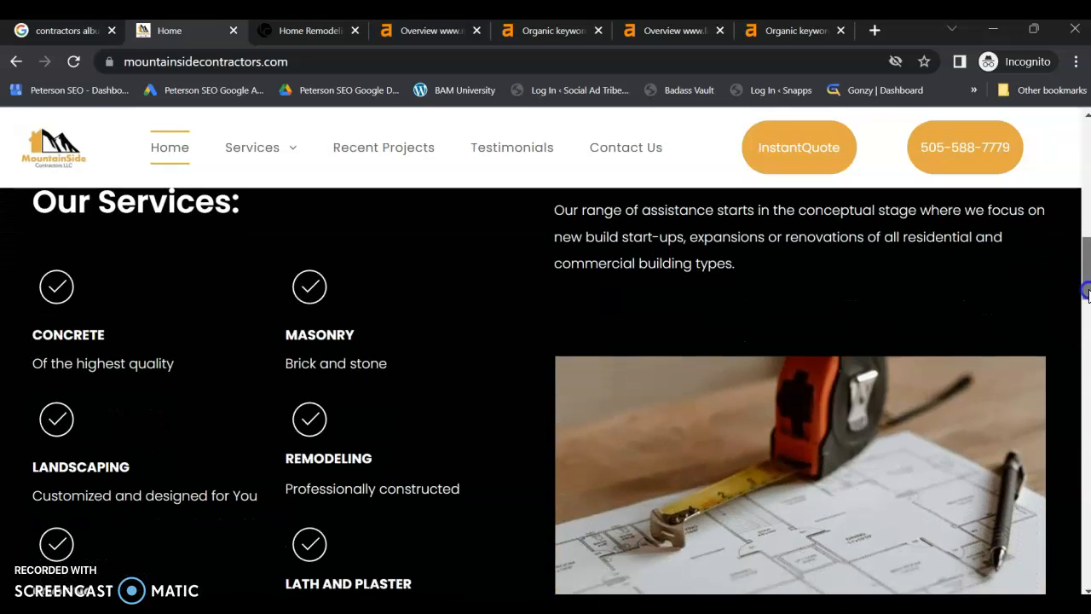
{"action": "scroll", "scroll_direction": "down", "scroll_amount": 3}
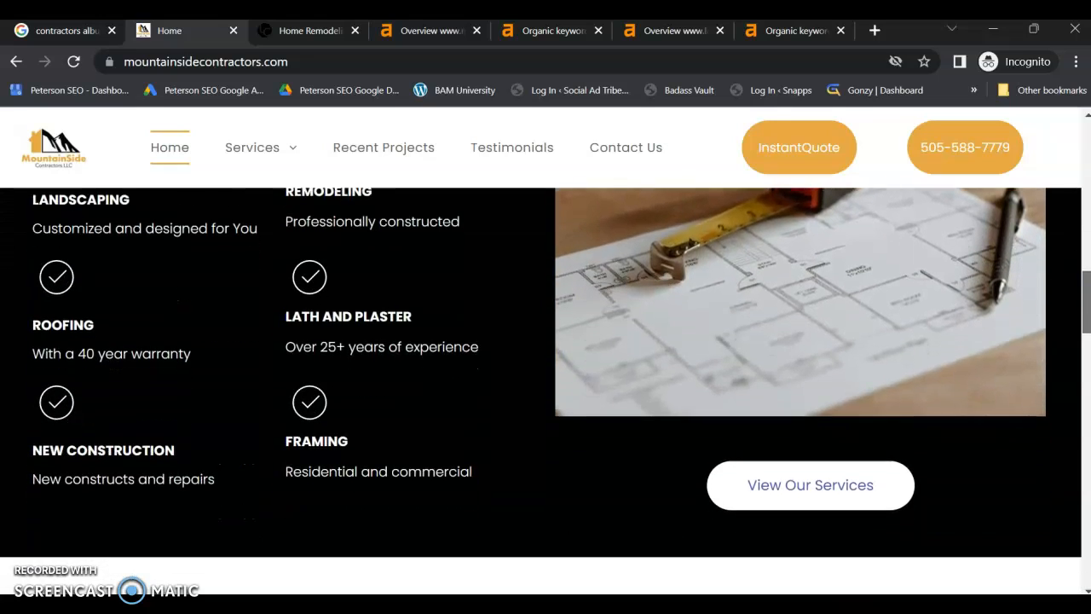
{"action": "scroll", "scroll_direction": "down", "scroll_amount": 3}
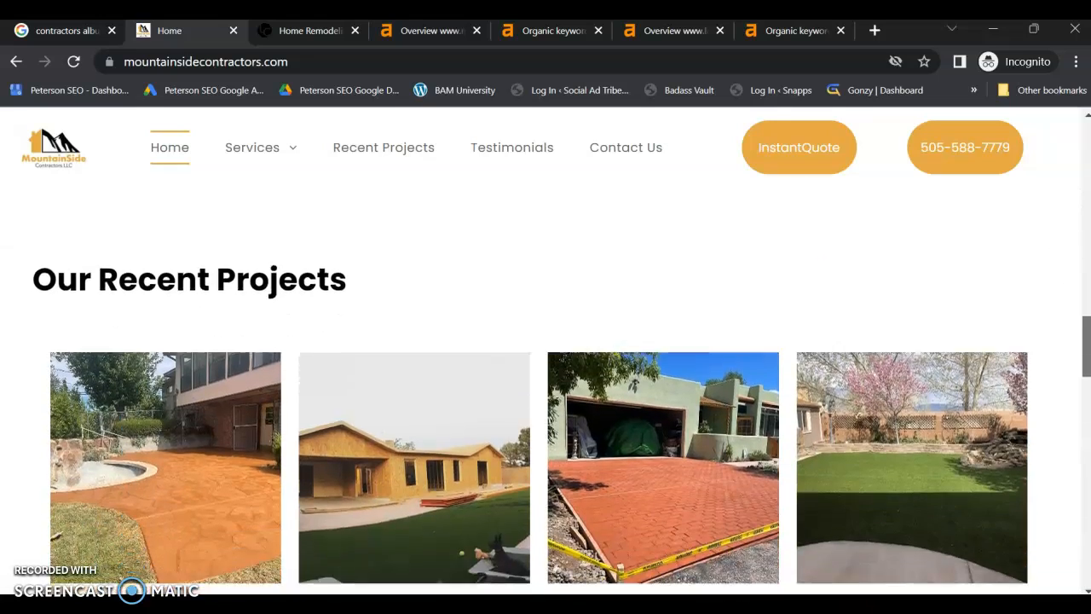
{"action": "scroll", "scroll_direction": "down", "scroll_amount": 3}
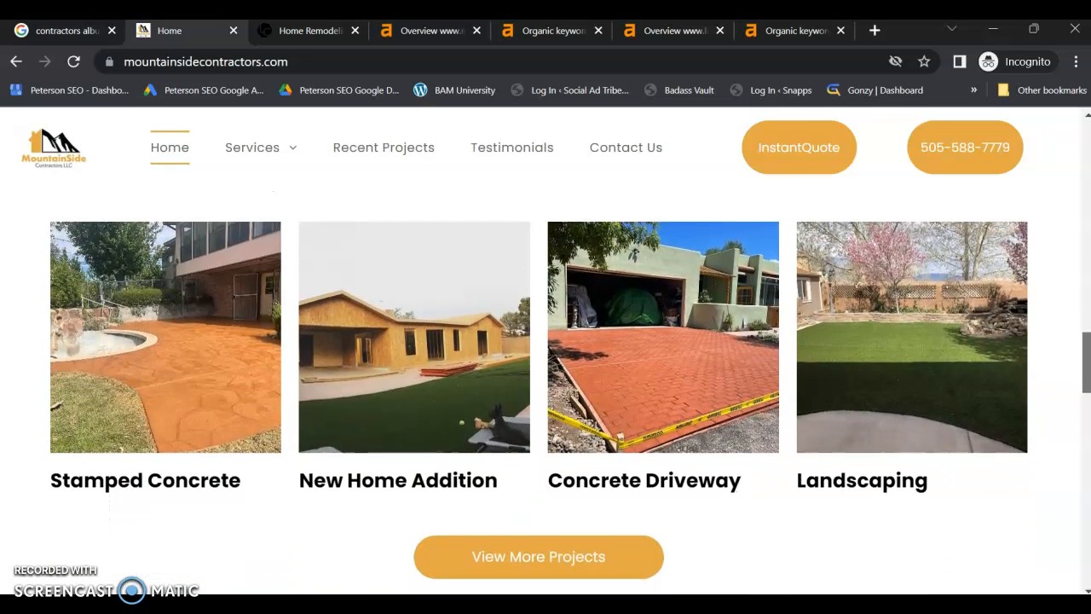
{"action": "mouse_move", "coordinate": [825, 407]}
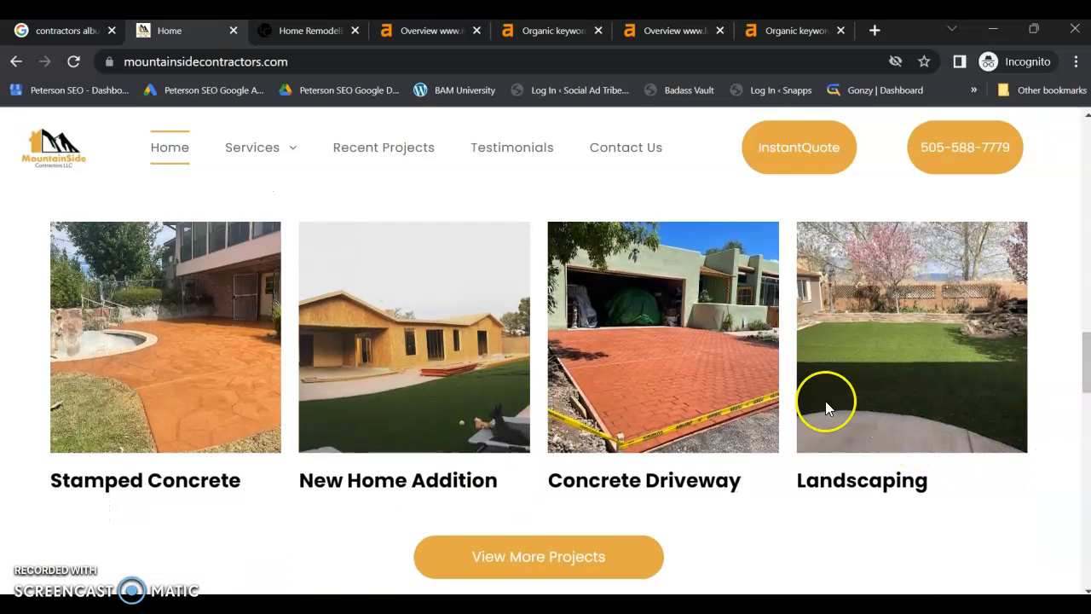
{"action": "mouse_move", "coordinate": [401, 408]}
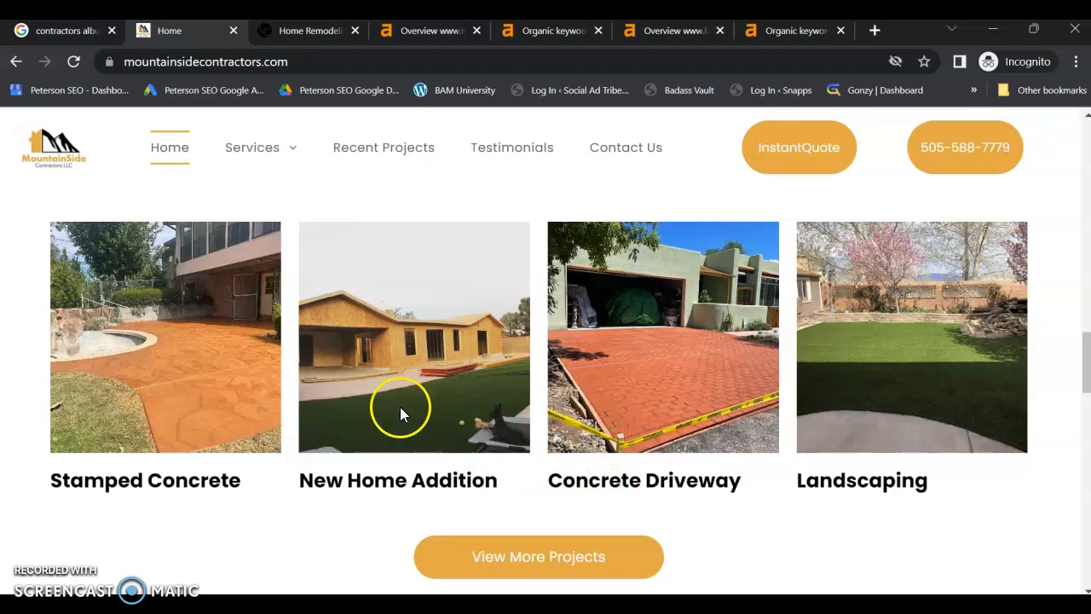
{"action": "mouse_move", "coordinate": [362, 474]}
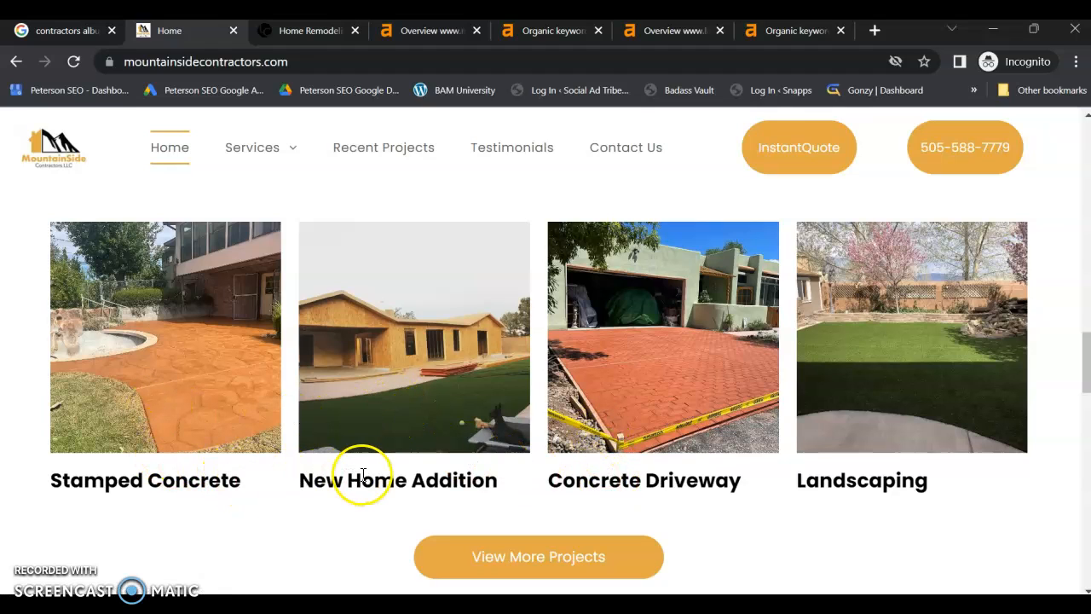
{"action": "mouse_move", "coordinate": [1072, 396]}
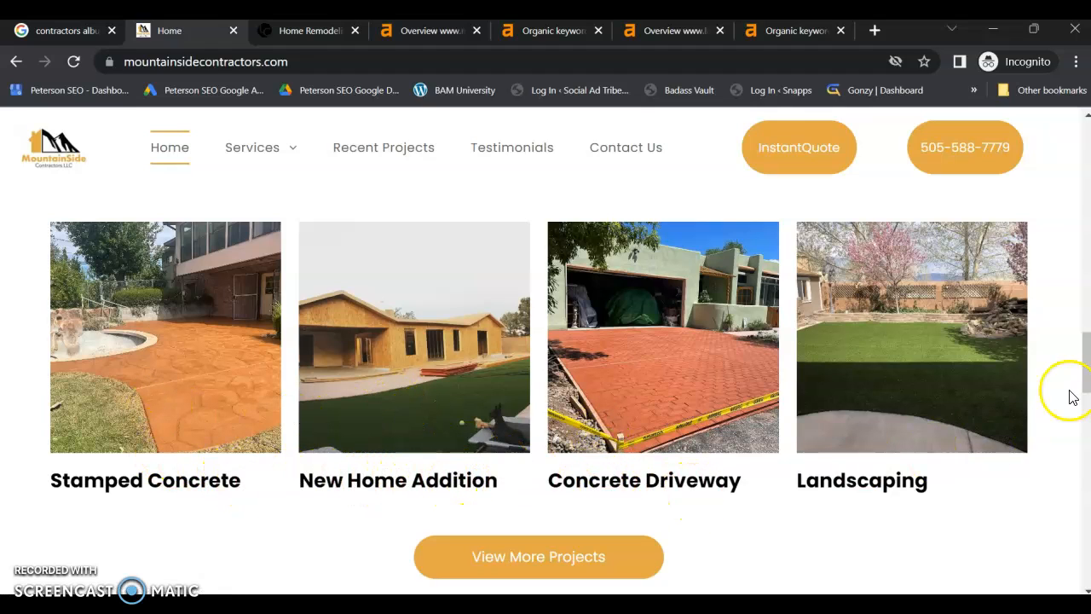
- Scroll further down the home page past the recent projects section
{"action": "scroll", "scroll_direction": "down", "scroll_amount": 3}
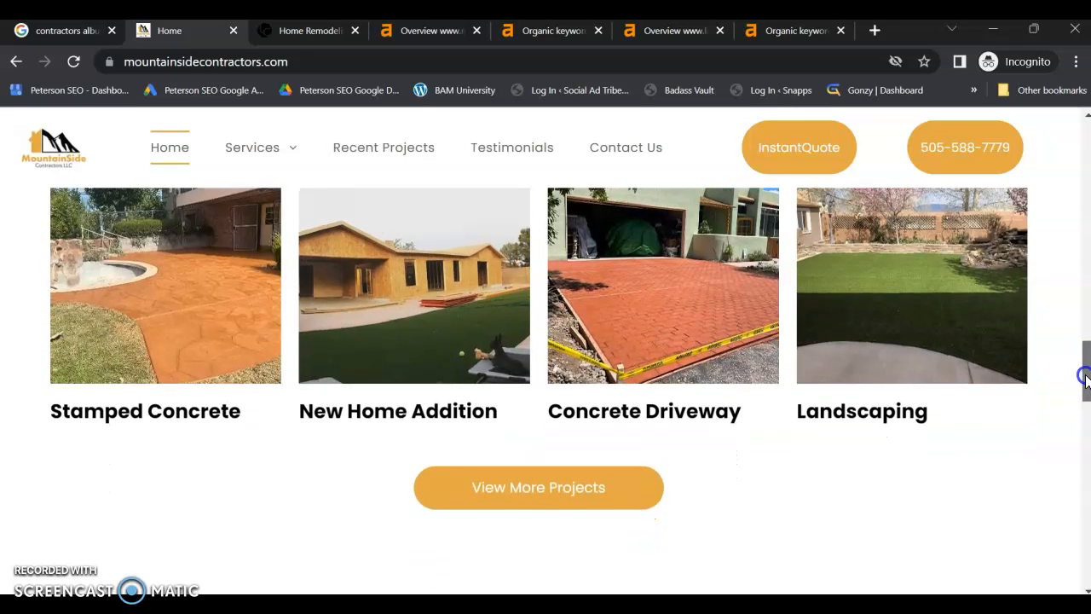
{"action": "scroll", "scroll_direction": "down", "scroll_amount": 3}
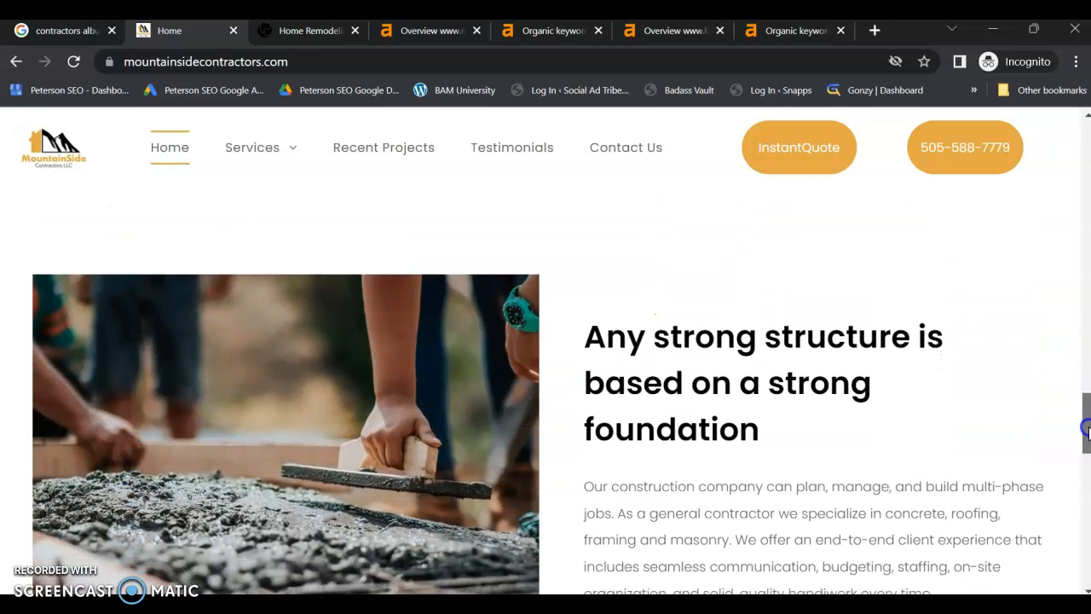
{"action": "scroll", "scroll_direction": "down", "scroll_amount": 3}
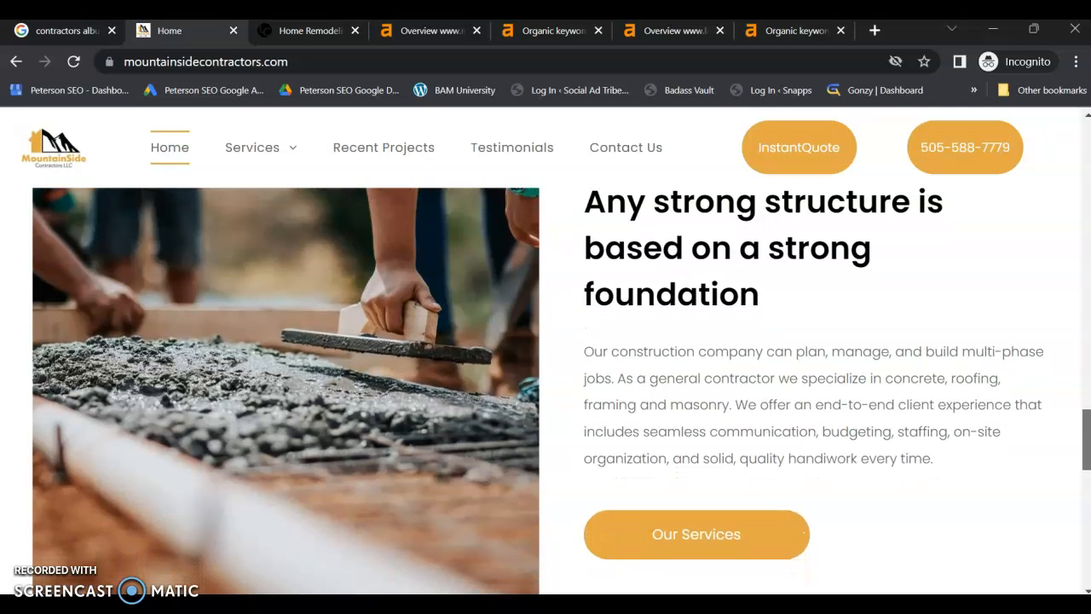
{"action": "scroll", "scroll_direction": "down", "scroll_amount": 3}
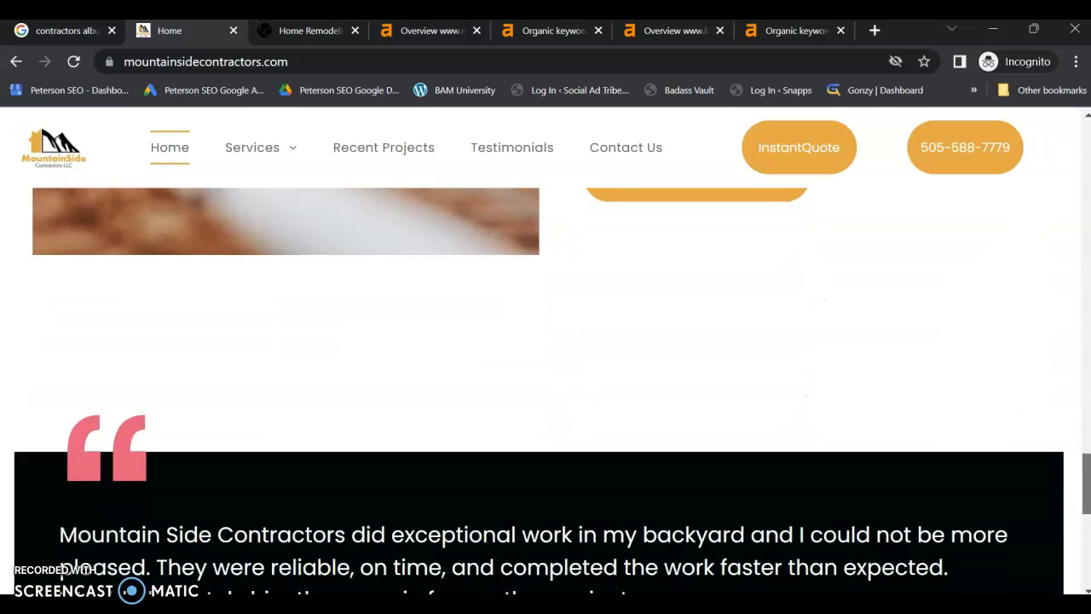
{"action": "scroll", "scroll_direction": "down", "scroll_amount": 3}
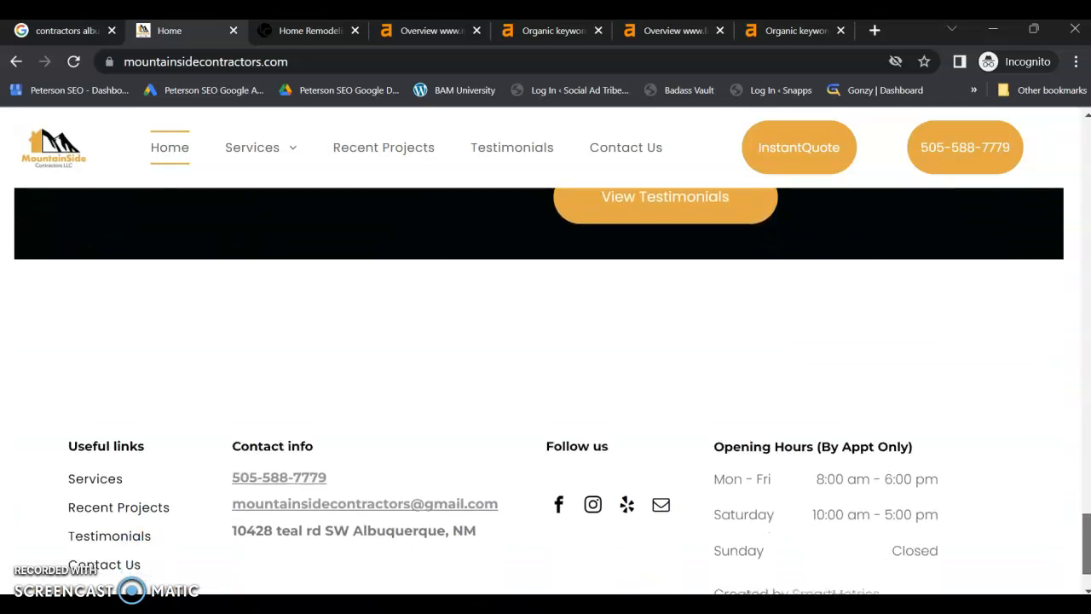
- Scroll back up to the General Contracting banner at the top
{"action": "scroll", "scroll_direction": "up", "scroll_amount": 3}
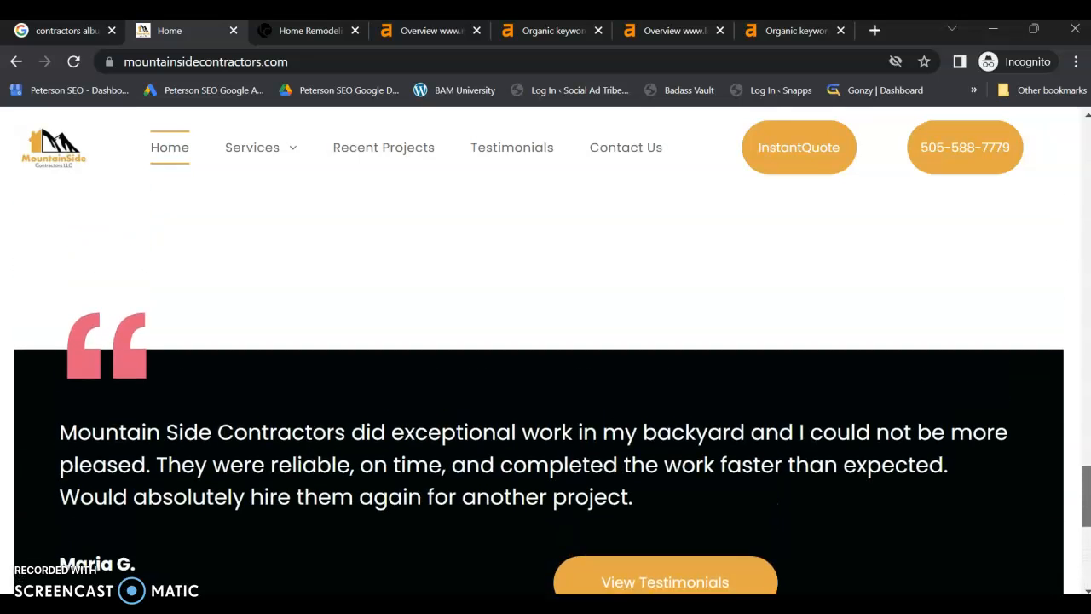
{"action": "scroll", "scroll_direction": "up", "scroll_amount": 3}
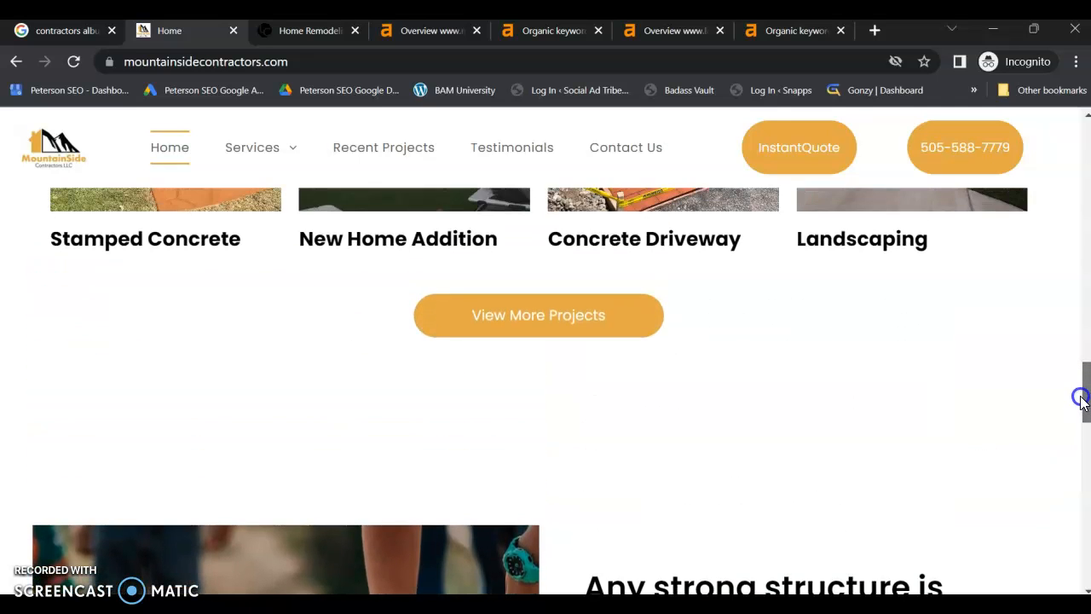
{"action": "scroll", "scroll_direction": "up", "scroll_amount": 3}
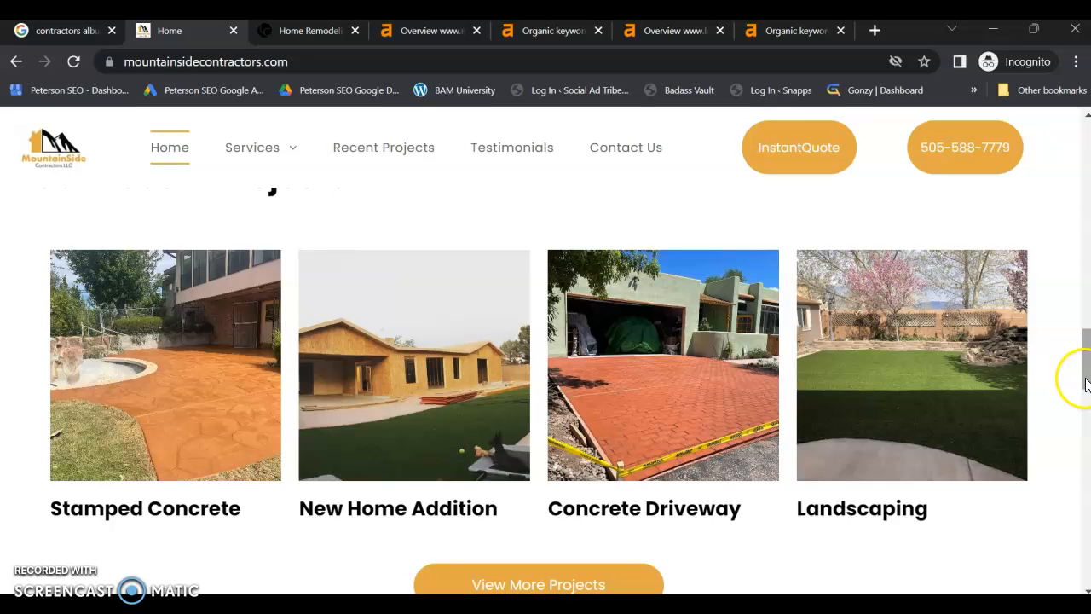
{"action": "scroll", "scroll_direction": "up", "scroll_amount": 3}
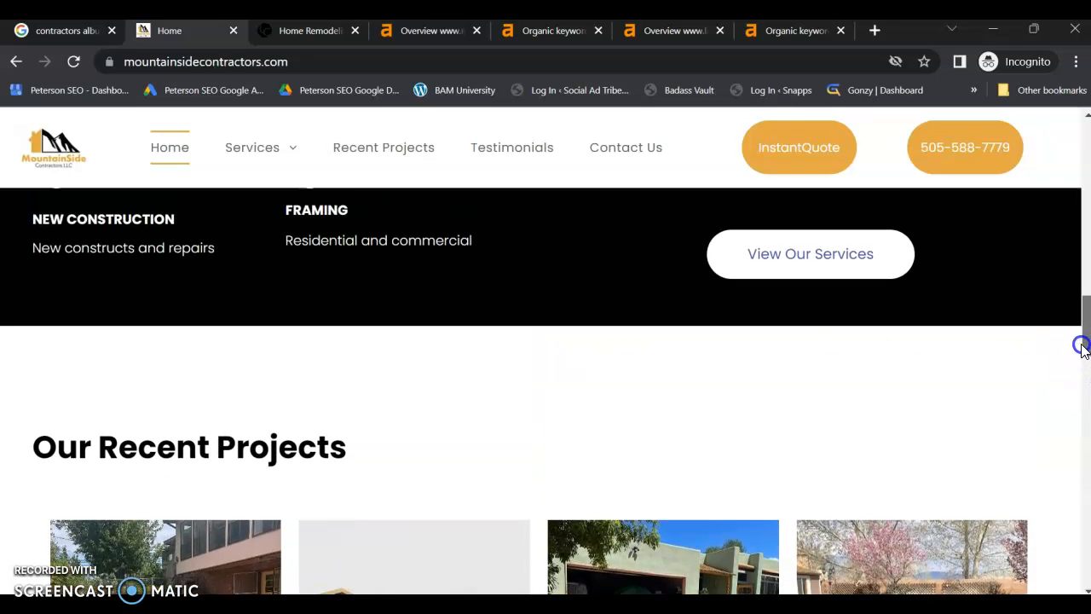
{"action": "scroll", "scroll_direction": "up", "scroll_amount": 3}
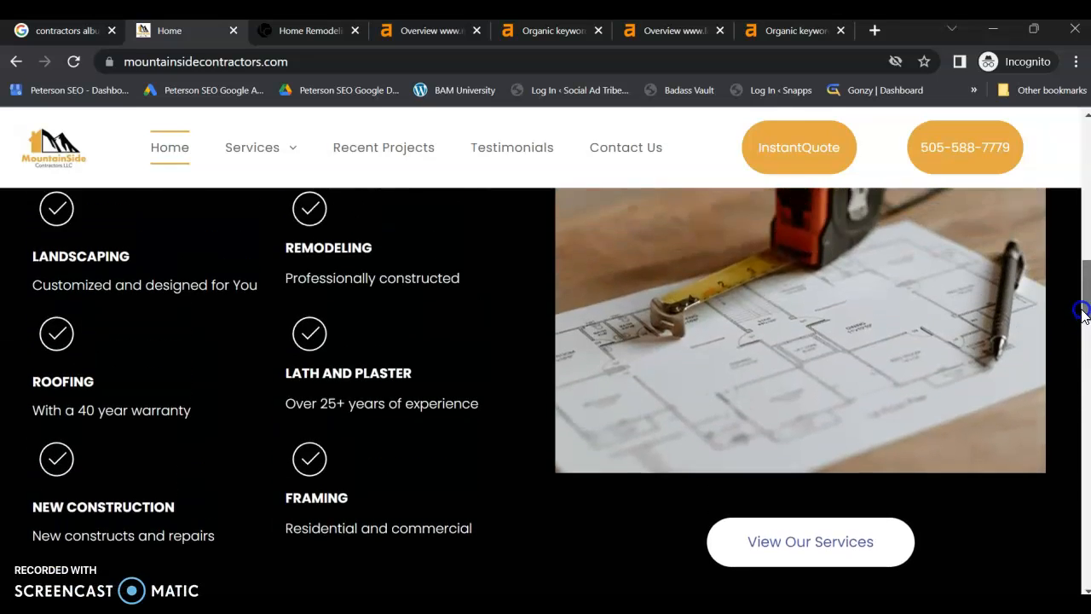
{"action": "scroll", "scroll_direction": "up", "scroll_amount": 3}
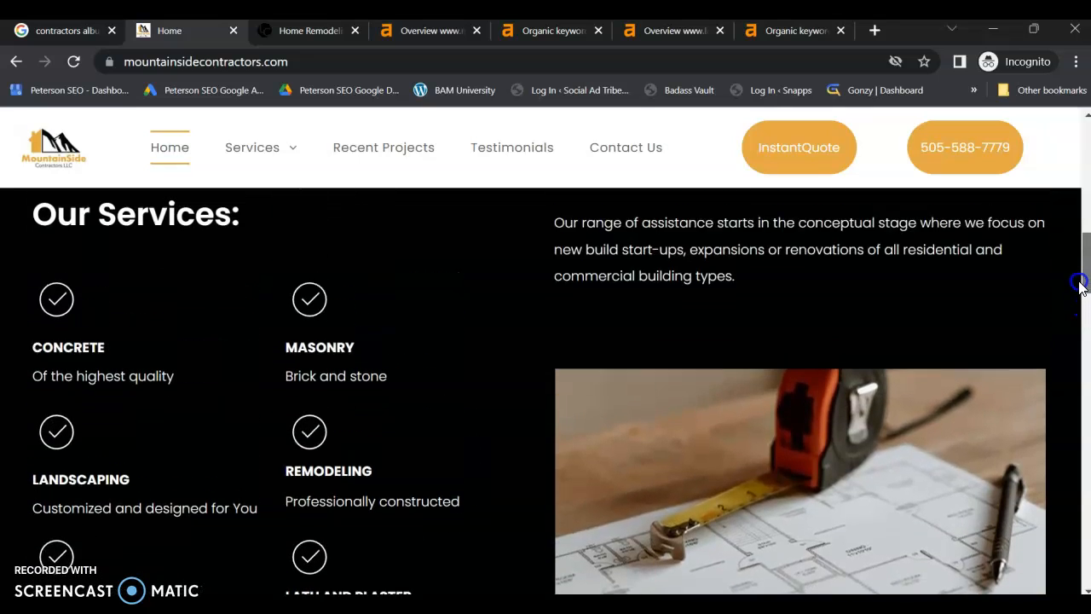
{"action": "scroll", "scroll_direction": "up", "scroll_amount": 3}
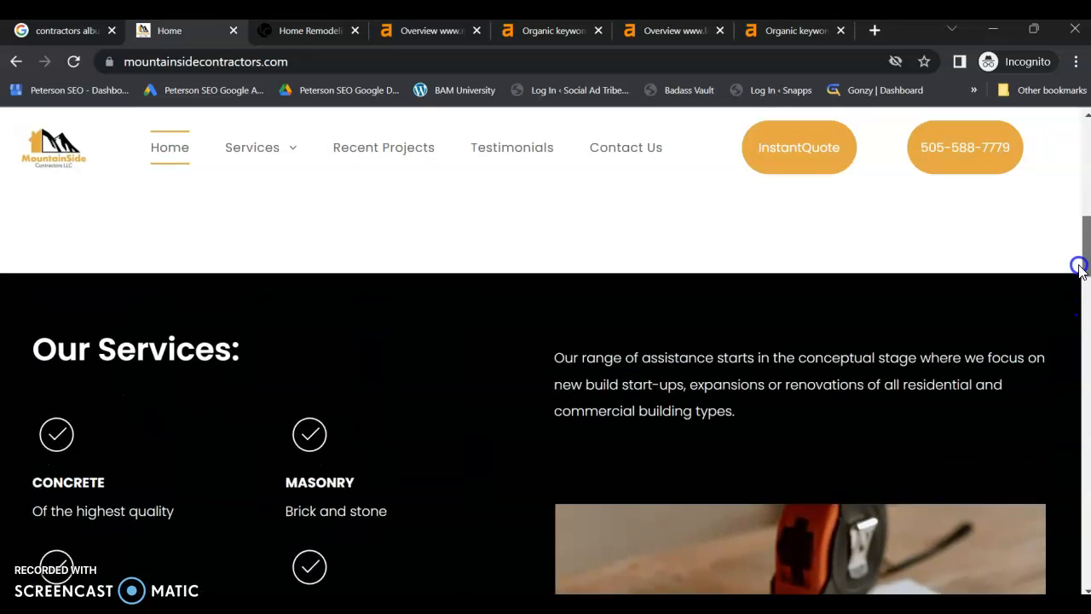
{"action": "scroll", "scroll_direction": "up", "scroll_amount": 3}
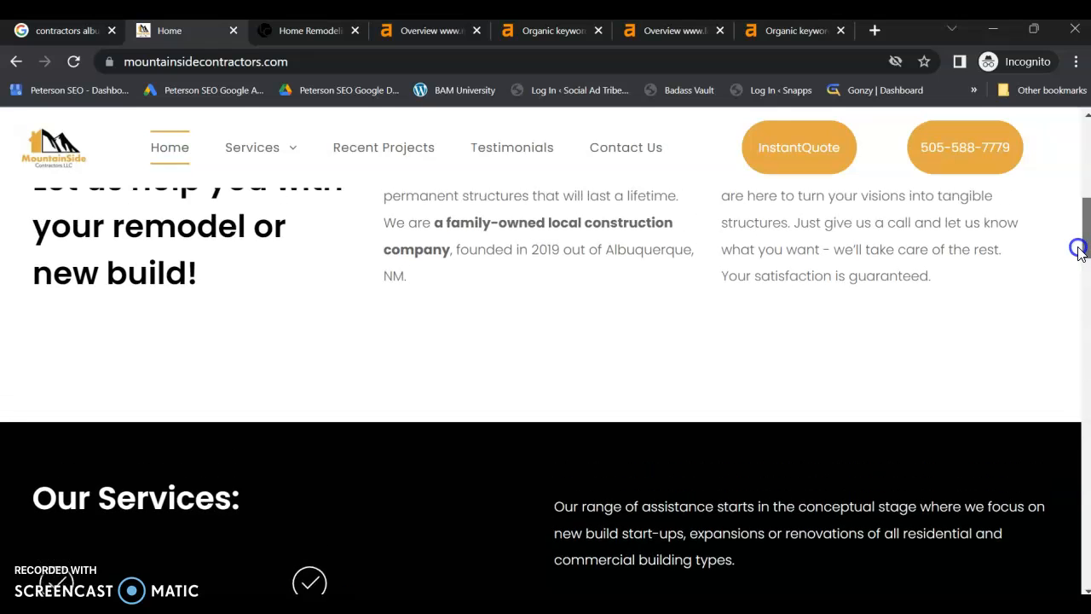
{"action": "scroll", "scroll_direction": "up", "scroll_amount": 3}
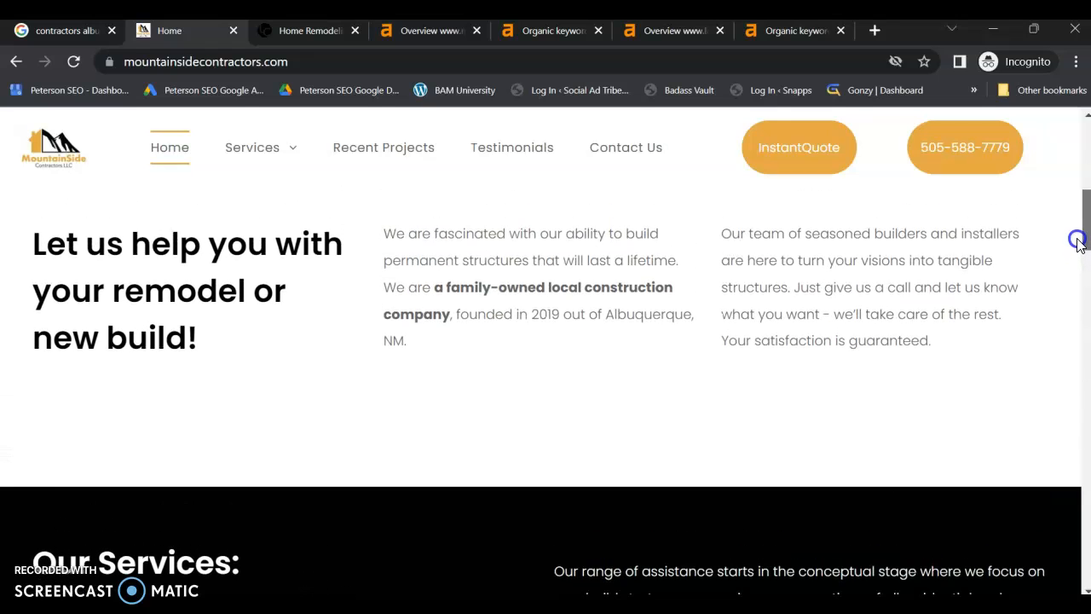
{"action": "scroll", "scroll_direction": "up", "scroll_amount": 3}
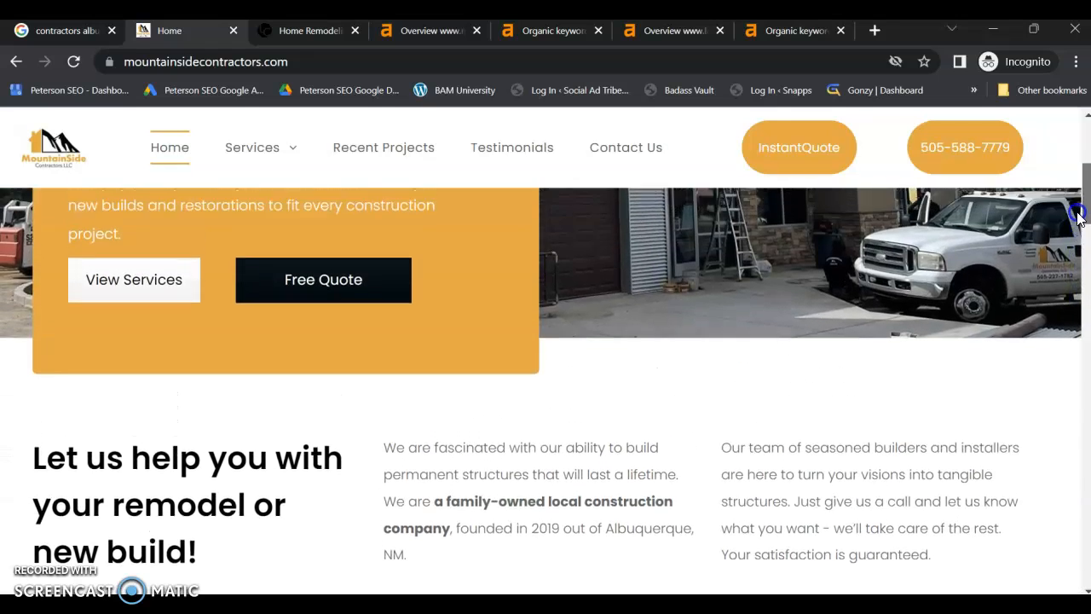
{"action": "scroll", "scroll_direction": "up", "scroll_amount": 3}
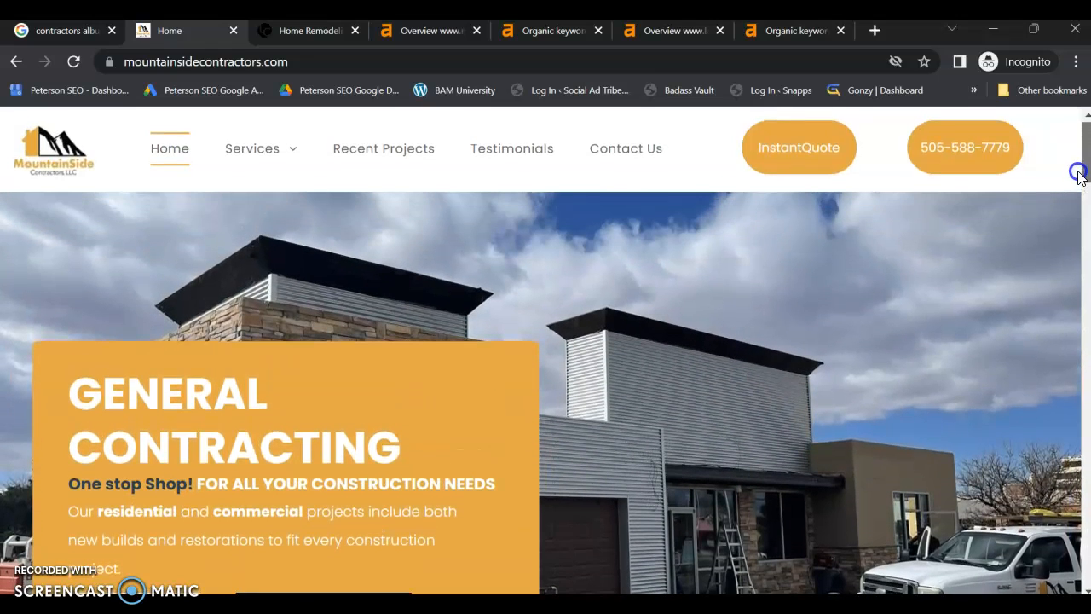
{"action": "mouse_move", "coordinate": [1082, 177]}
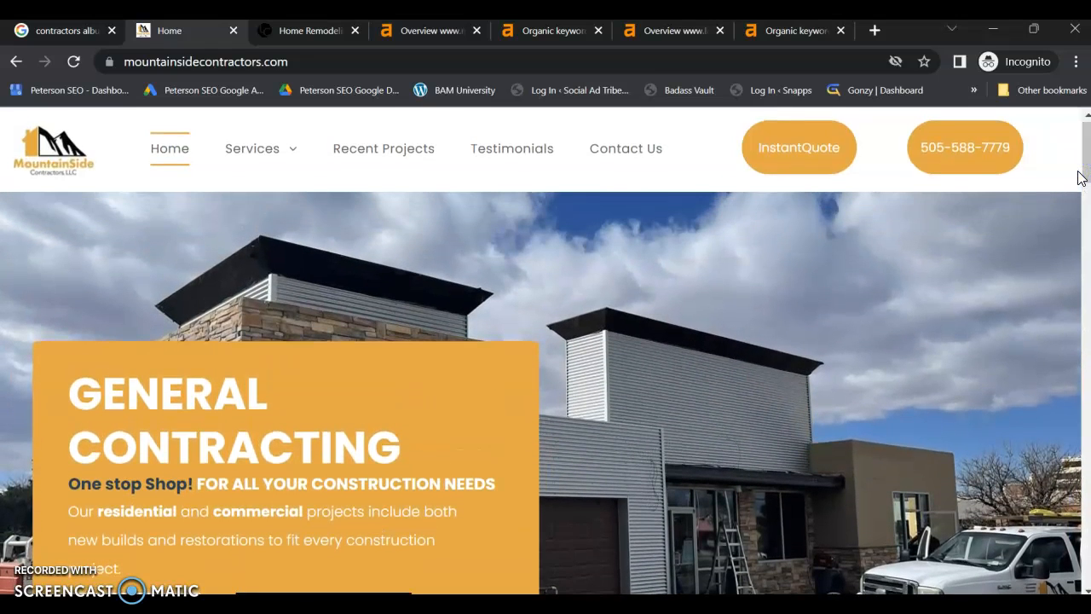
{"action": "mouse_move", "coordinate": [897, 331]}
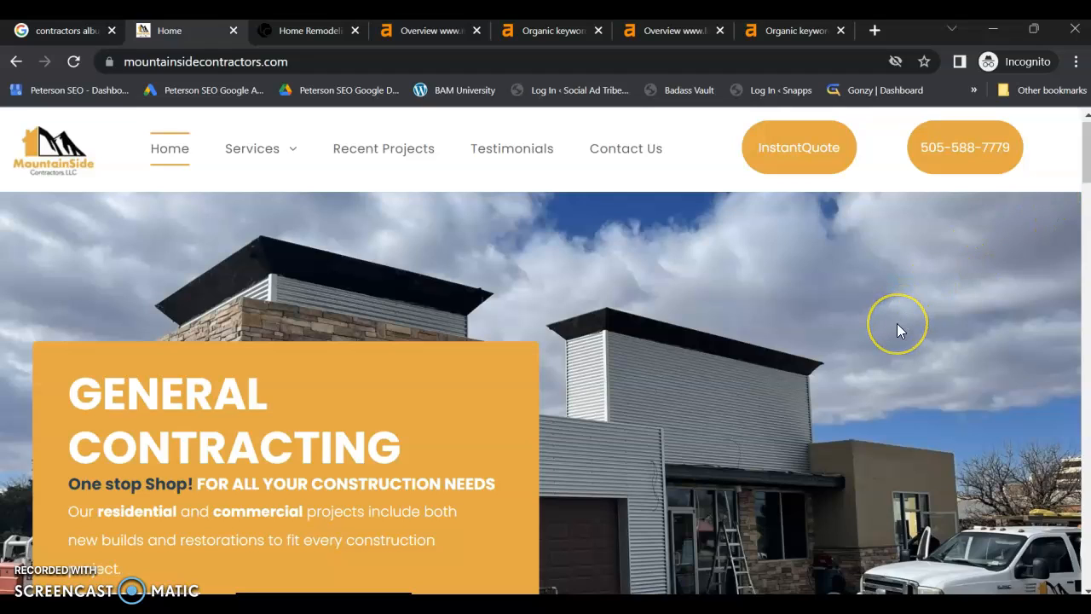
{"action": "mouse_move", "coordinate": [772, 329]}
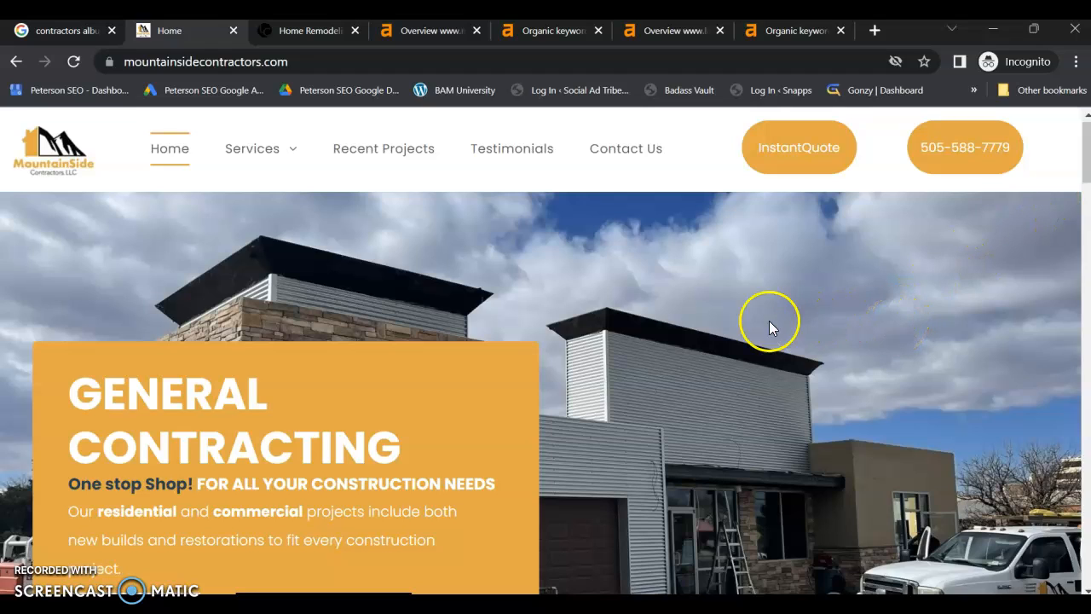
{"action": "mouse_move", "coordinate": [341, 277]}
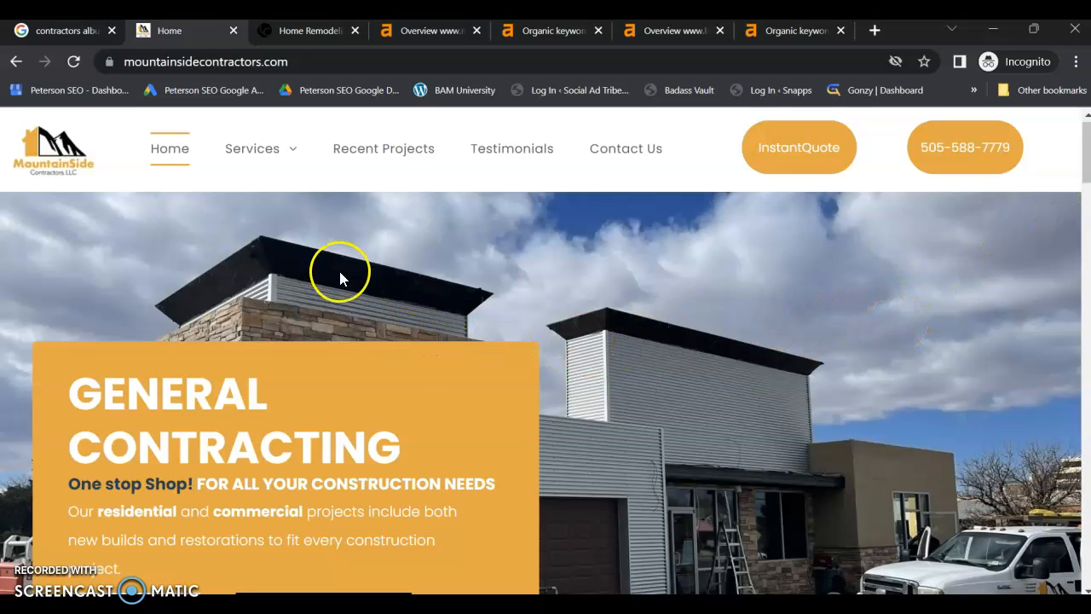
{"action": "mouse_move", "coordinate": [320, 249]}
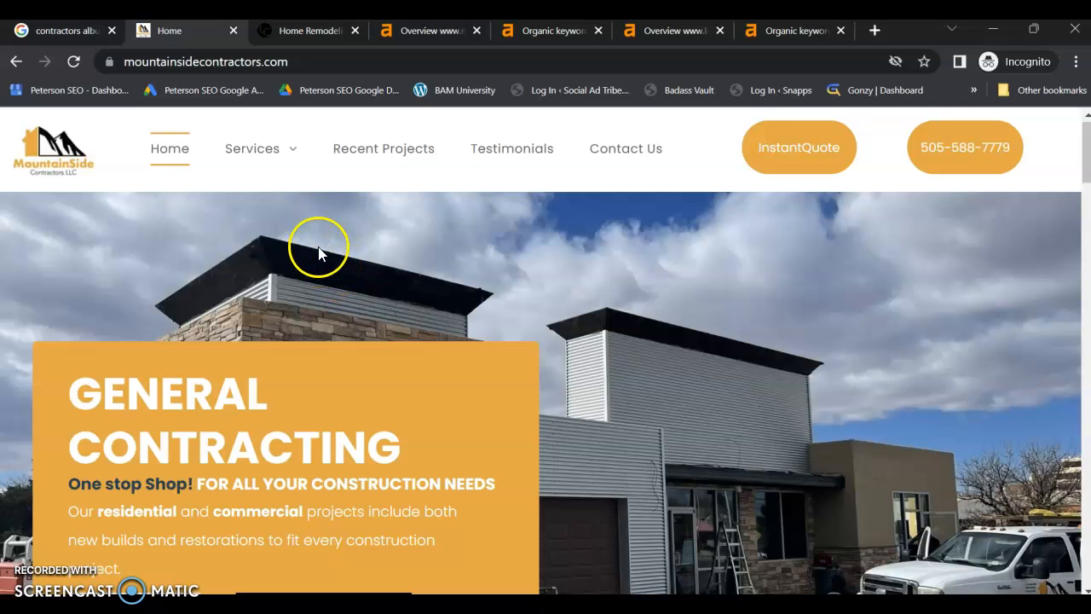
- Open the Lambert Construction tab and expand its SERVICES menu showing kitchen and bathroom remodels
{"action": "left_click", "coordinate": [307, 30]}
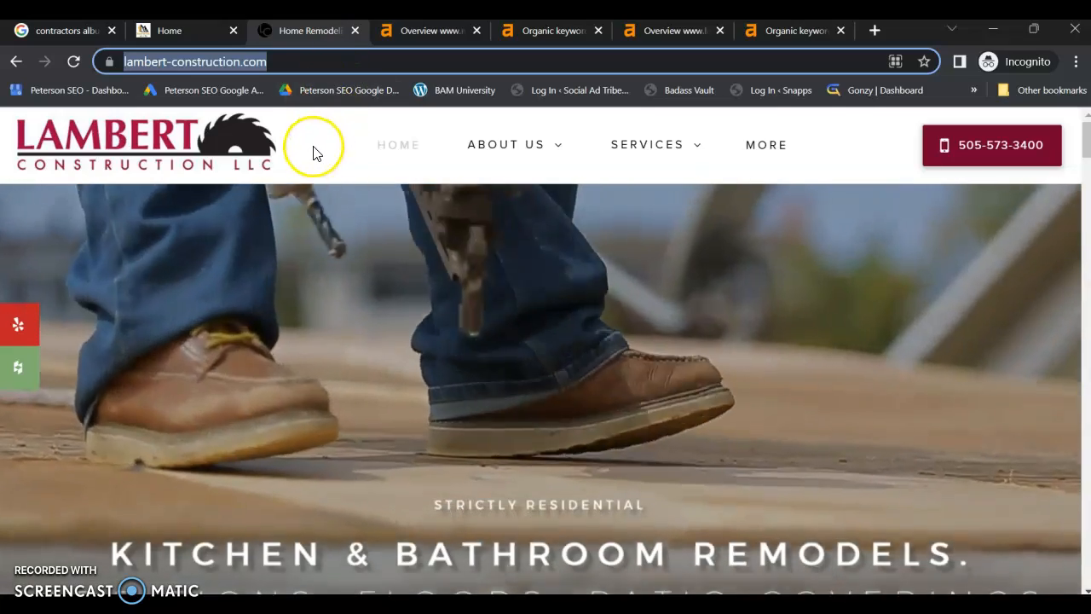
{"action": "mouse_move", "coordinate": [314, 154]}
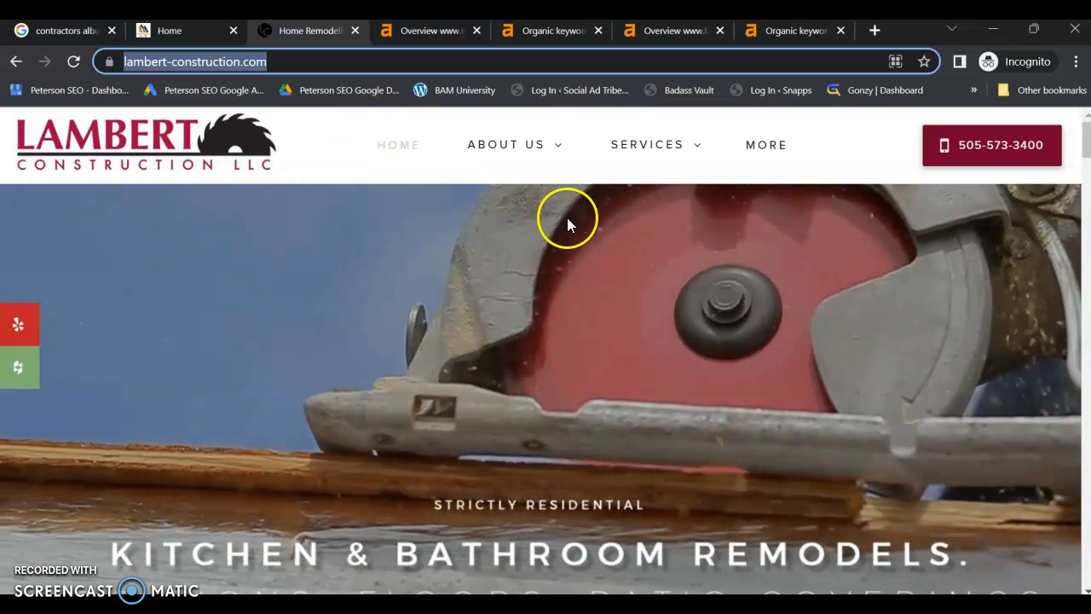
{"action": "mouse_move", "coordinate": [655, 153]}
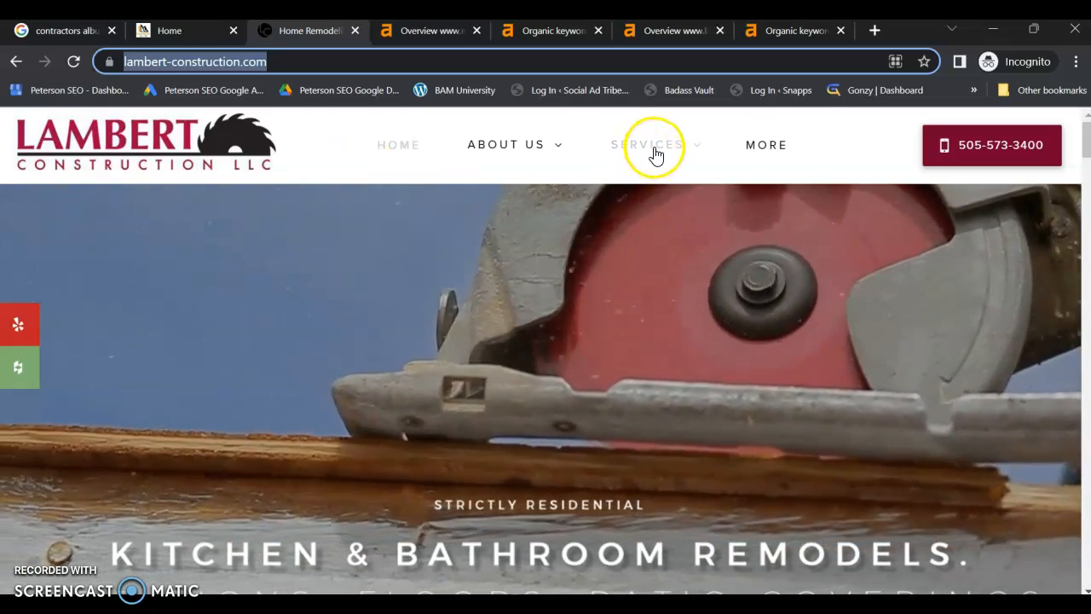
{"action": "left_click", "coordinate": [648, 144]}
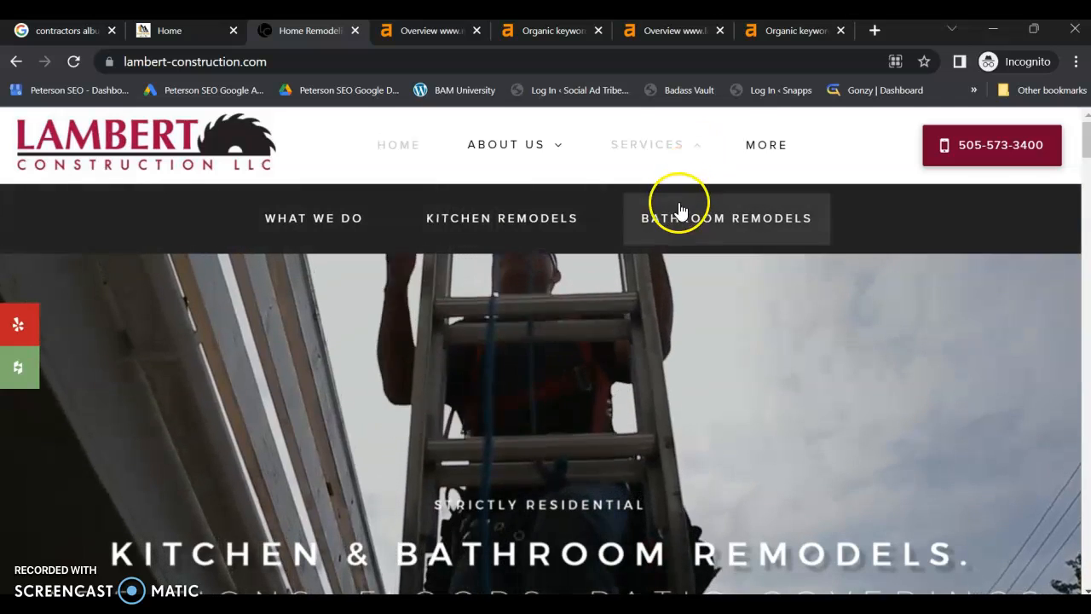
{"action": "mouse_move", "coordinate": [716, 319]}
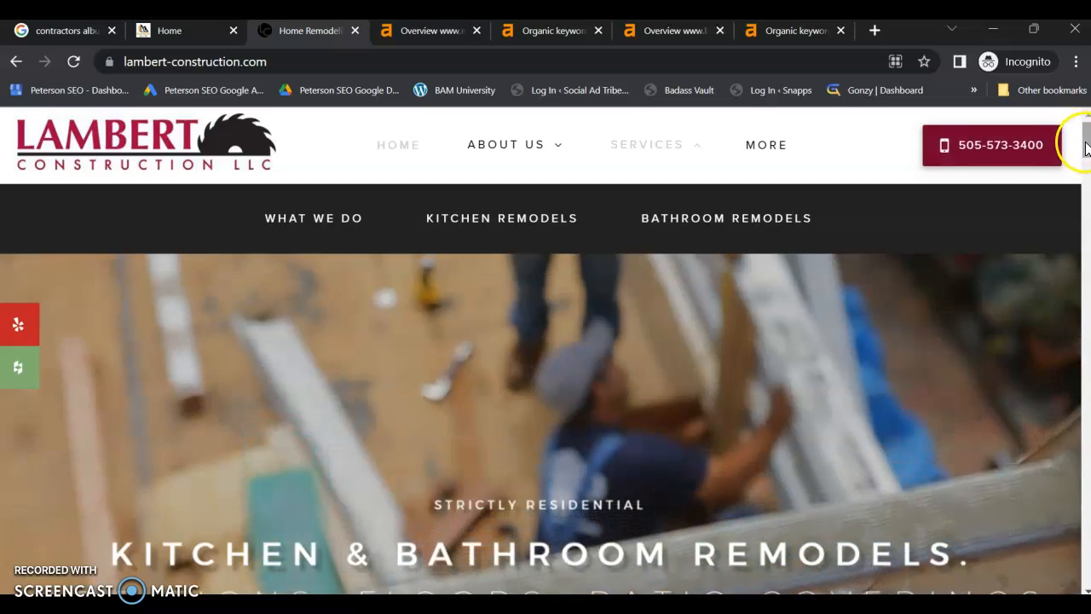
{"action": "scroll", "scroll_direction": "down", "scroll_amount": 3}
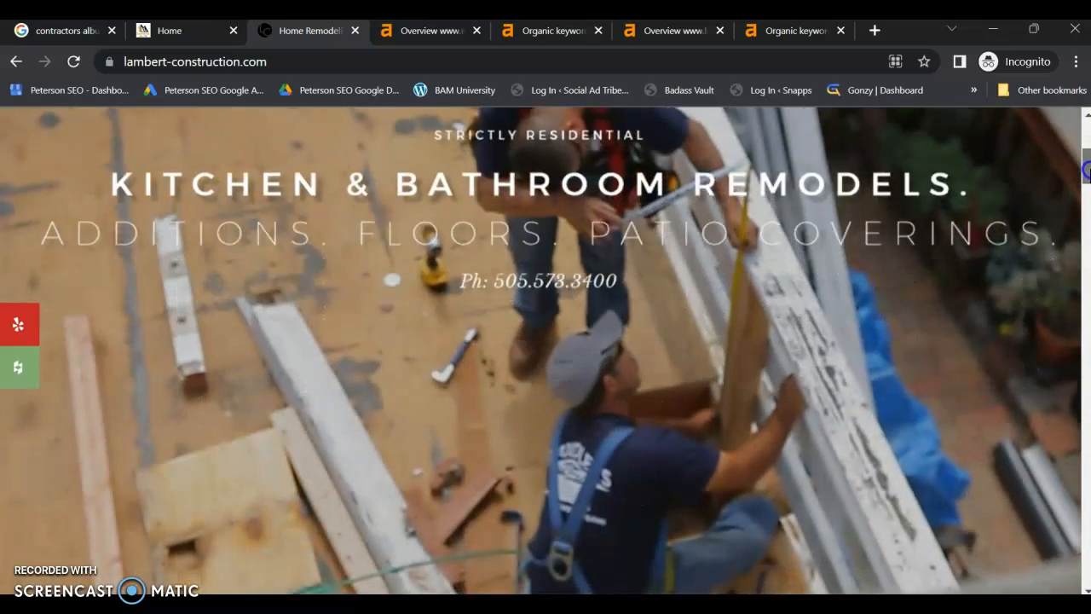
{"action": "scroll", "scroll_direction": "down", "scroll_amount": 3}
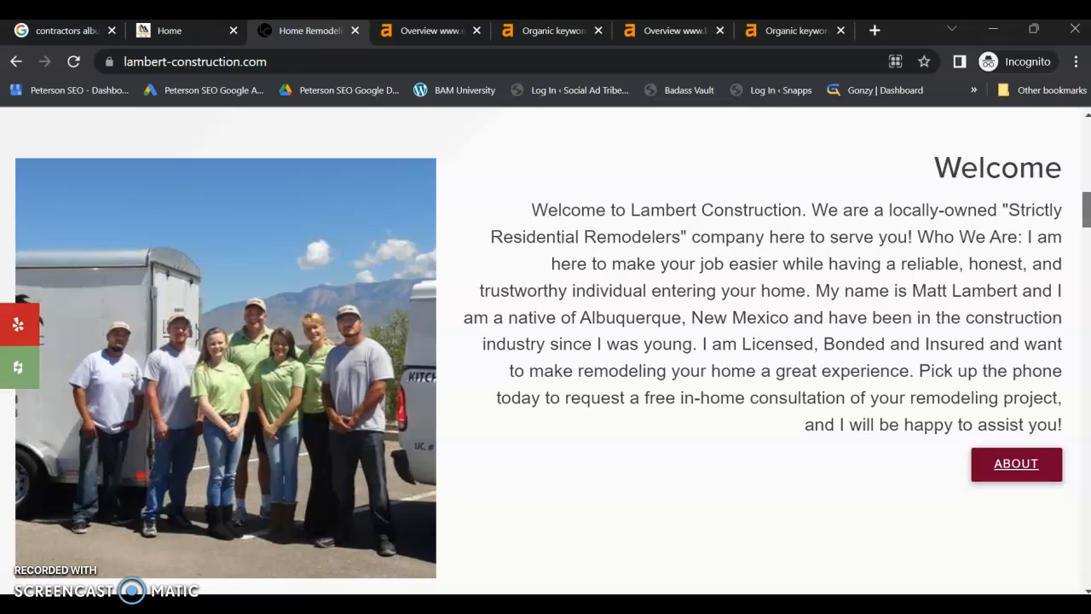
{"action": "scroll", "scroll_direction": "down", "scroll_amount": 3}
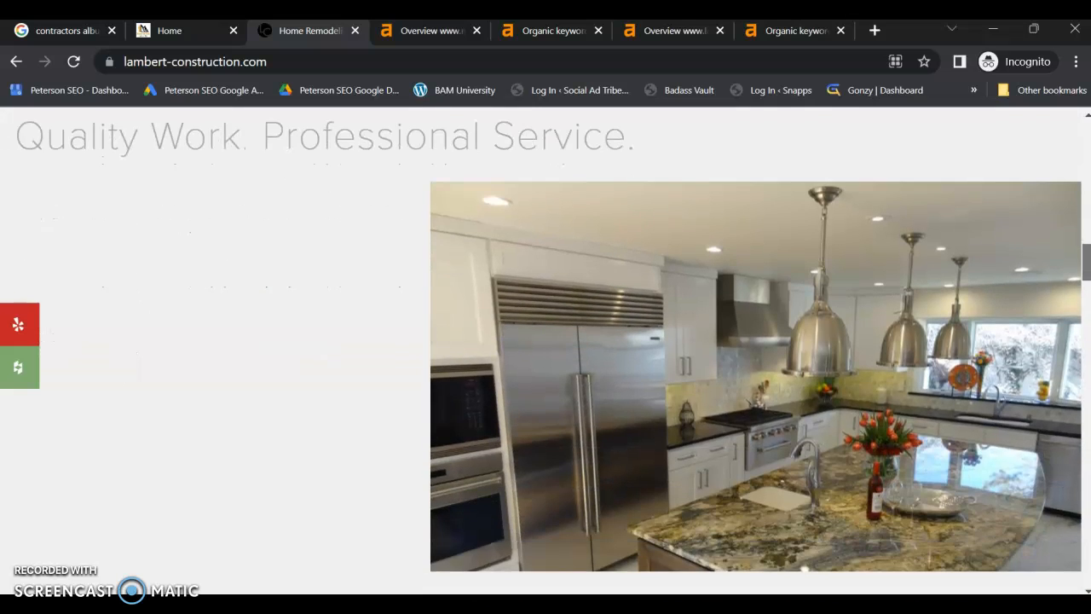
{"action": "scroll", "scroll_direction": "down", "scroll_amount": 3}
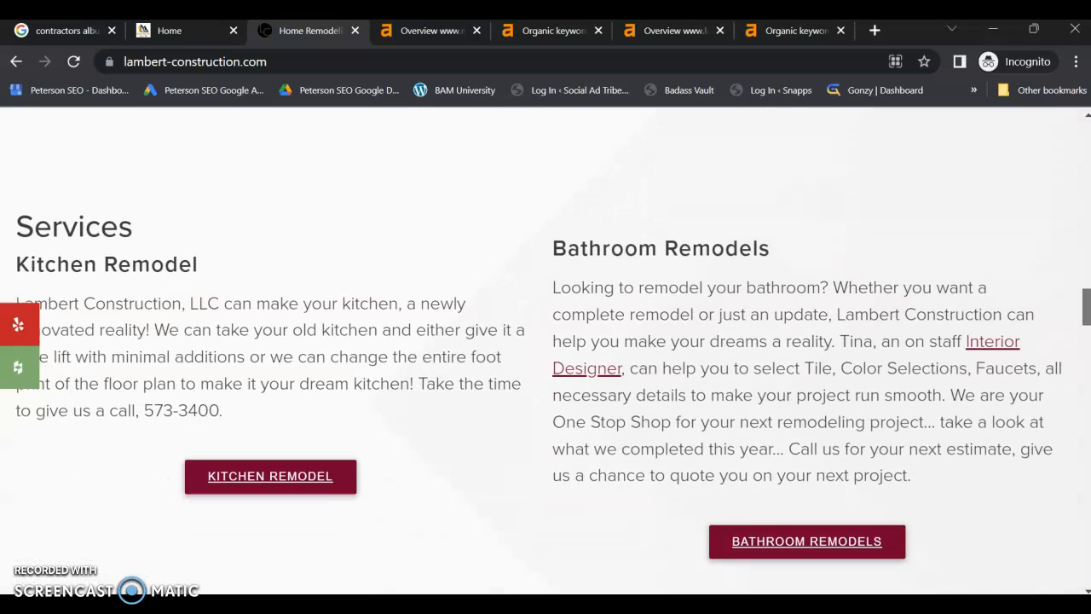
{"action": "scroll", "scroll_direction": "down", "scroll_amount": 3}
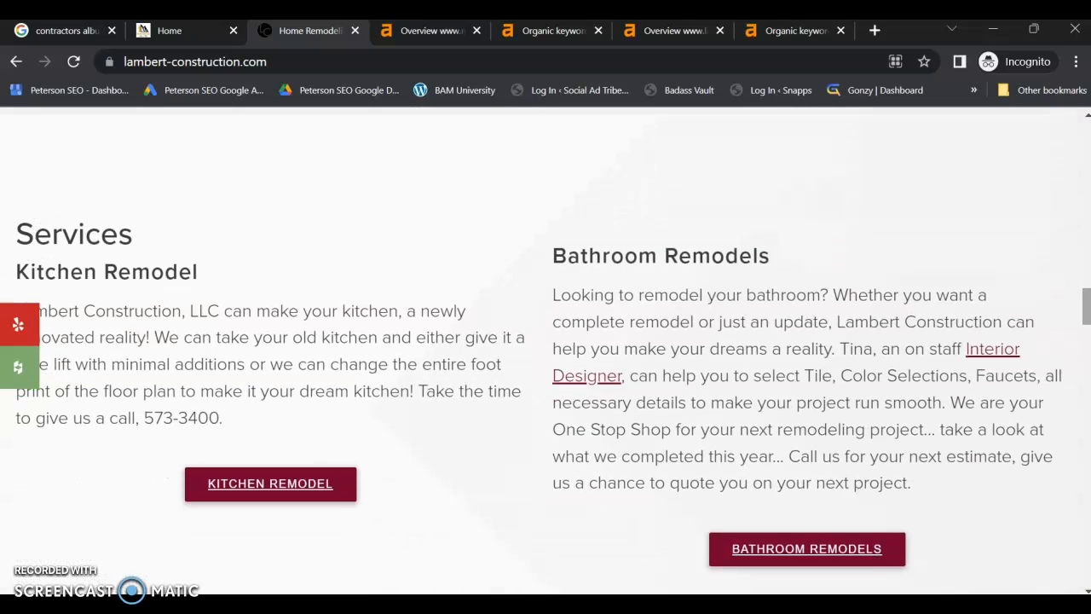
{"action": "mouse_move", "coordinate": [1046, 331]}
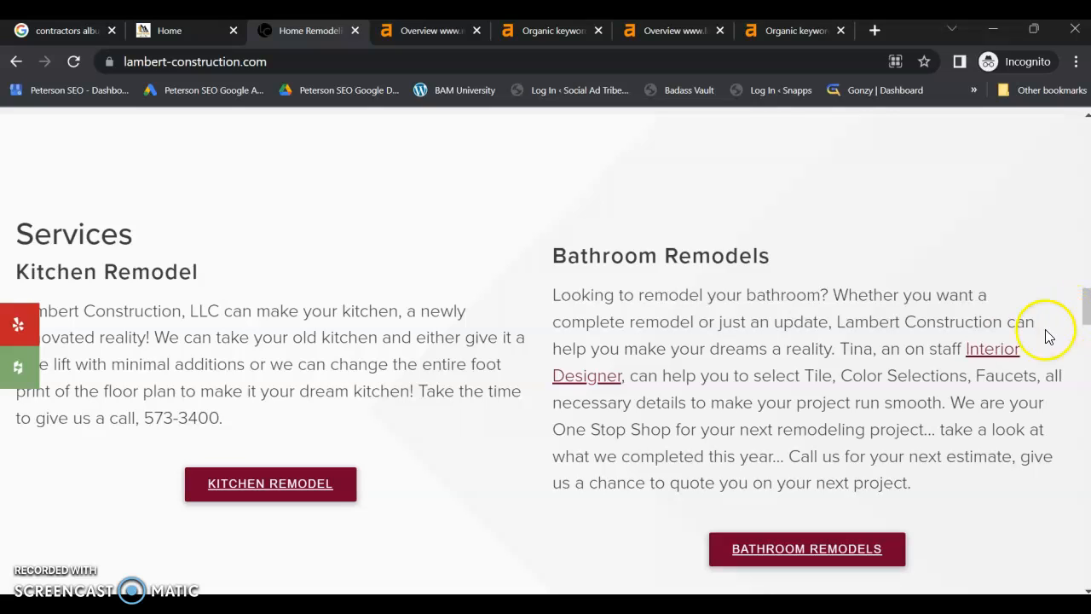
{"action": "mouse_move", "coordinate": [524, 309]}
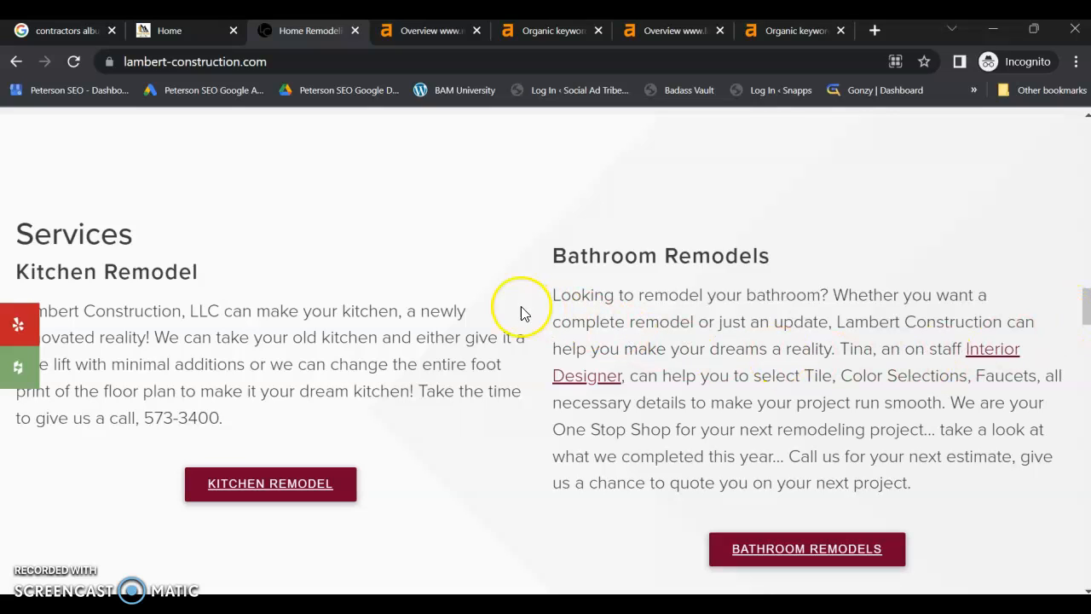
{"action": "mouse_move", "coordinate": [925, 373]}
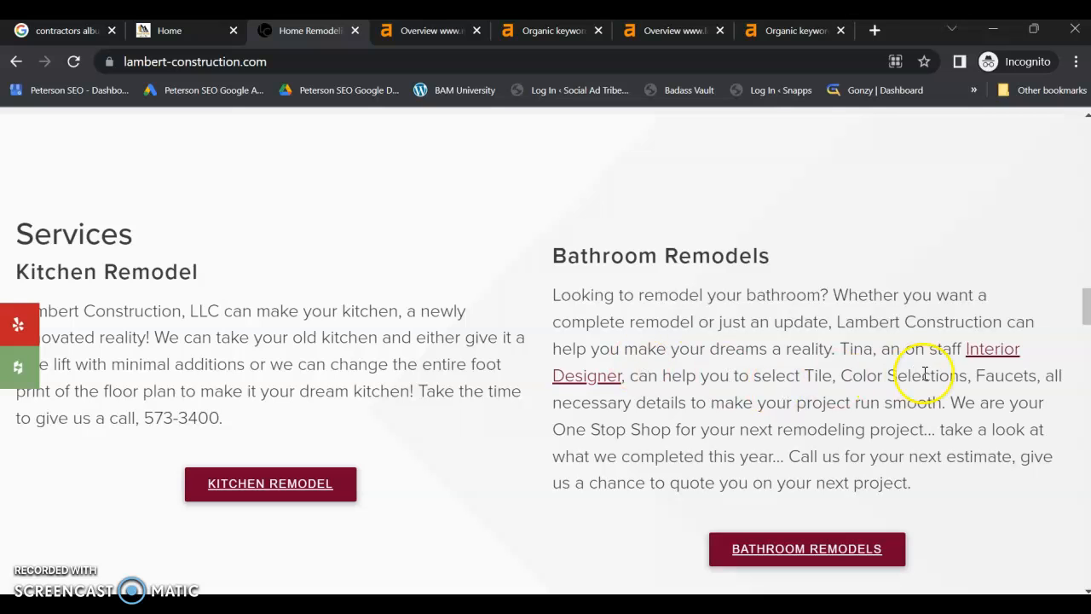
{"action": "scroll", "scroll_direction": "down", "scroll_amount": 3}
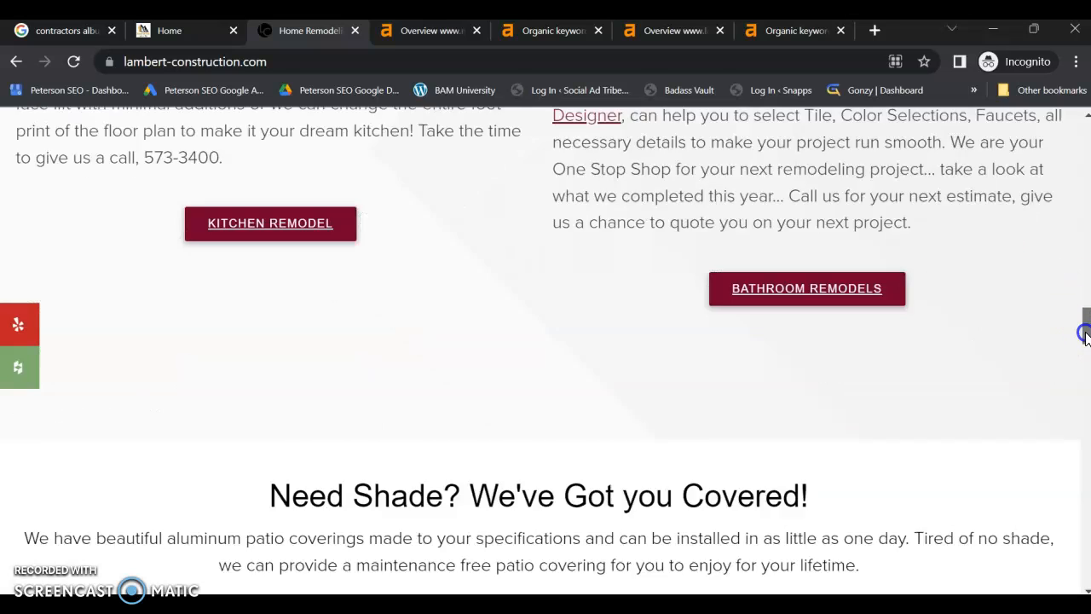
{"action": "scroll", "scroll_direction": "down", "scroll_amount": 3}
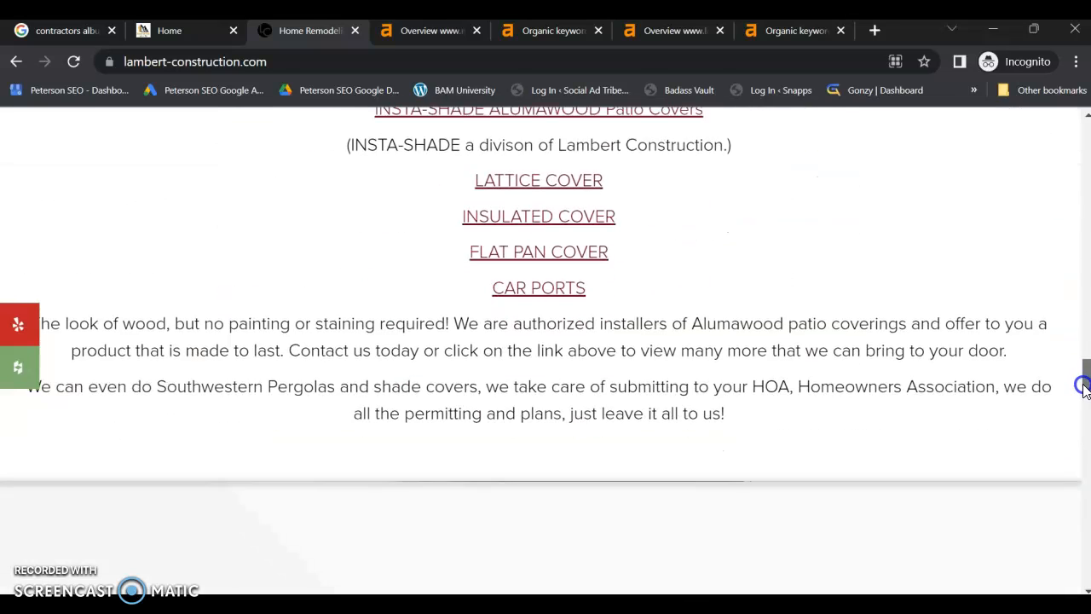
{"action": "scroll", "scroll_direction": "down", "scroll_amount": 3}
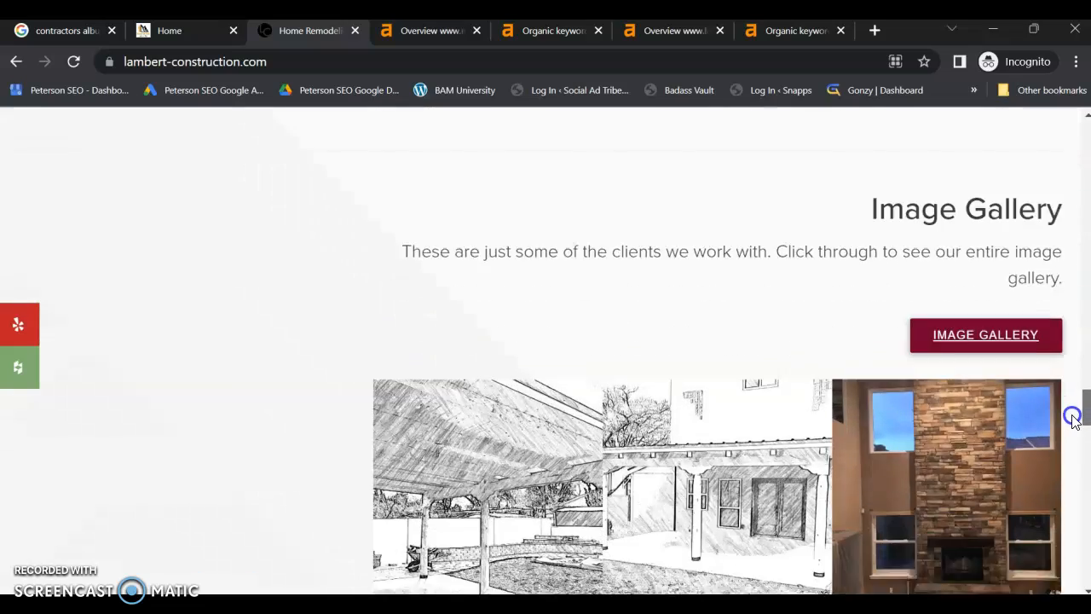
{"action": "scroll", "scroll_direction": "down", "scroll_amount": 3}
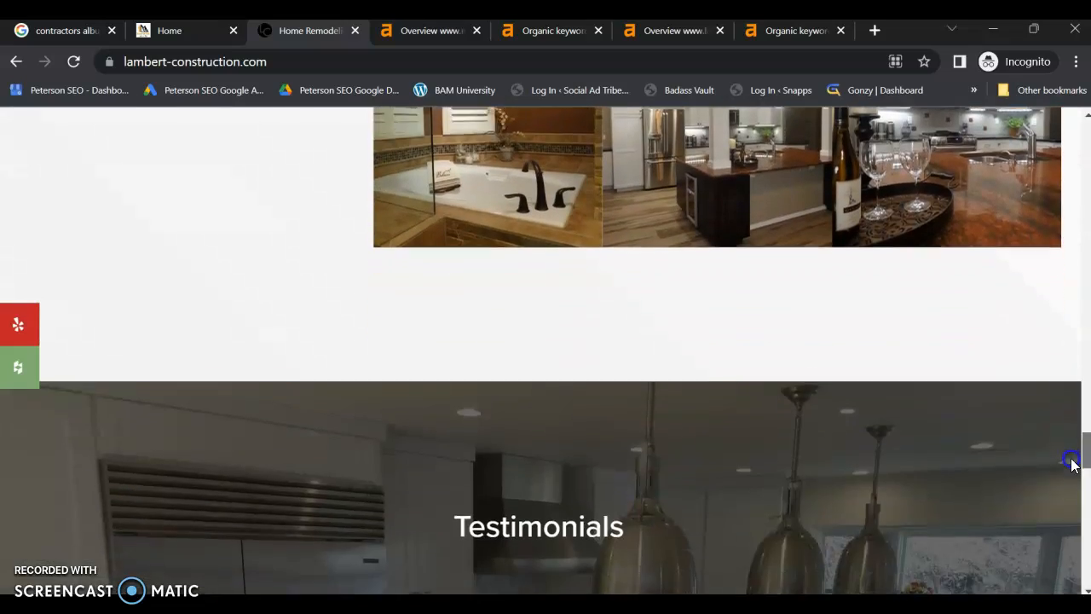
{"action": "scroll", "scroll_direction": "down", "scroll_amount": 3}
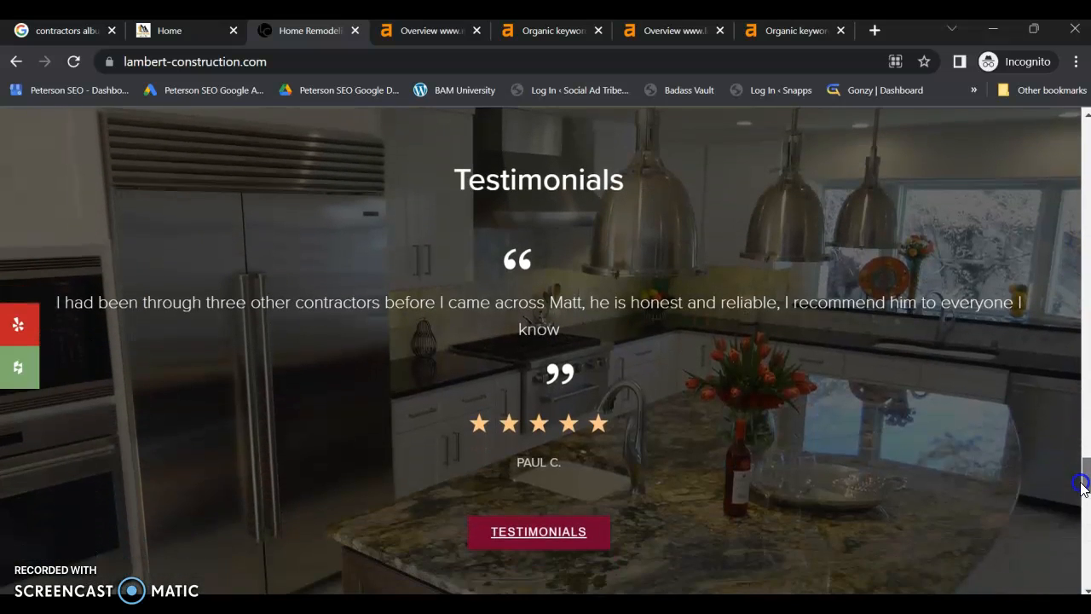
{"action": "scroll", "scroll_direction": "down", "scroll_amount": 3}
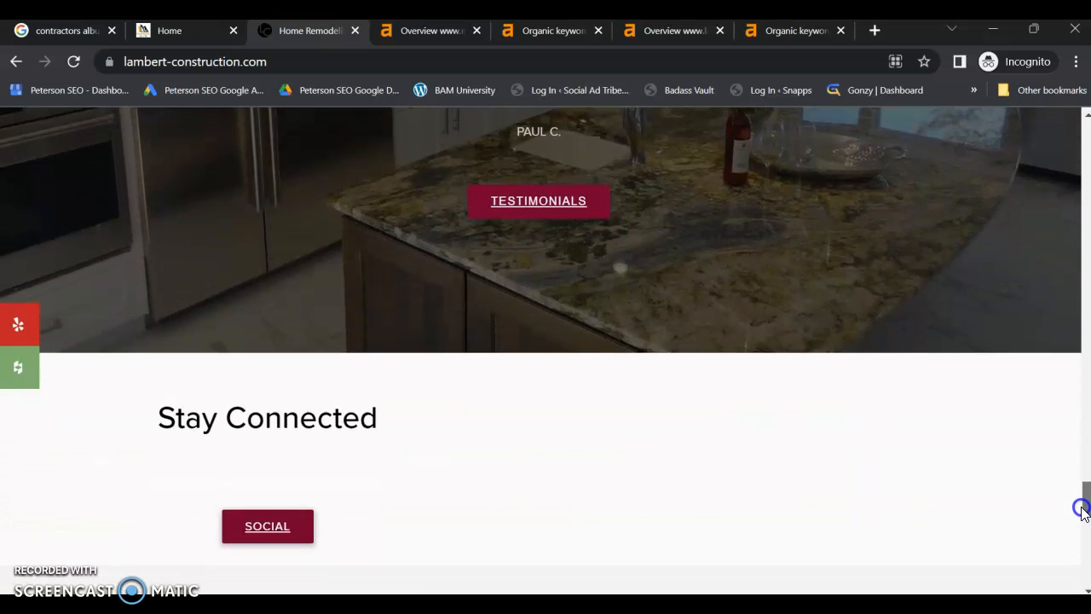
{"action": "scroll", "scroll_direction": "down", "scroll_amount": 3}
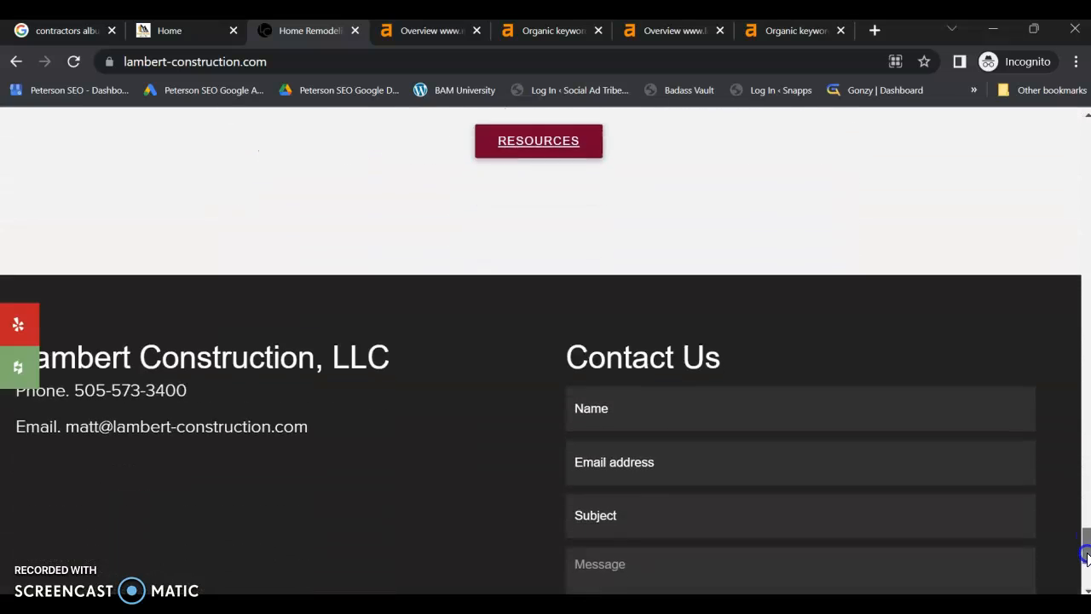
{"action": "scroll", "scroll_direction": "up", "scroll_amount": 3}
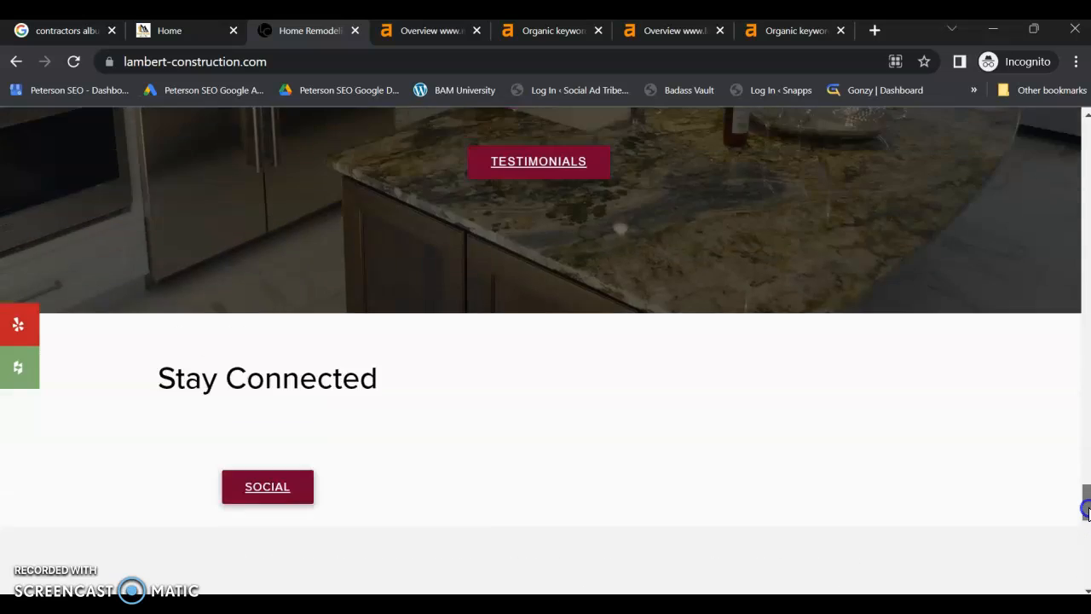
{"action": "scroll", "scroll_direction": "up", "scroll_amount": 3}
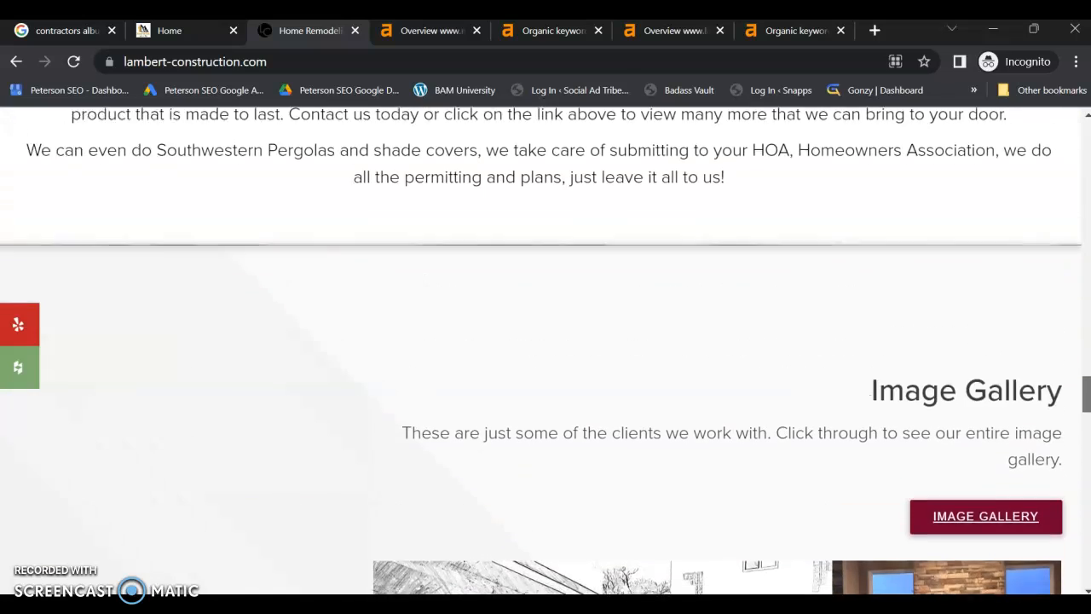
{"action": "scroll", "scroll_direction": "up", "scroll_amount": 3}
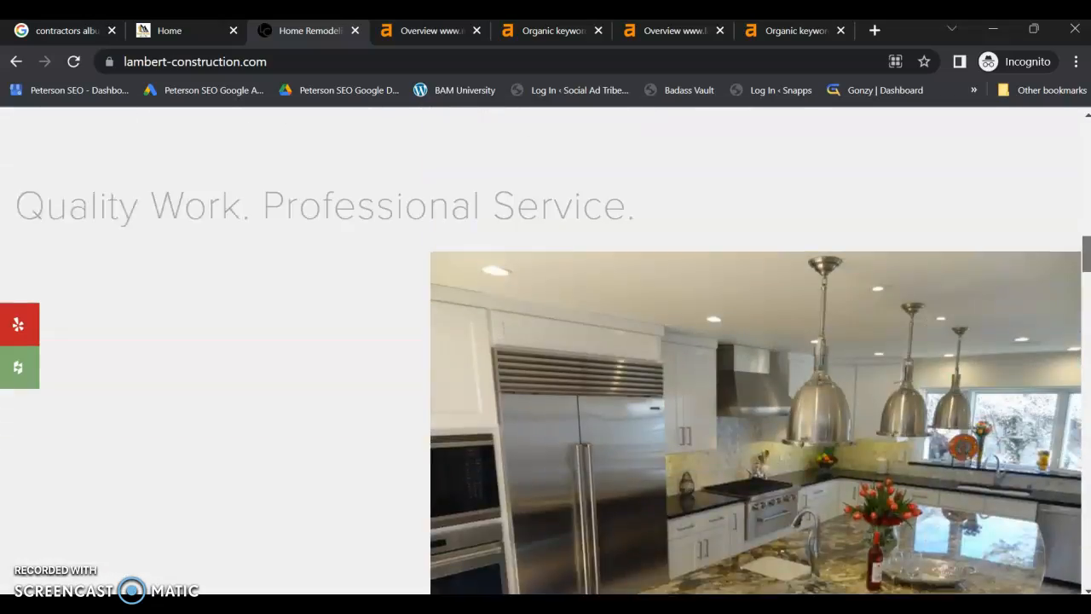
{"action": "scroll", "scroll_direction": "up", "scroll_amount": 3}
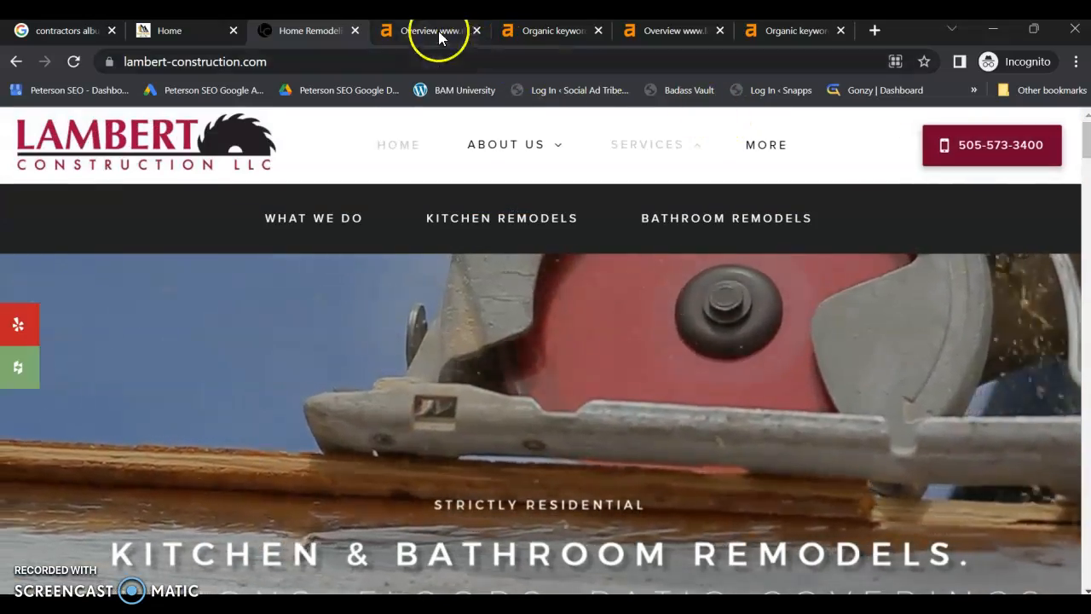
- Show the Ahrefs overview for mountainsidecontractors.com: DR 0, 10 backlinks, 4 referring domains
{"action": "left_click", "coordinate": [431, 31]}
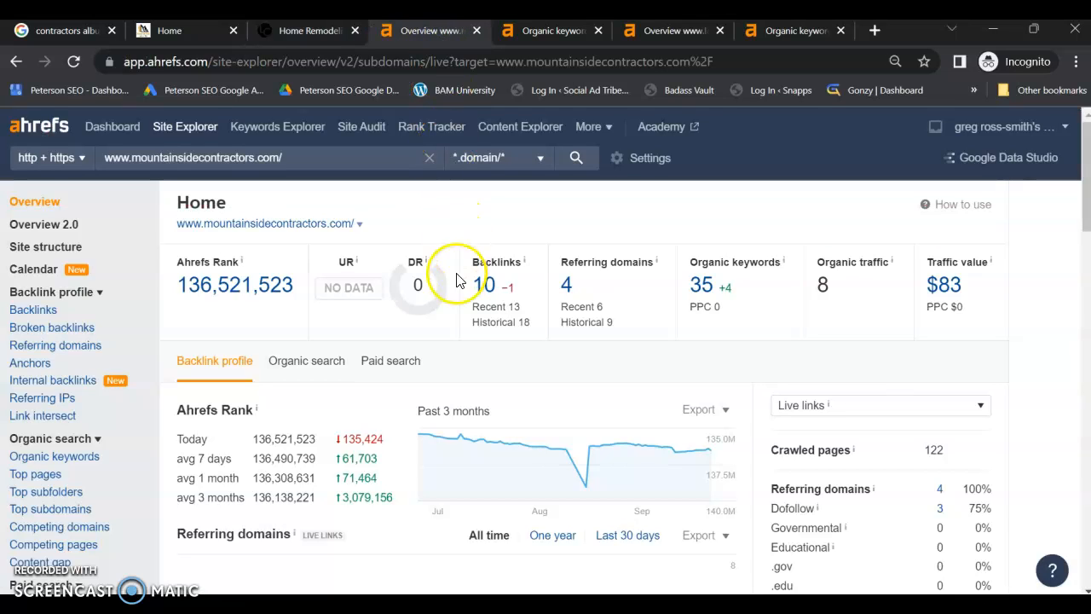
{"action": "mouse_move", "coordinate": [440, 322]}
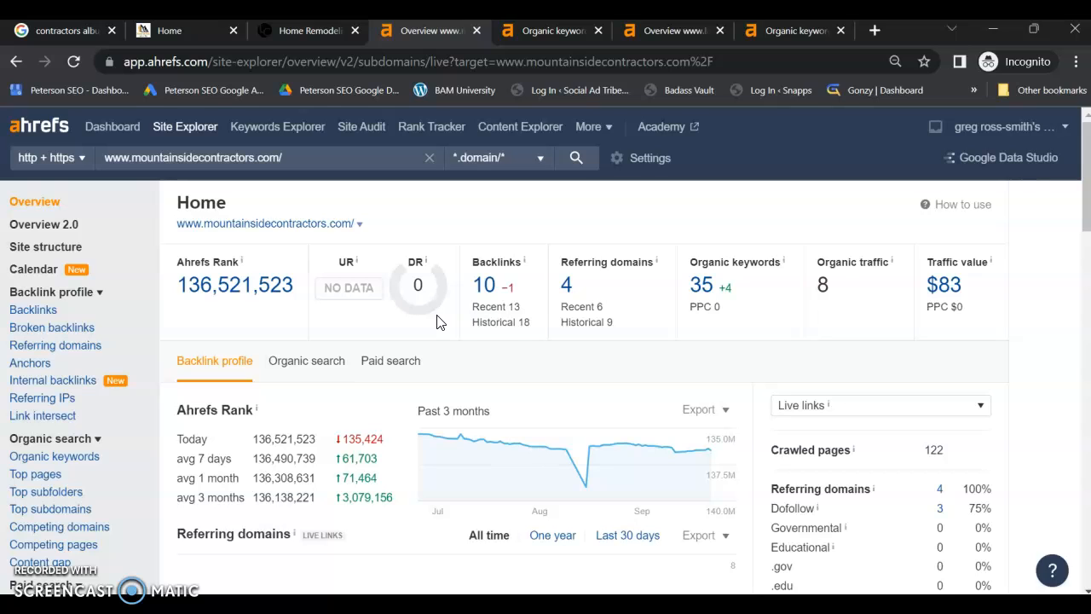
{"action": "mouse_move", "coordinate": [599, 342]}
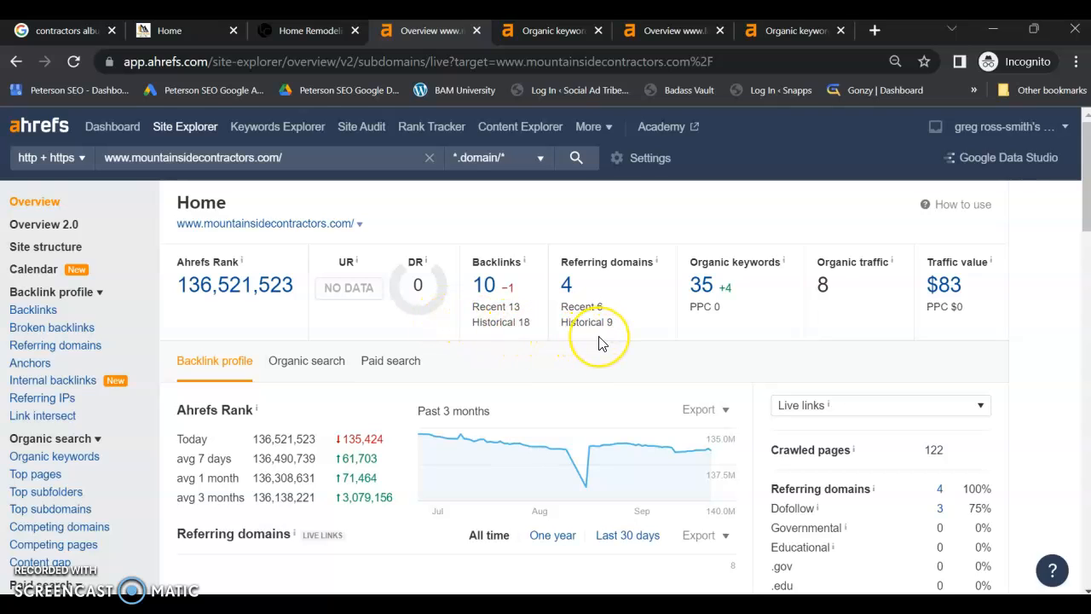
{"action": "mouse_move", "coordinate": [599, 343]}
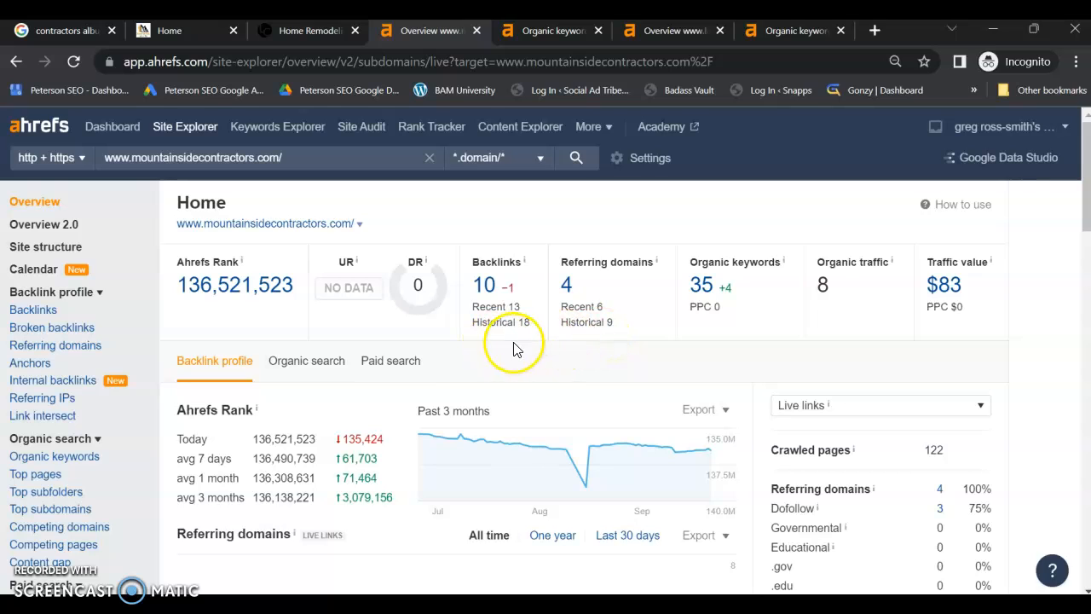
{"action": "mouse_move", "coordinate": [587, 352]}
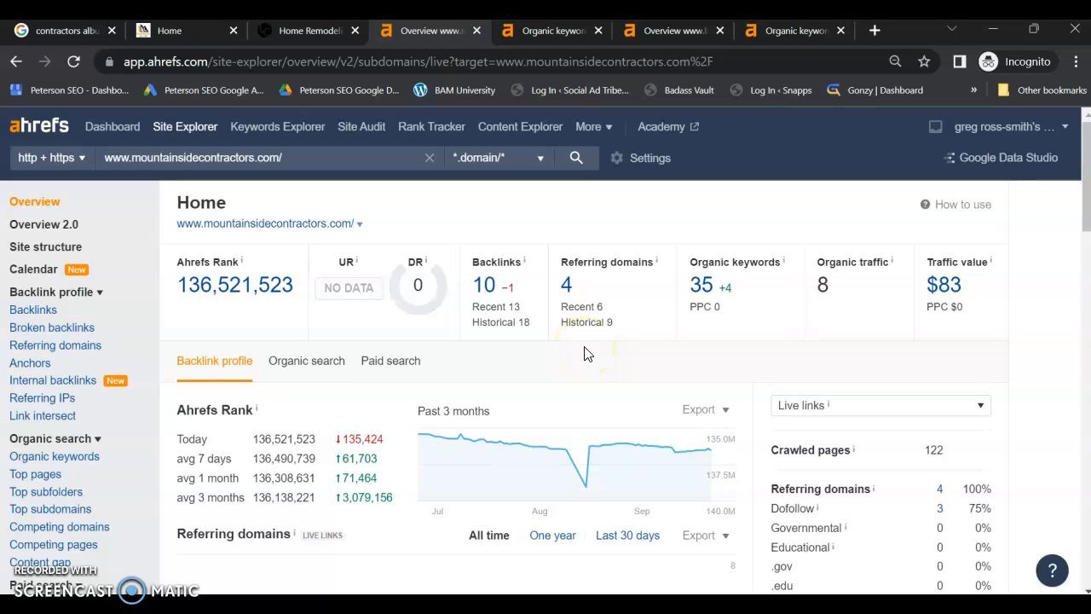
{"action": "mouse_move", "coordinate": [539, 345]}
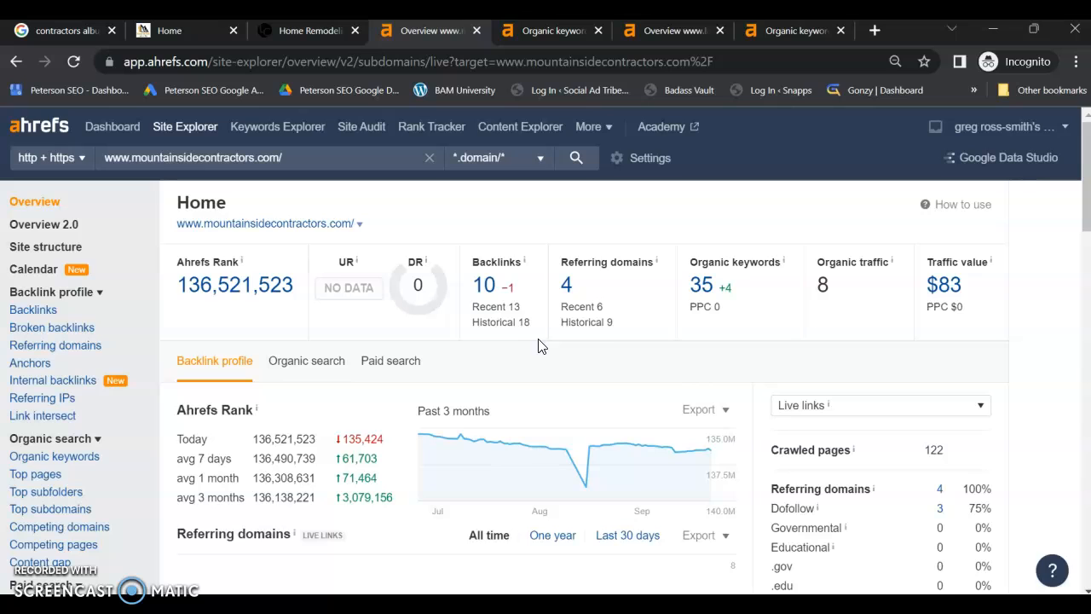
{"action": "mouse_move", "coordinate": [942, 510]}
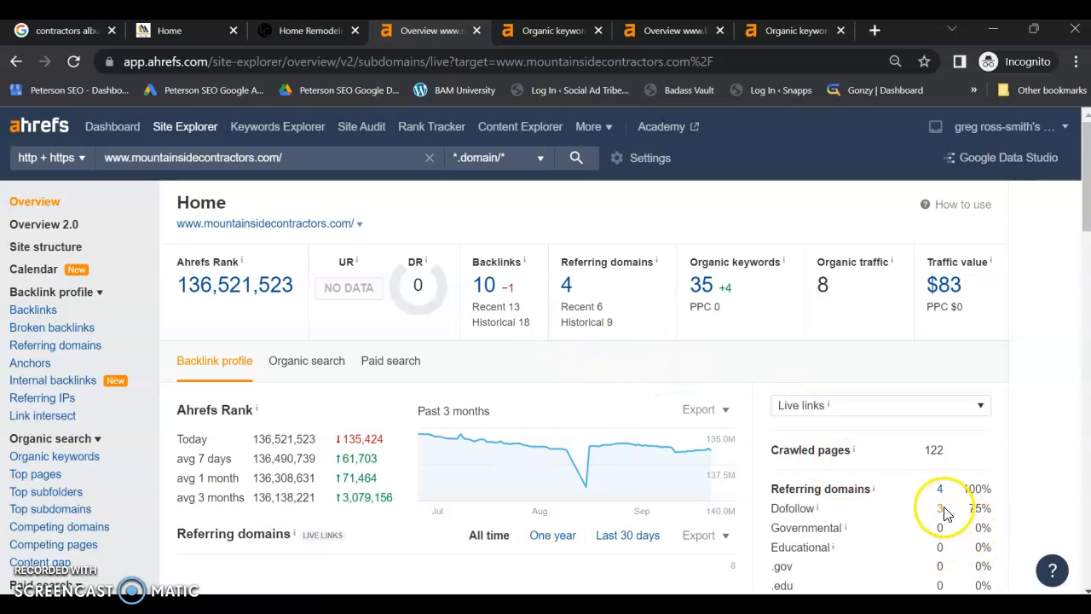
{"action": "mouse_move", "coordinate": [645, 361]}
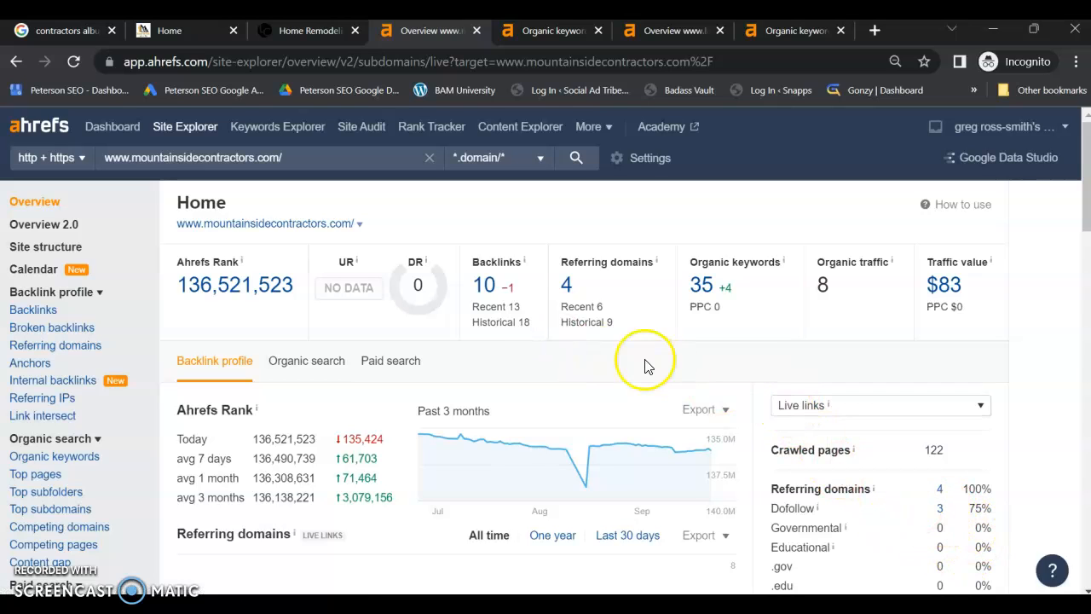
{"action": "mouse_move", "coordinate": [609, 350]}
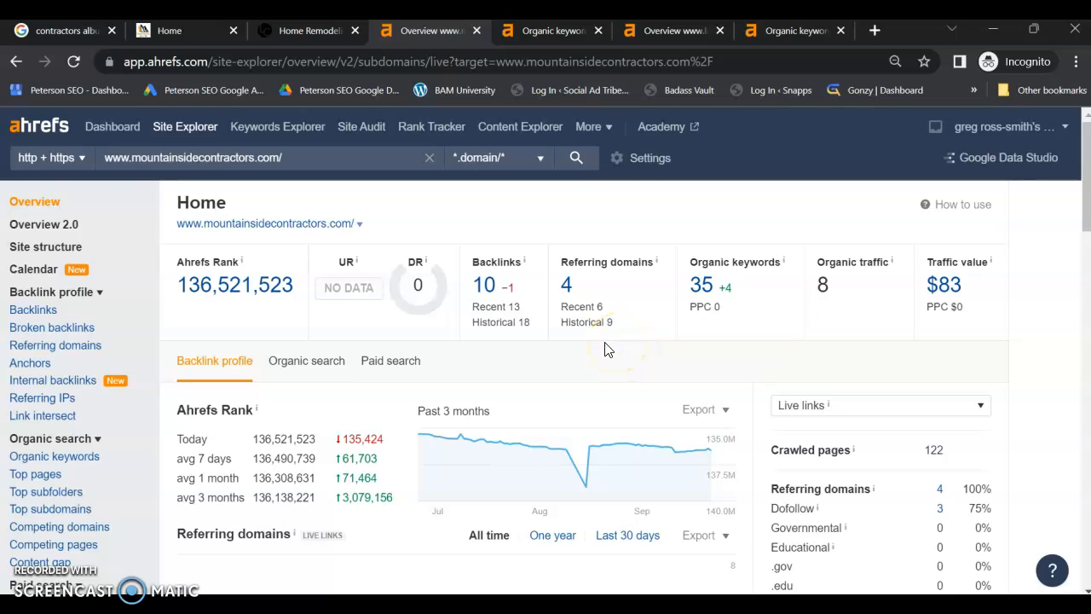
{"action": "mouse_move", "coordinate": [703, 335]}
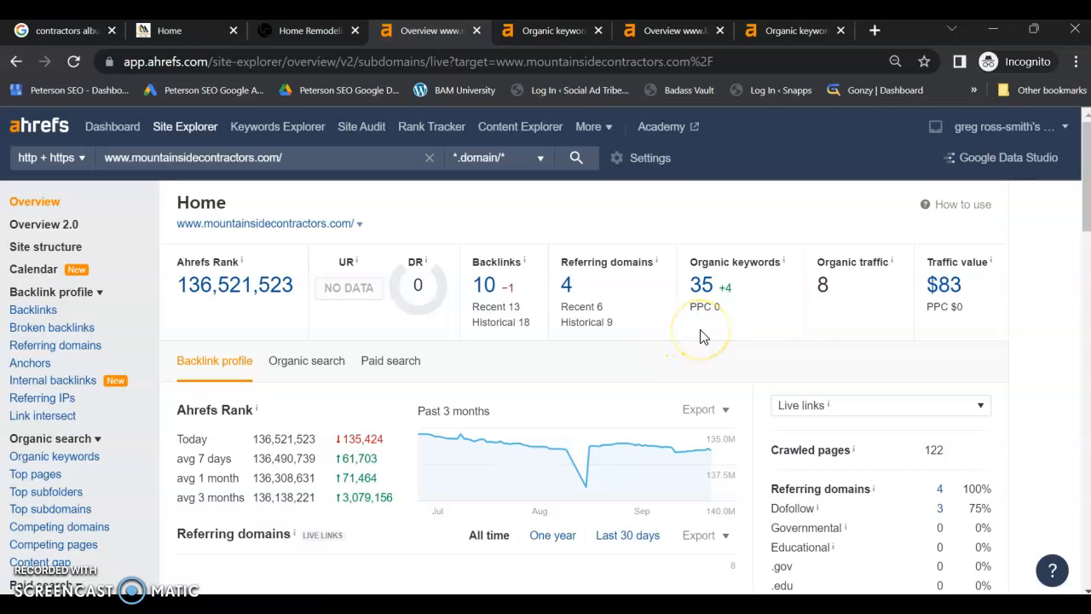
{"action": "mouse_move", "coordinate": [844, 328]}
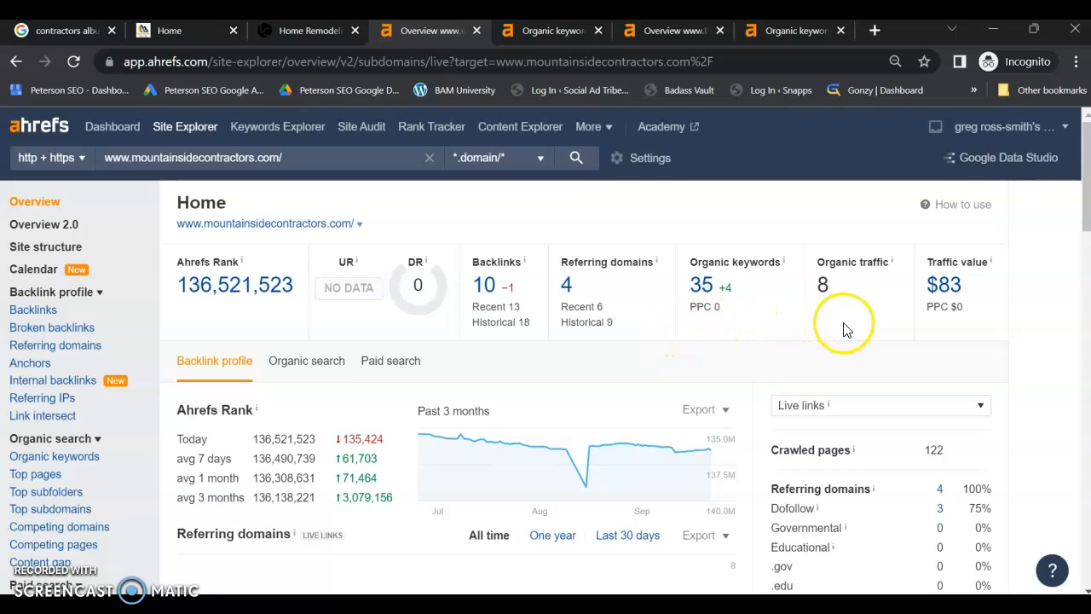
{"action": "mouse_move", "coordinate": [838, 234]}
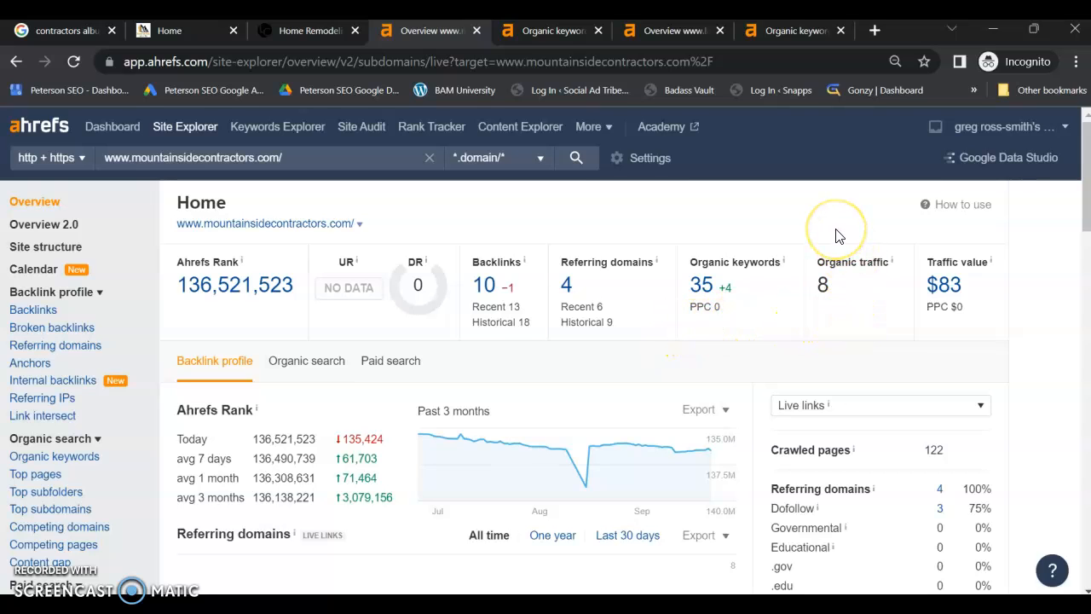
{"action": "mouse_move", "coordinate": [837, 232]}
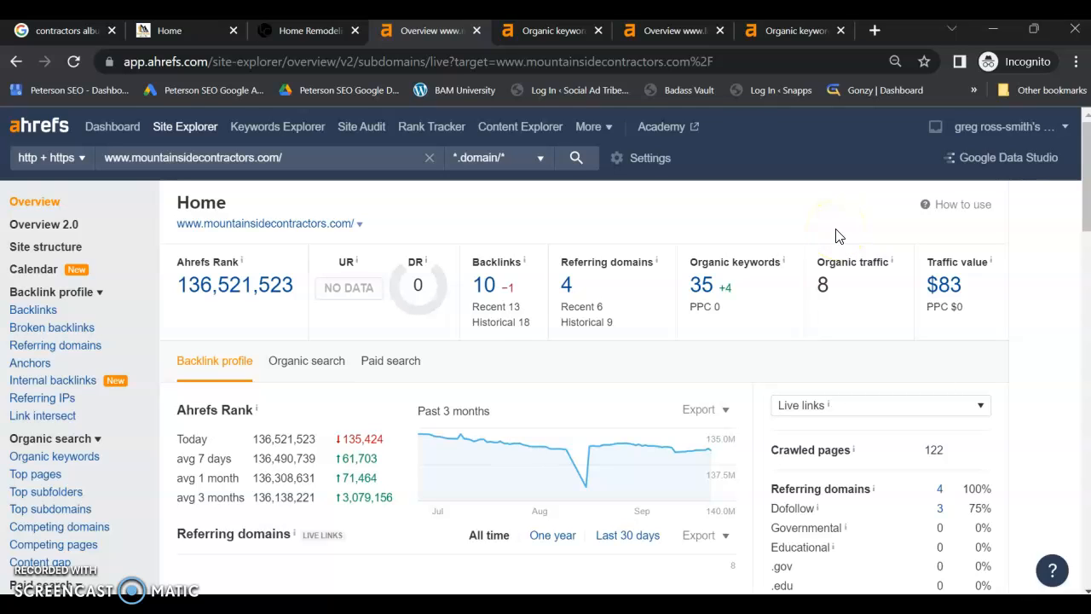
{"action": "mouse_move", "coordinate": [697, 186]}
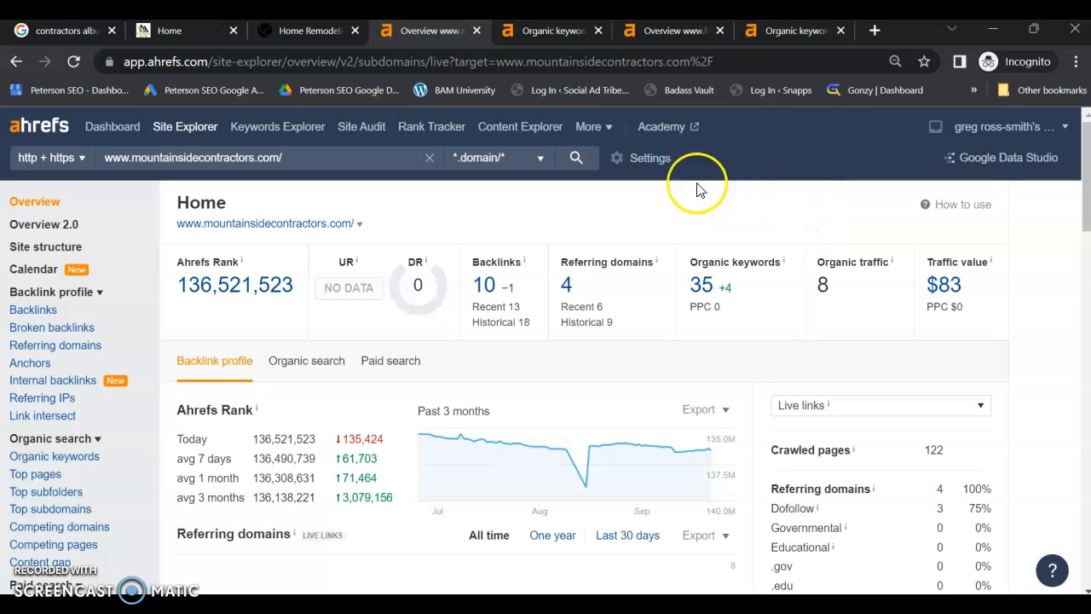
- View the 35 organic keywords, led by 'mountain side' at position 13
{"action": "left_click", "coordinate": [552, 30]}
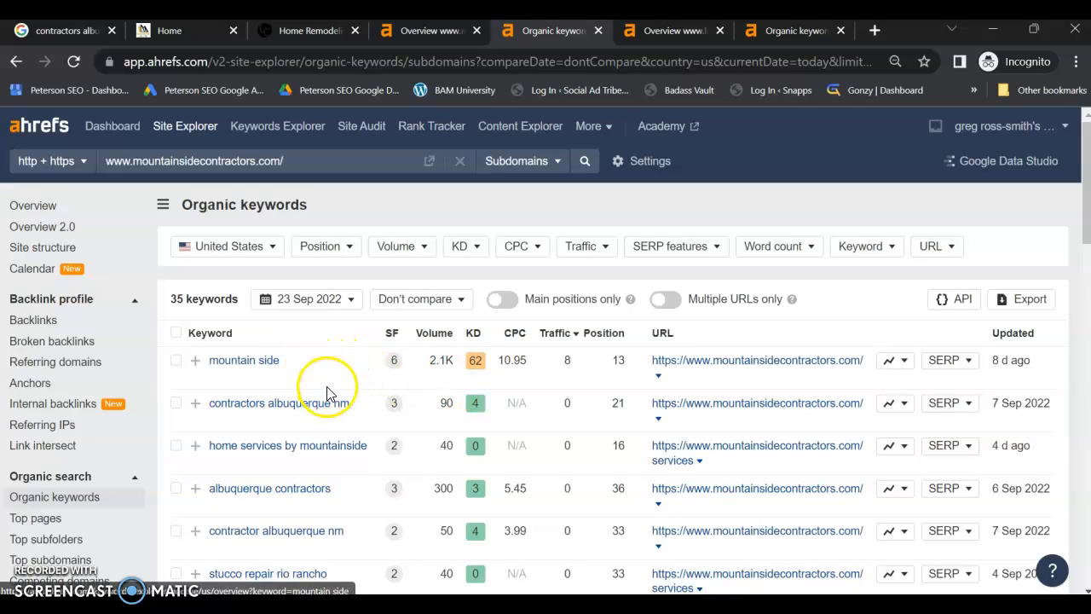
{"action": "mouse_move", "coordinate": [354, 424]}
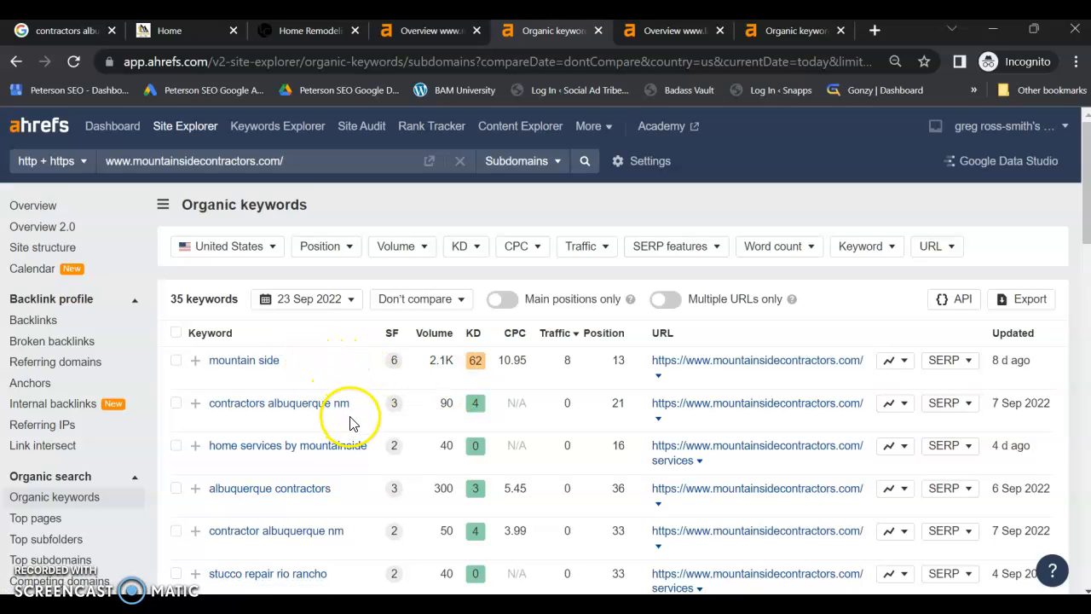
{"action": "mouse_move", "coordinate": [358, 452]}
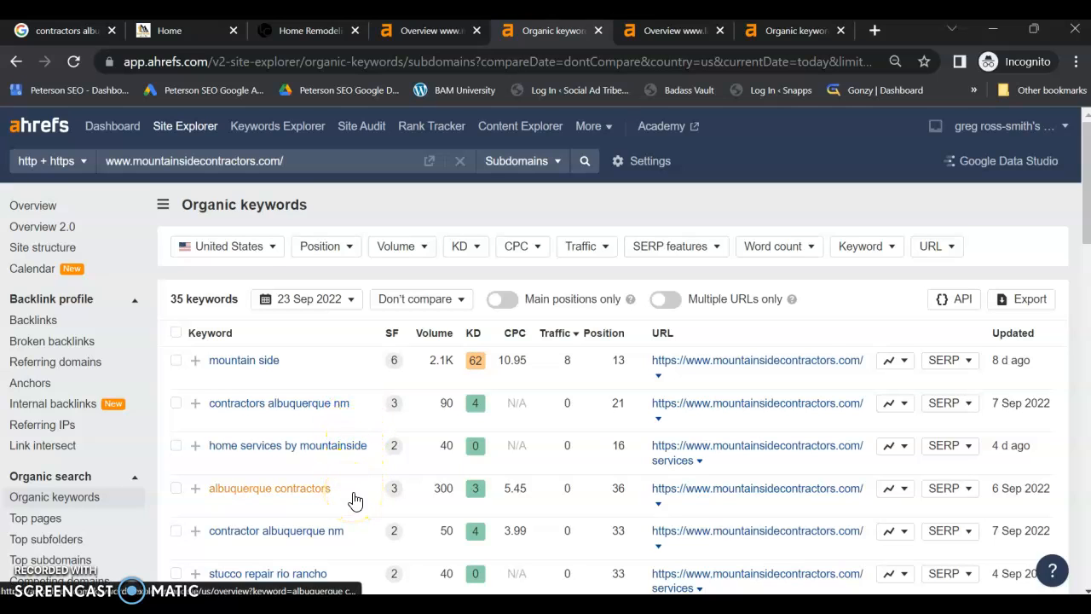
{"action": "mouse_move", "coordinate": [356, 493]}
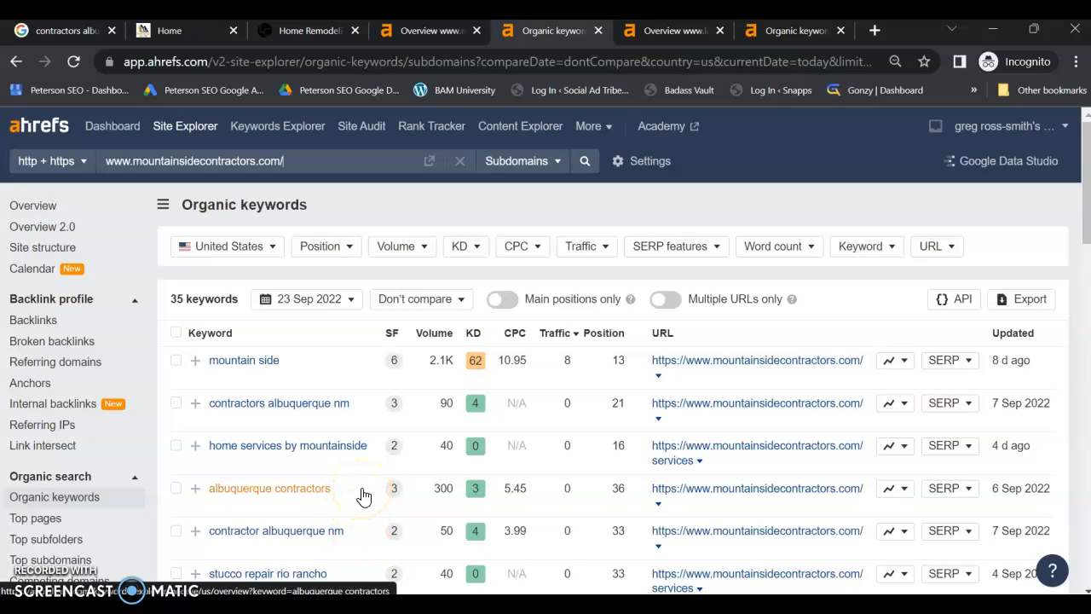
{"action": "mouse_move", "coordinate": [339, 371]}
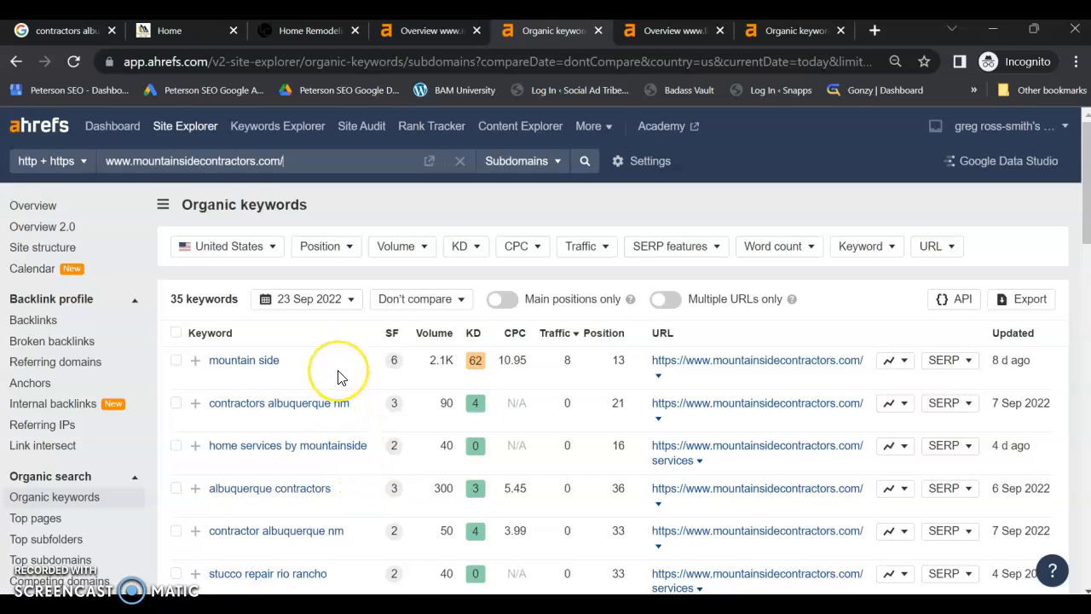
{"action": "mouse_move", "coordinate": [369, 424]}
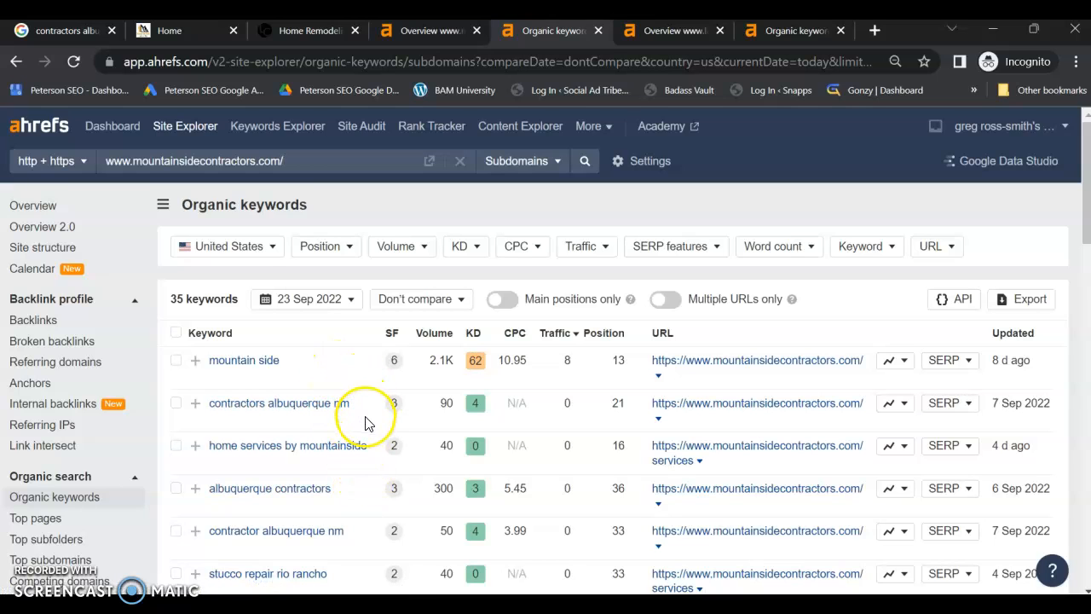
{"action": "mouse_move", "coordinate": [402, 401]}
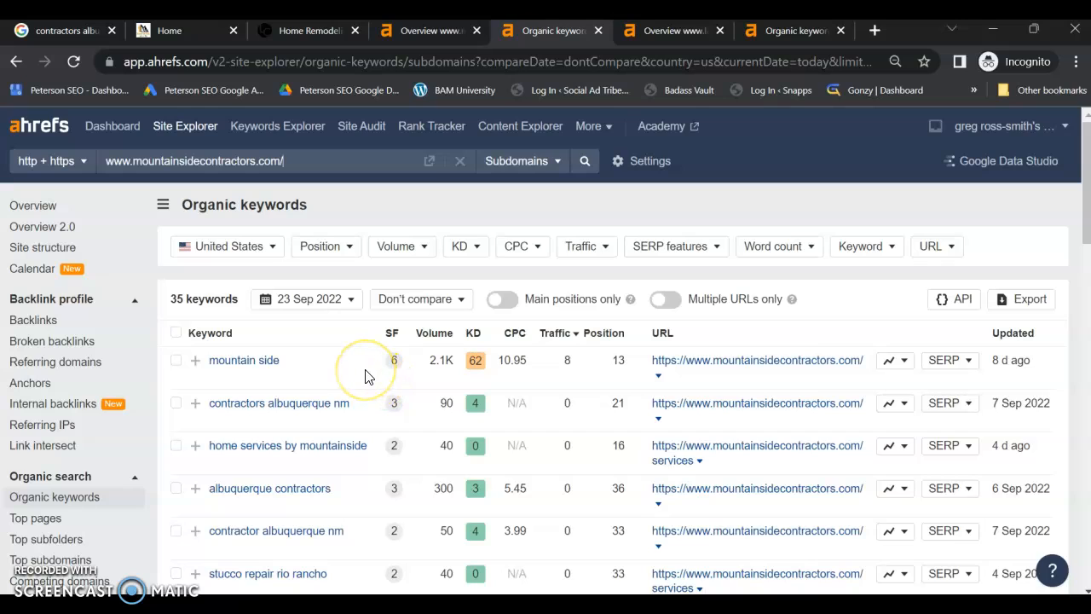
{"action": "mouse_move", "coordinate": [366, 375]}
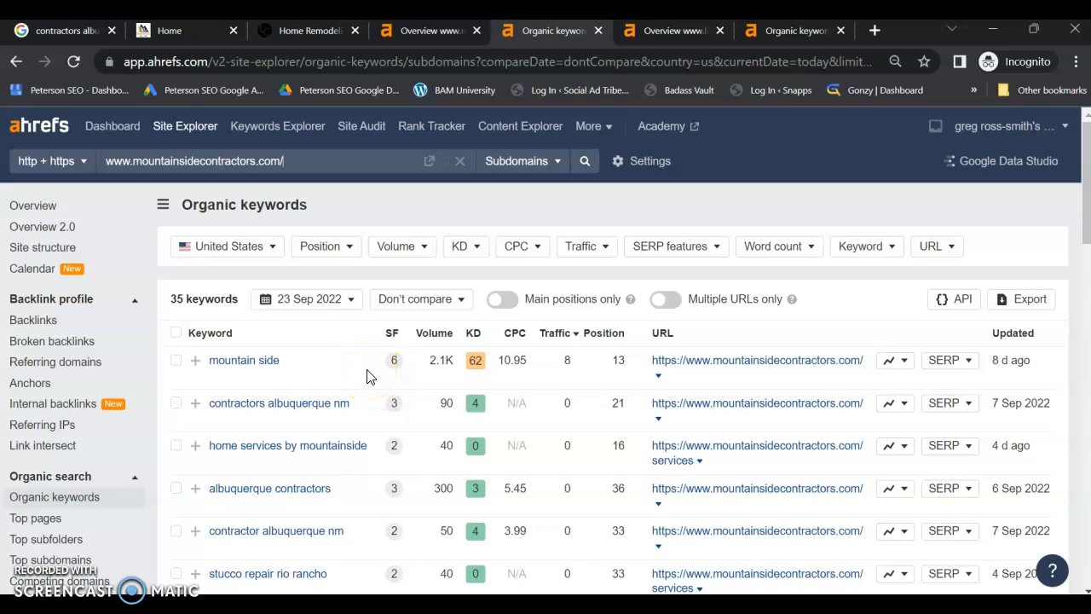
{"action": "mouse_move", "coordinate": [672, 30]}
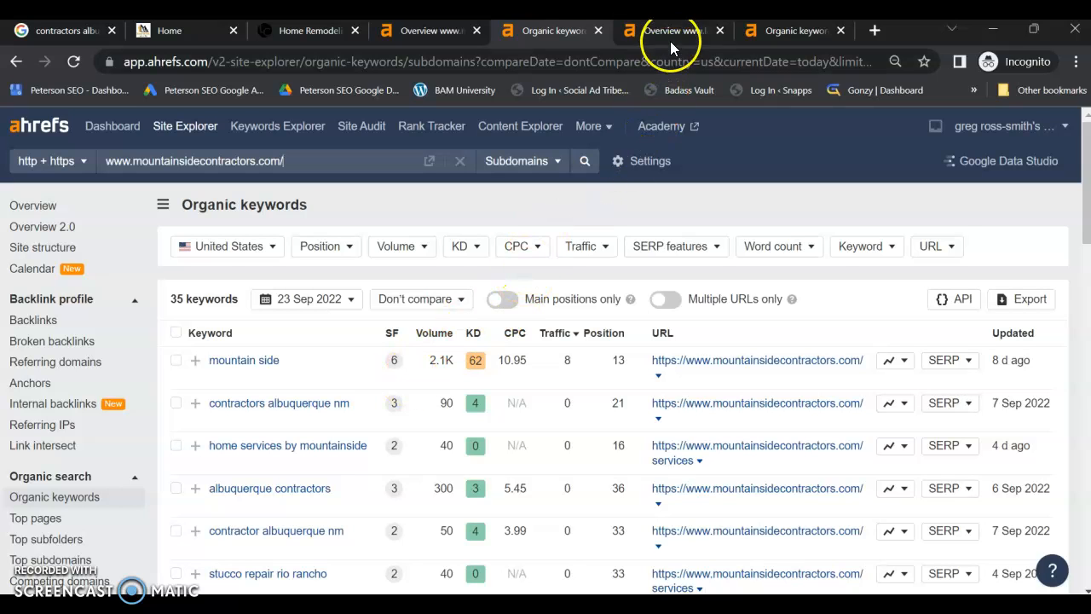
- Show lambert-construction.com's Ahrefs overview: DR 10, 172 backlinks, 43 referring domains, 63 keywords
{"action": "left_click", "coordinate": [669, 31]}
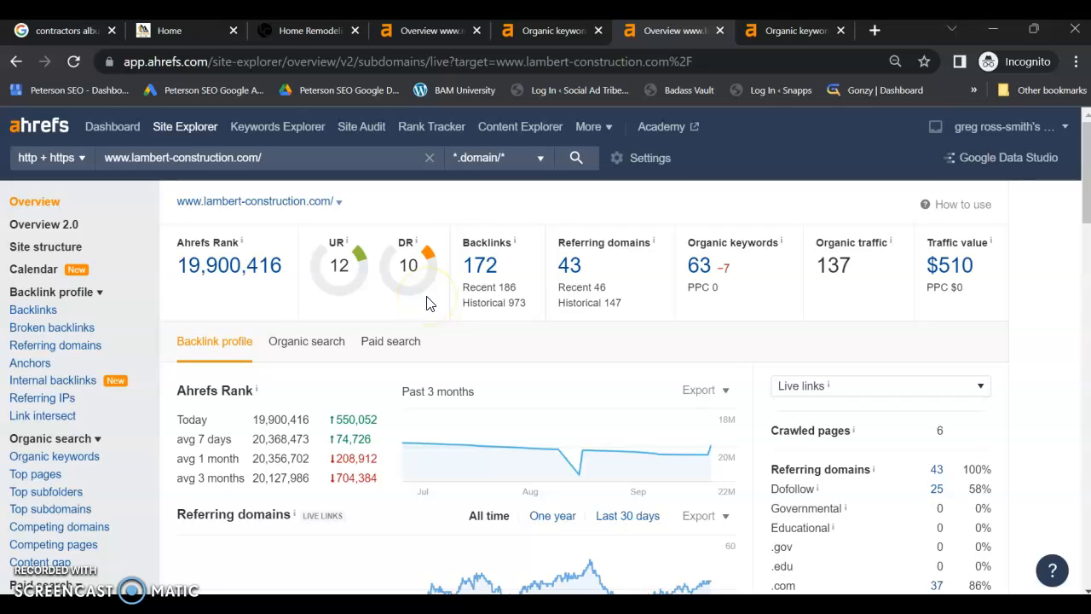
{"action": "mouse_move", "coordinate": [564, 320]}
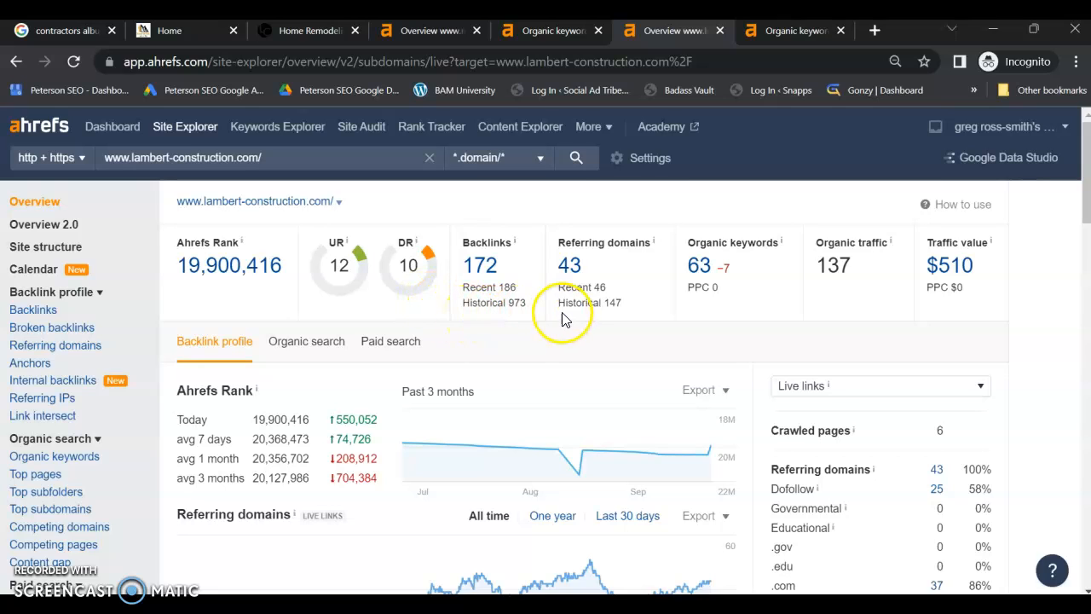
{"action": "mouse_move", "coordinate": [743, 440]}
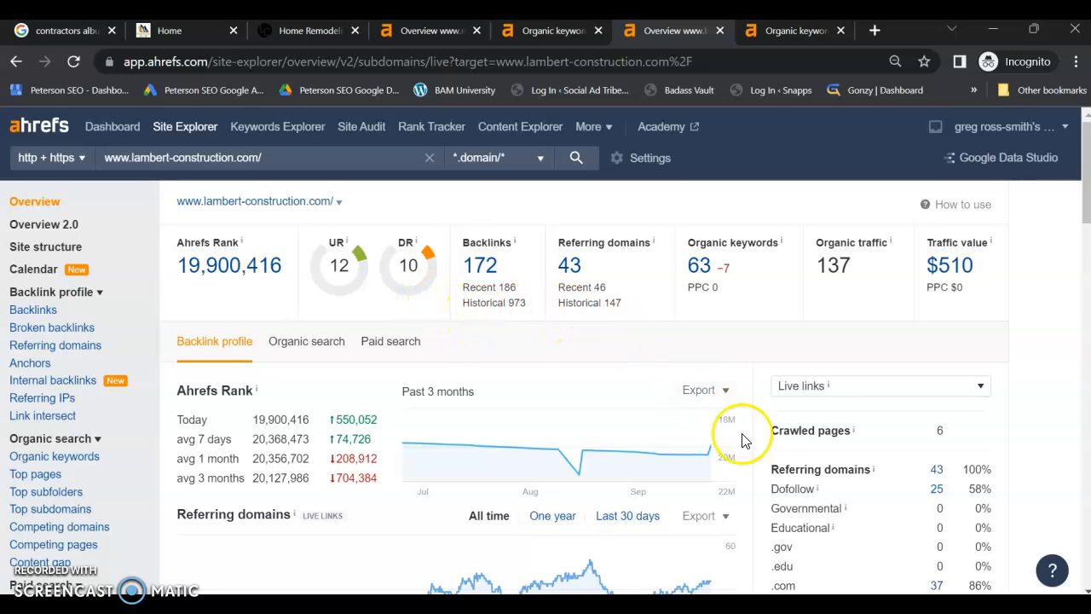
{"action": "mouse_move", "coordinate": [963, 498]}
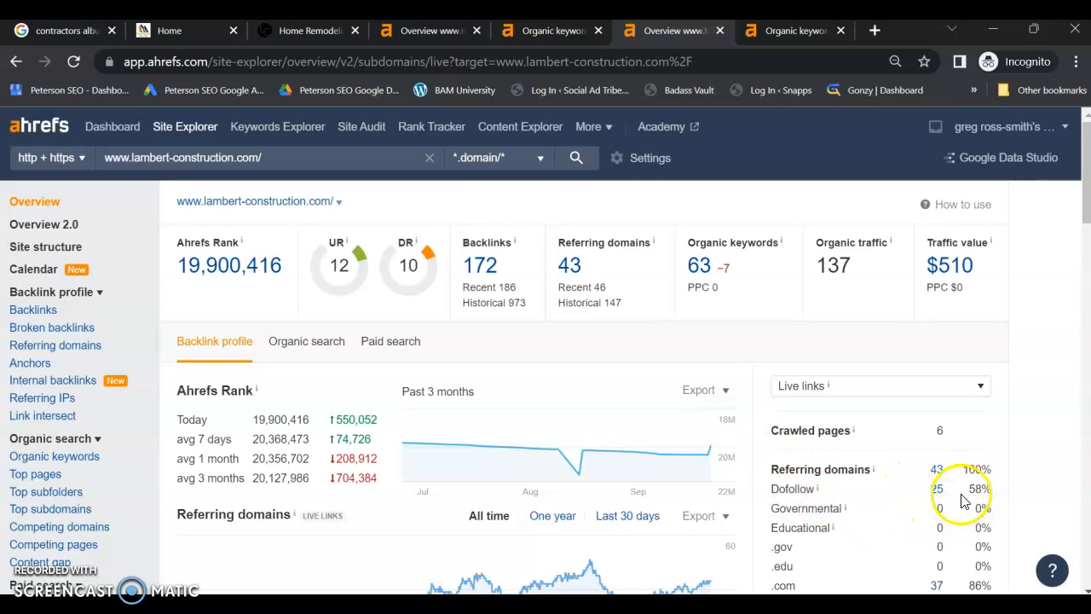
{"action": "mouse_move", "coordinate": [725, 351]}
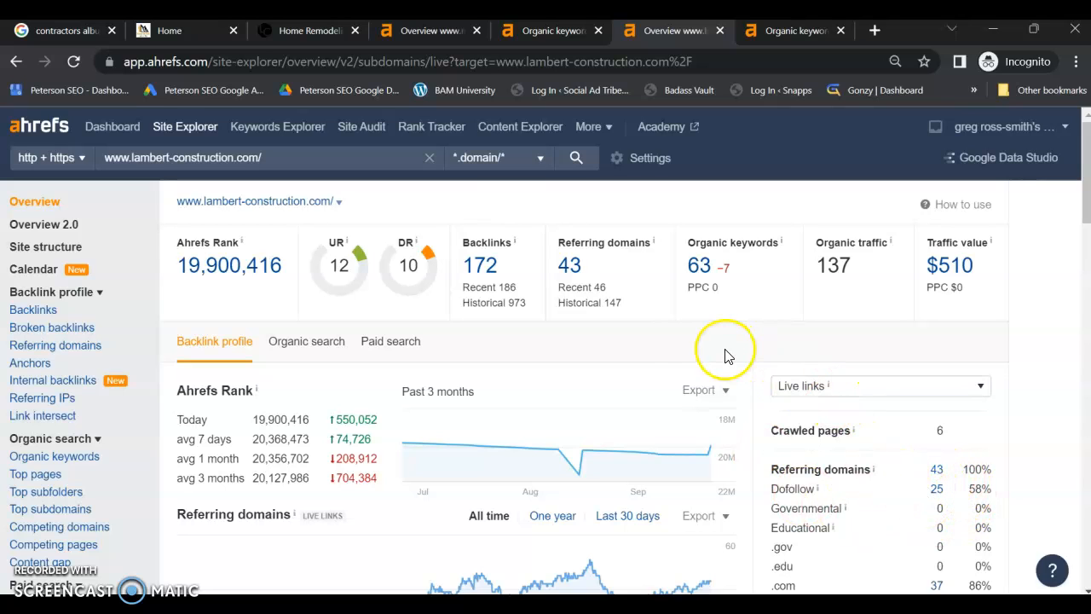
{"action": "mouse_move", "coordinate": [635, 326]}
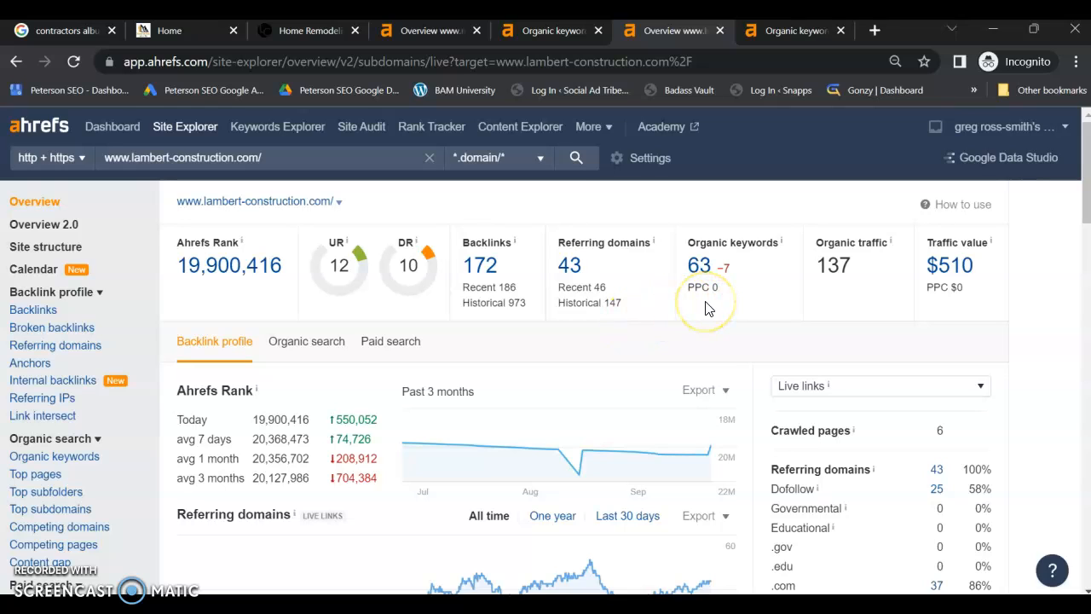
{"action": "mouse_move", "coordinate": [792, 302]}
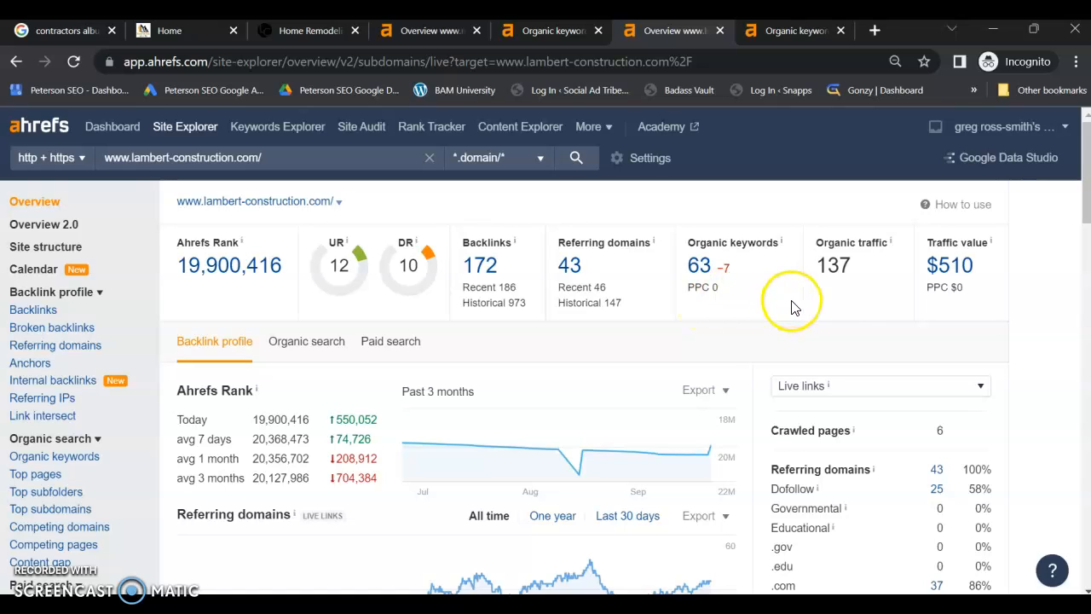
{"action": "mouse_move", "coordinate": [848, 304]}
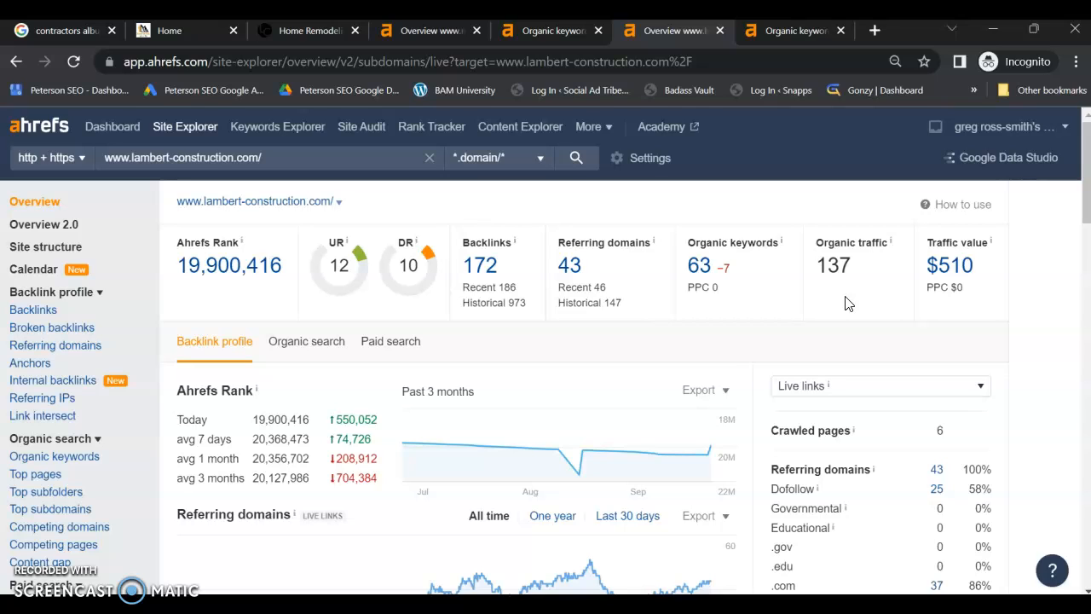
{"action": "mouse_move", "coordinate": [788, 260]}
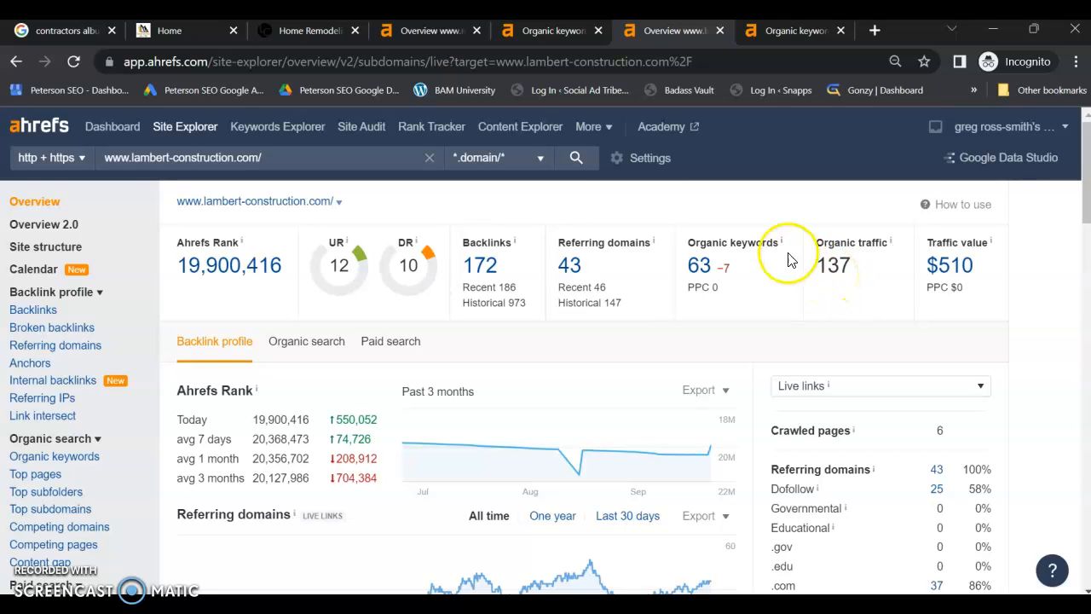
{"action": "mouse_move", "coordinate": [652, 205]}
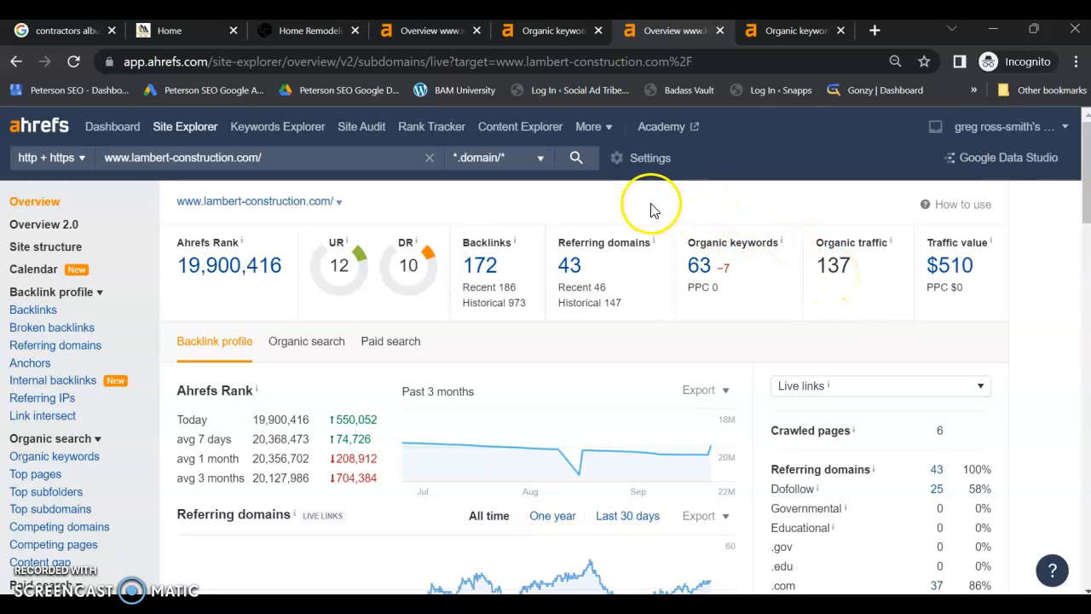
{"action": "mouse_move", "coordinate": [542, 250]}
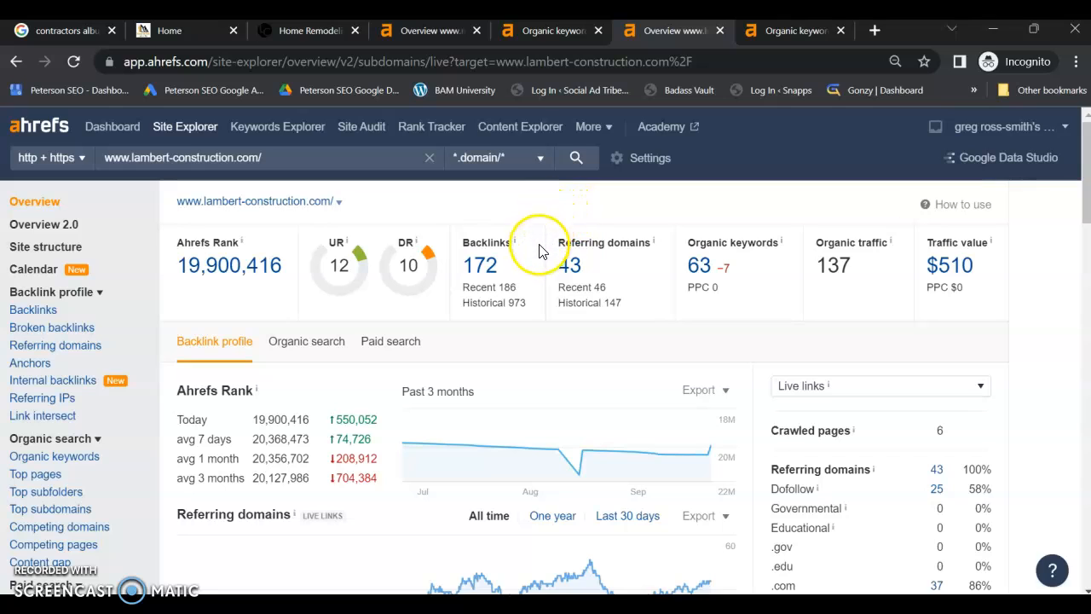
{"action": "mouse_move", "coordinate": [596, 341]}
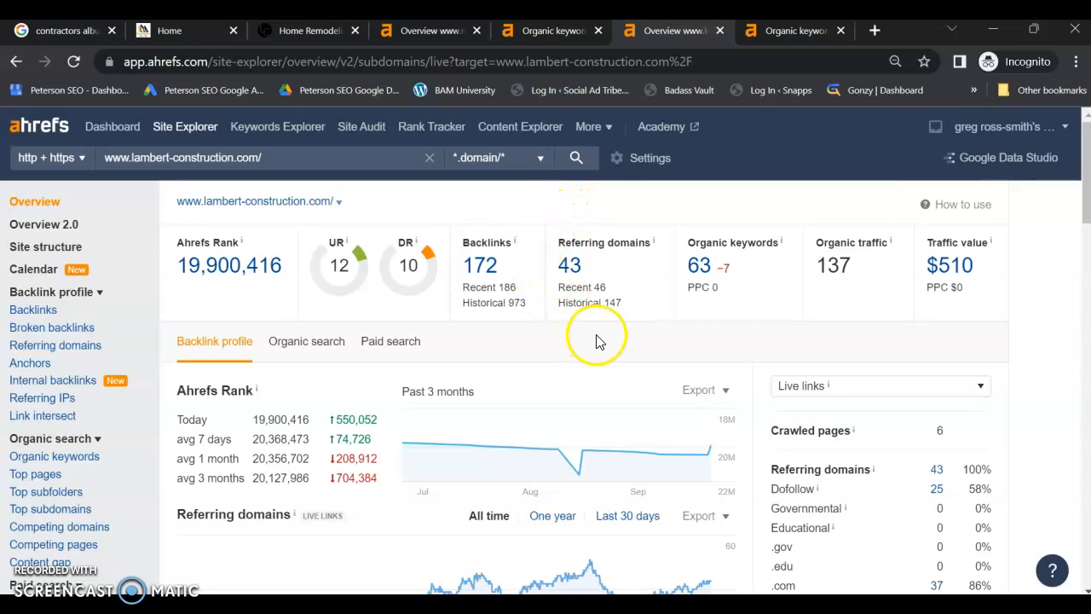
{"action": "mouse_move", "coordinate": [418, 310]}
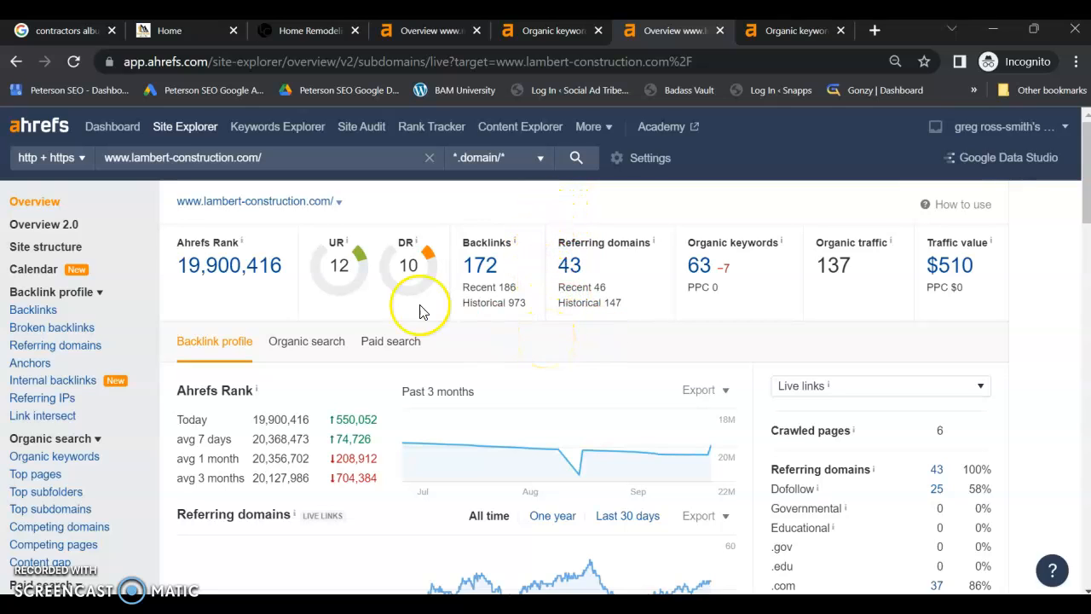
{"action": "mouse_move", "coordinate": [66, 31]}
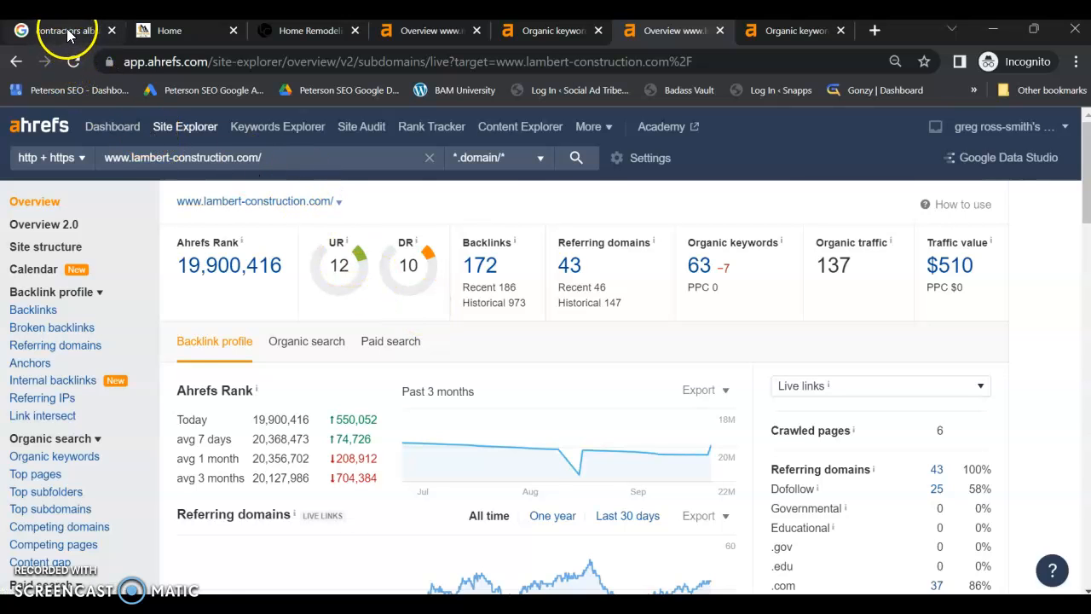
- Return to the 'contractors albuquerque nm' results and scroll up to the Businesses pack
{"action": "left_click", "coordinate": [64, 30]}
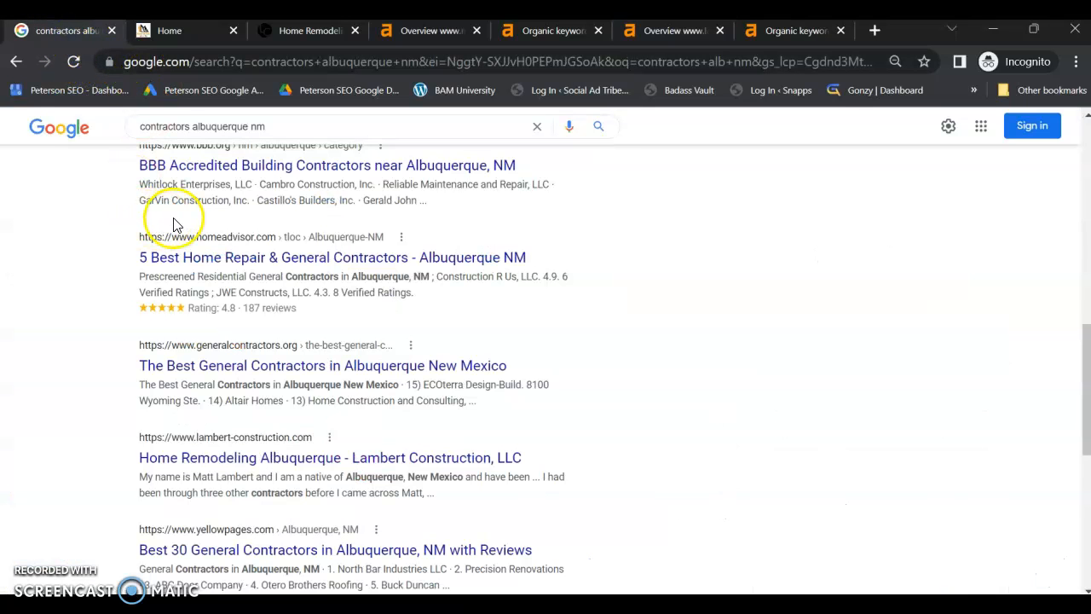
{"action": "mouse_move", "coordinate": [1083, 354]}
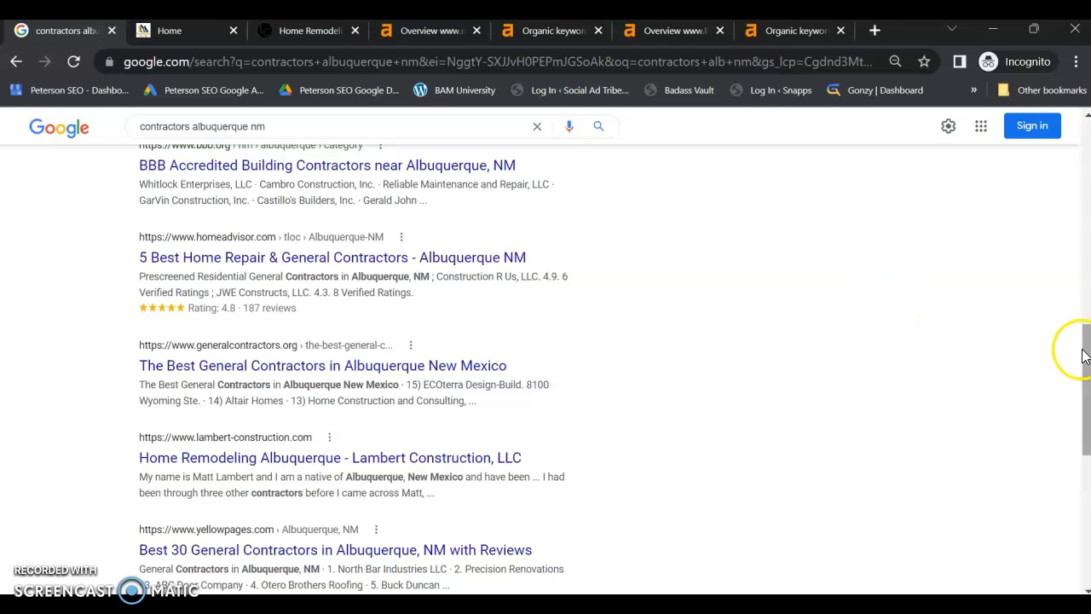
{"action": "scroll", "scroll_direction": "up", "scroll_amount": 3}
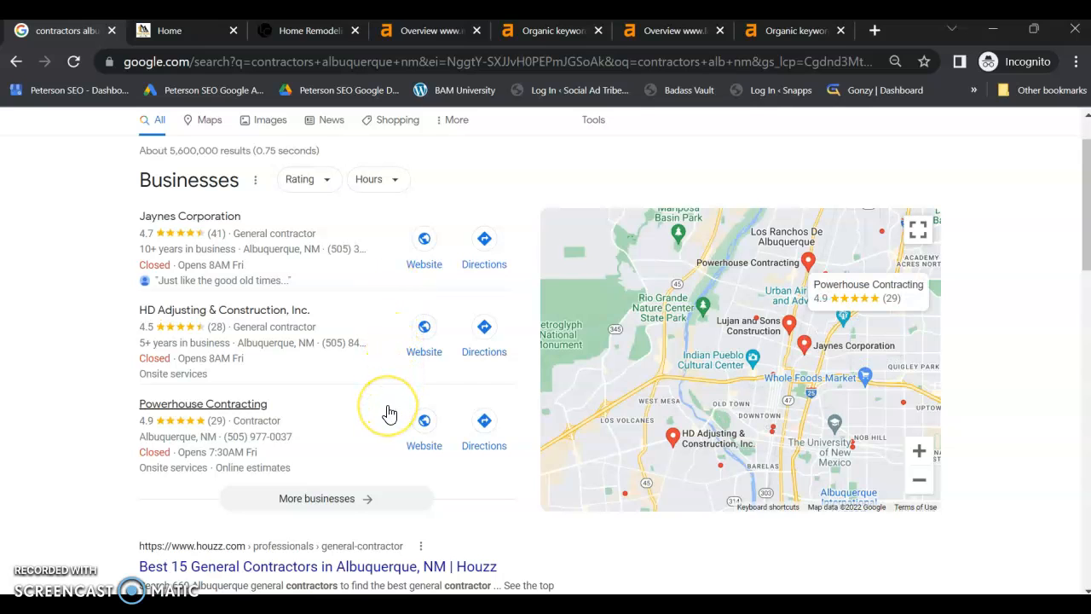
{"action": "mouse_move", "coordinate": [389, 416]}
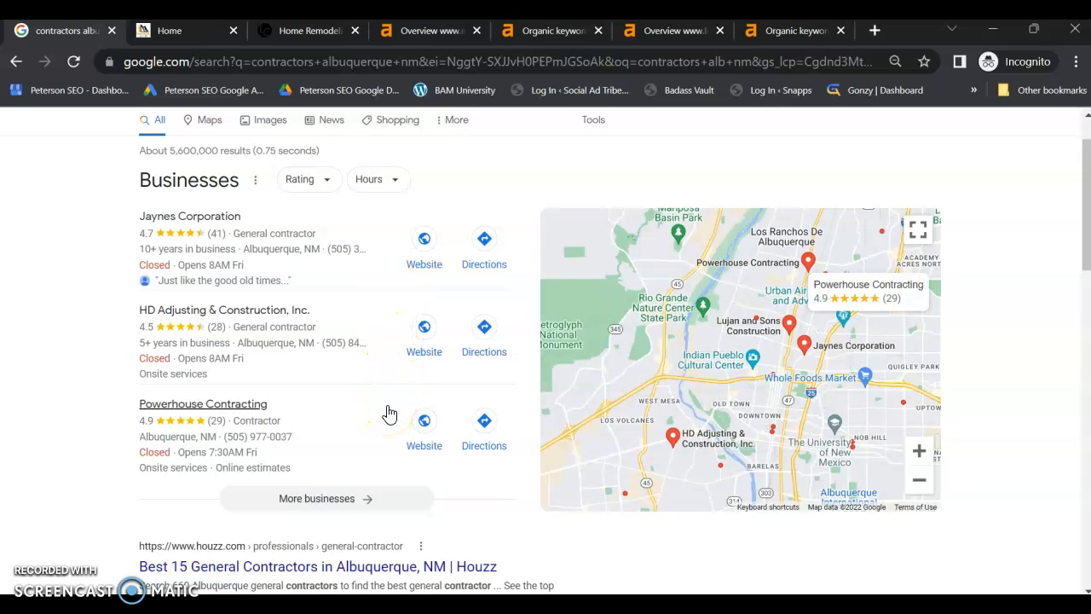
{"action": "mouse_move", "coordinate": [243, 221]}
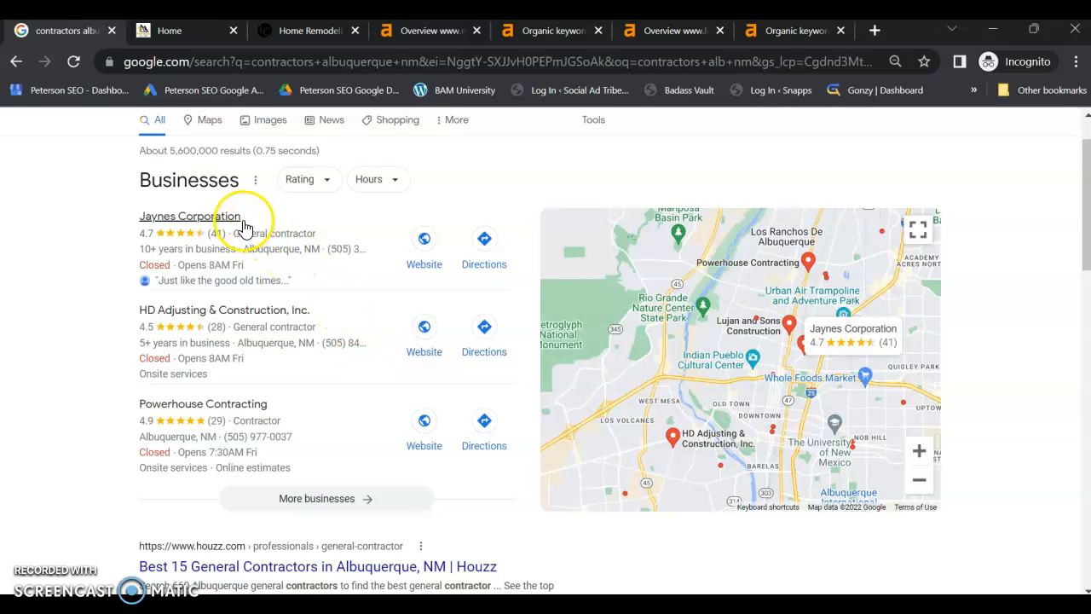
{"action": "mouse_move", "coordinate": [358, 272]}
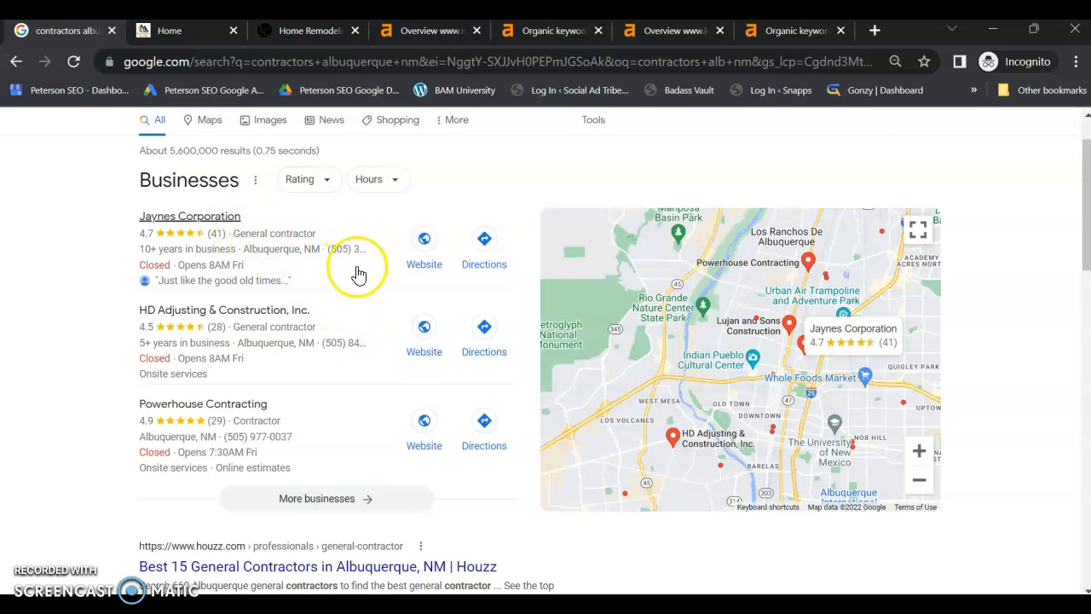
{"action": "mouse_move", "coordinate": [396, 286]}
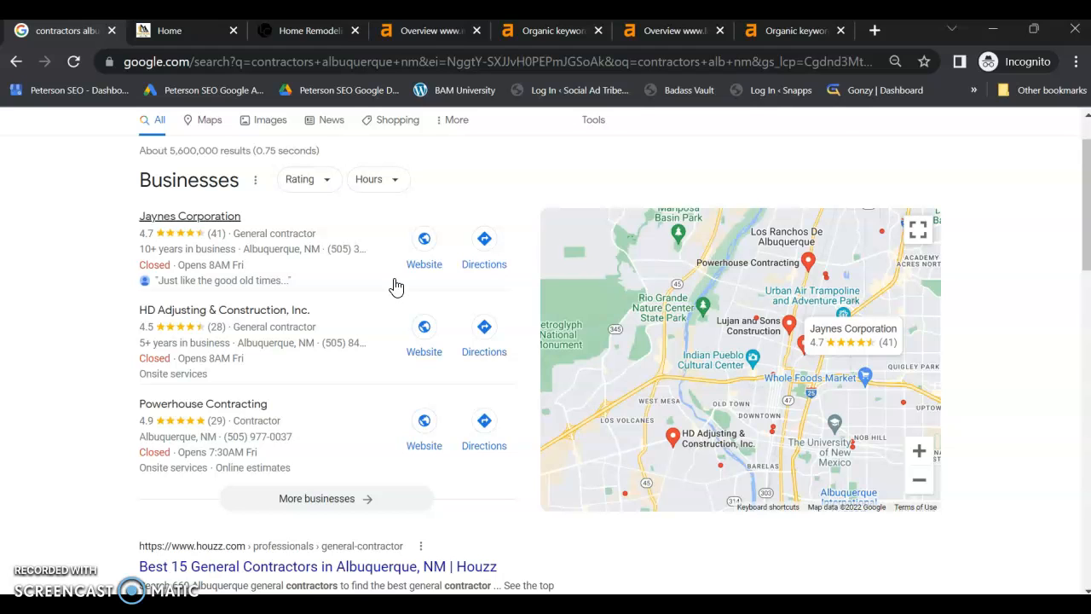
{"action": "mouse_move", "coordinate": [351, 222]}
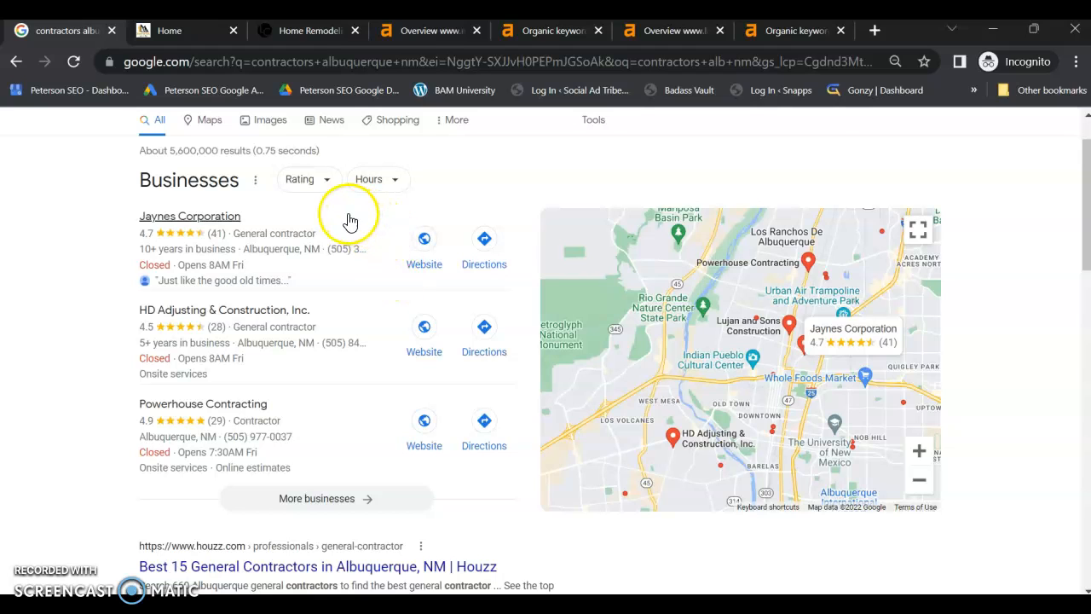
{"action": "mouse_move", "coordinate": [103, 358]}
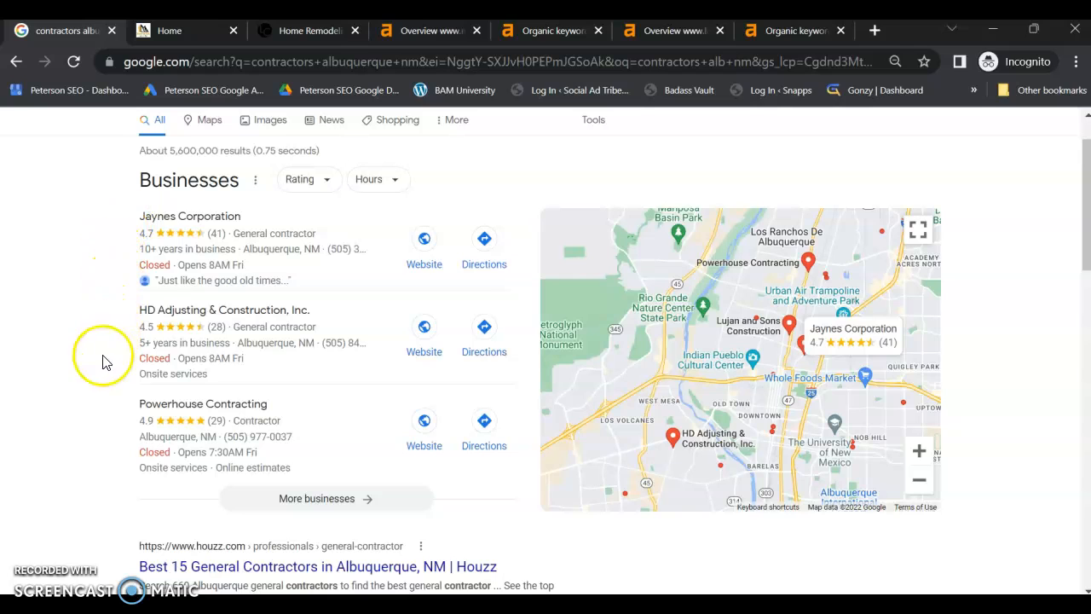
{"action": "mouse_move", "coordinate": [92, 533]}
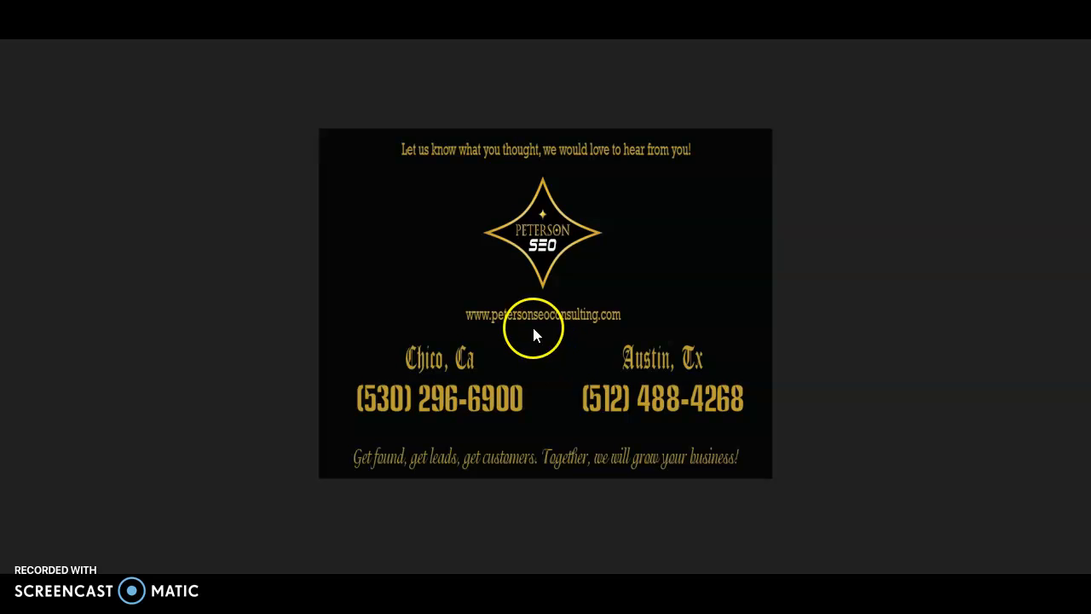
{"action": "mouse_move", "coordinate": [459, 314]}
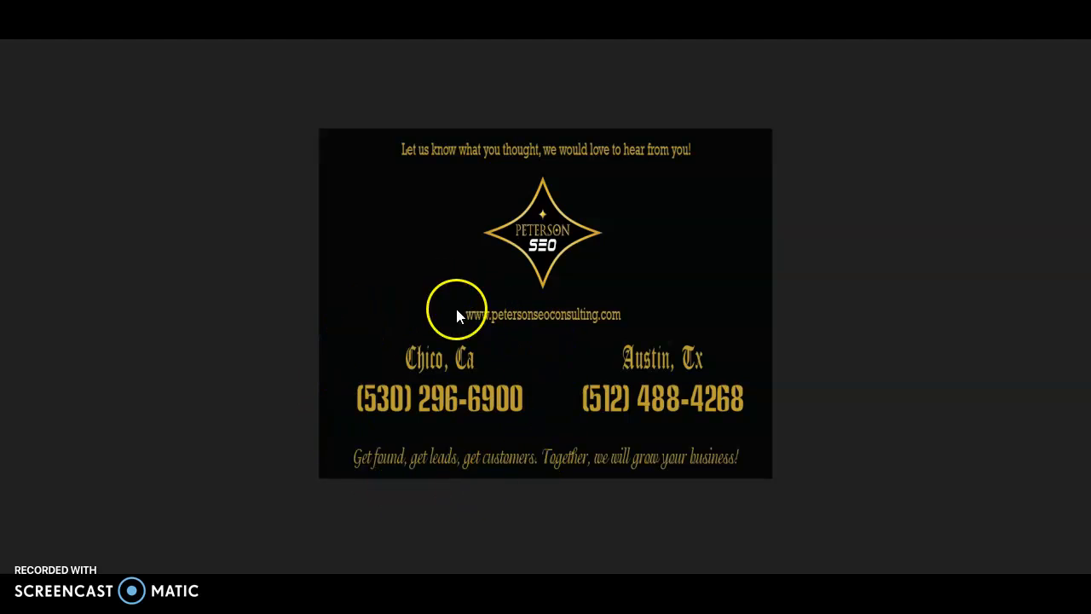
{"action": "mouse_move", "coordinate": [249, 185]}
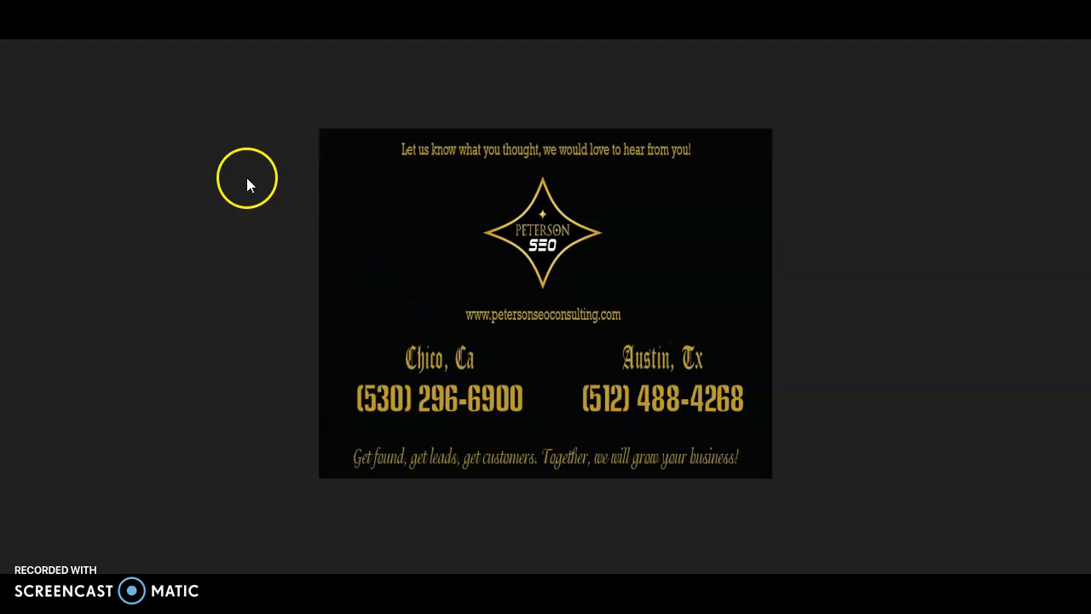
{"action": "mouse_move", "coordinate": [62, 67]}
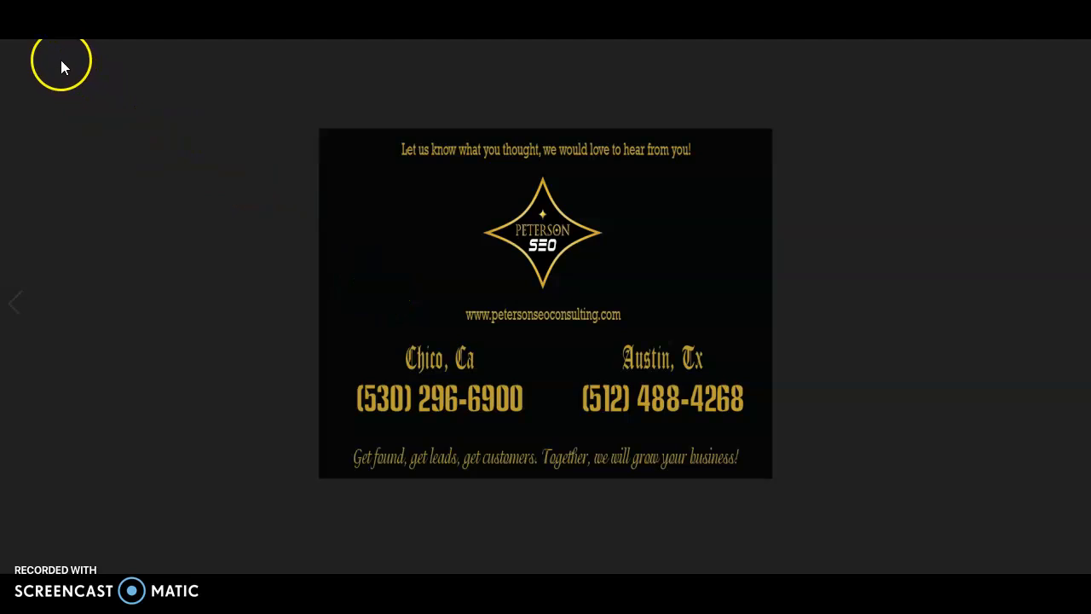